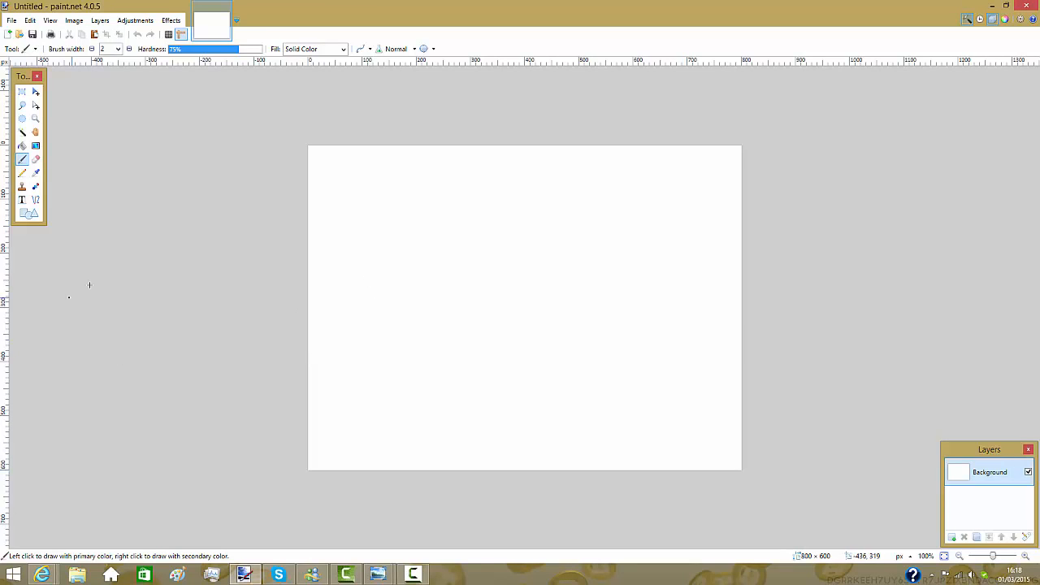
mouse_move(119, 340)
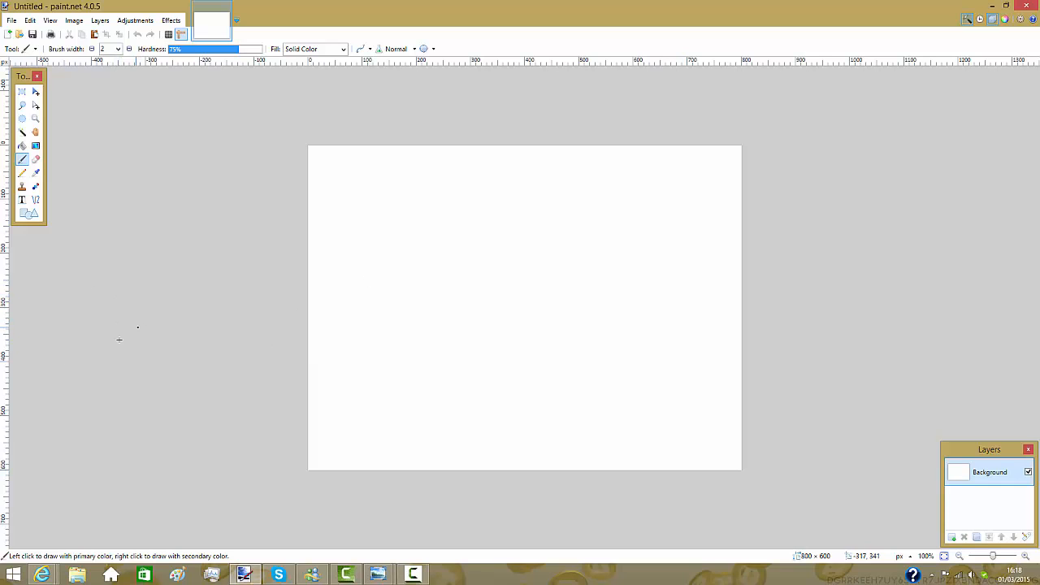
mouse_move(12, 371)
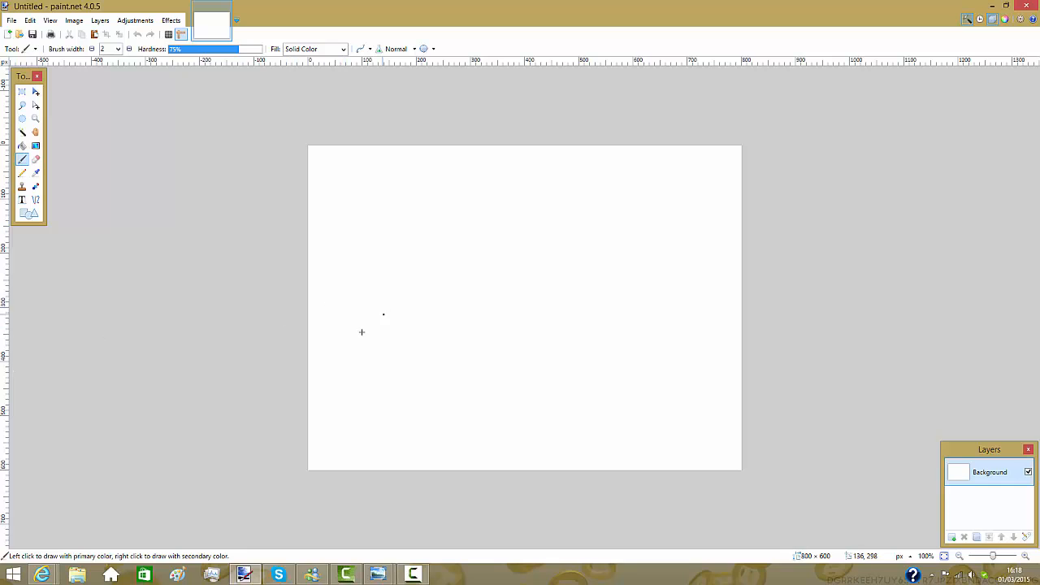
mouse_move(110, 340)
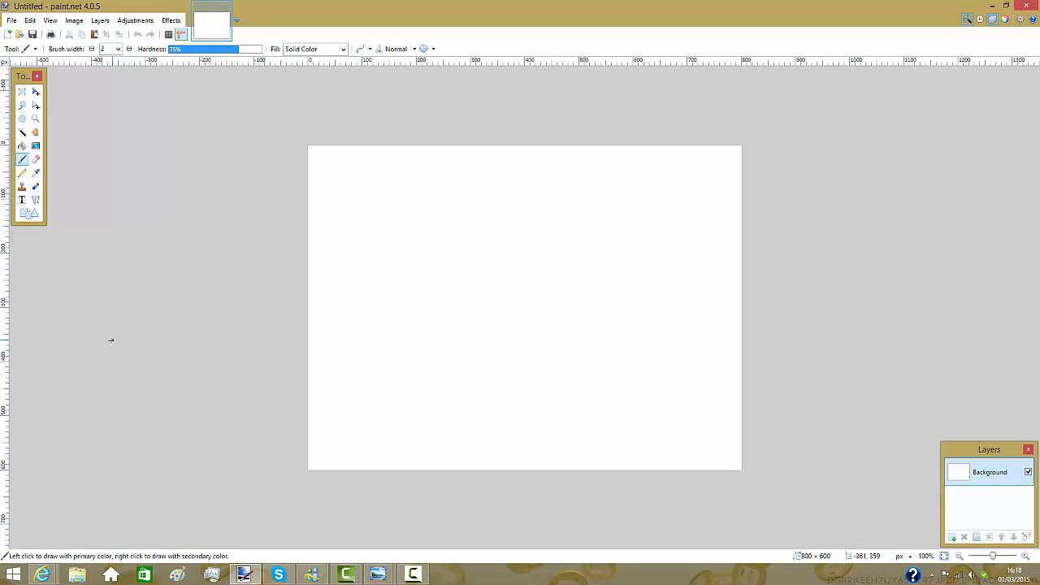
mouse_move(319, 303)
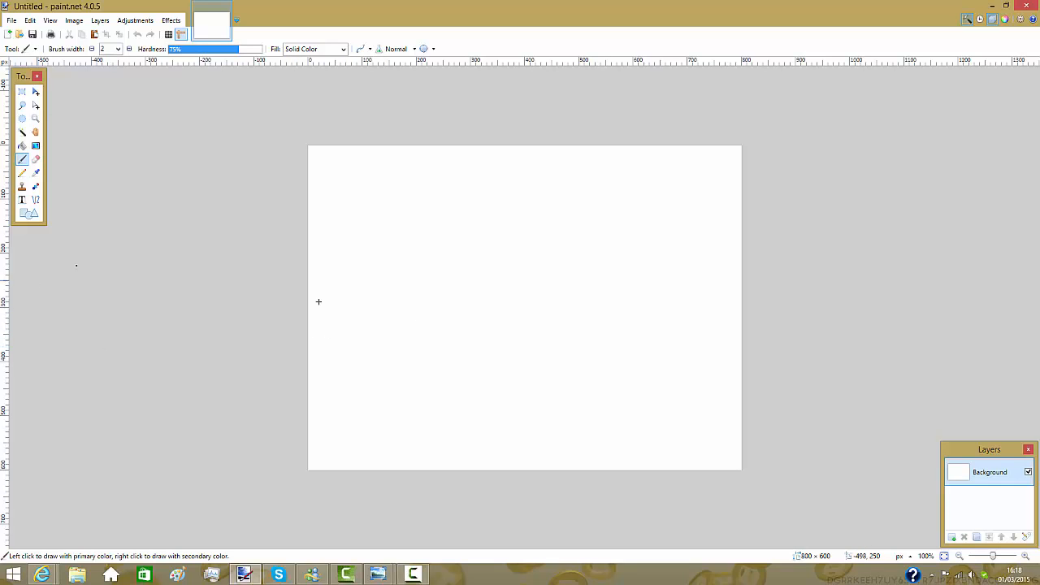
mouse_move(31, 283)
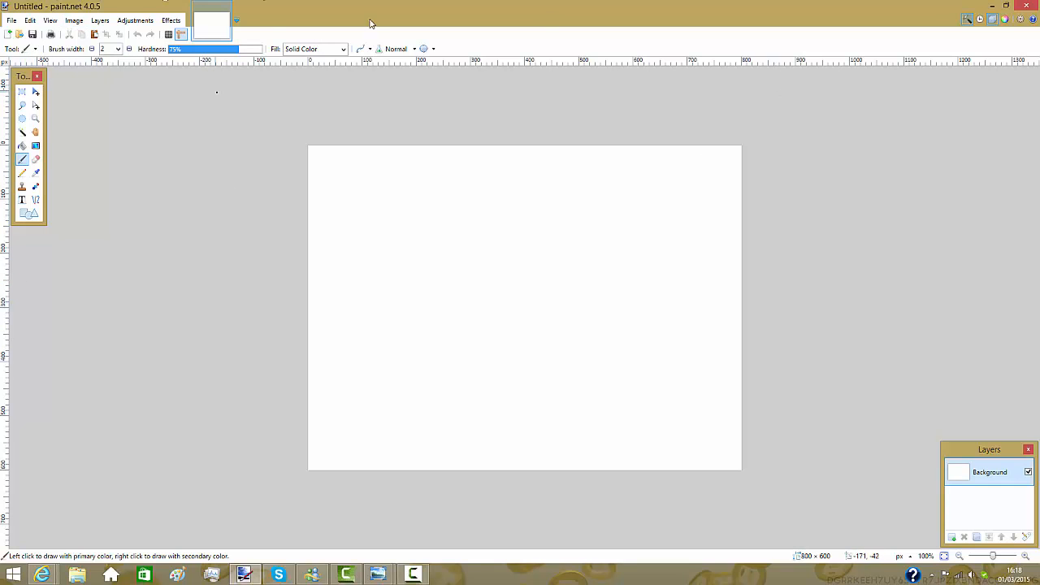
mouse_move(24, 110)
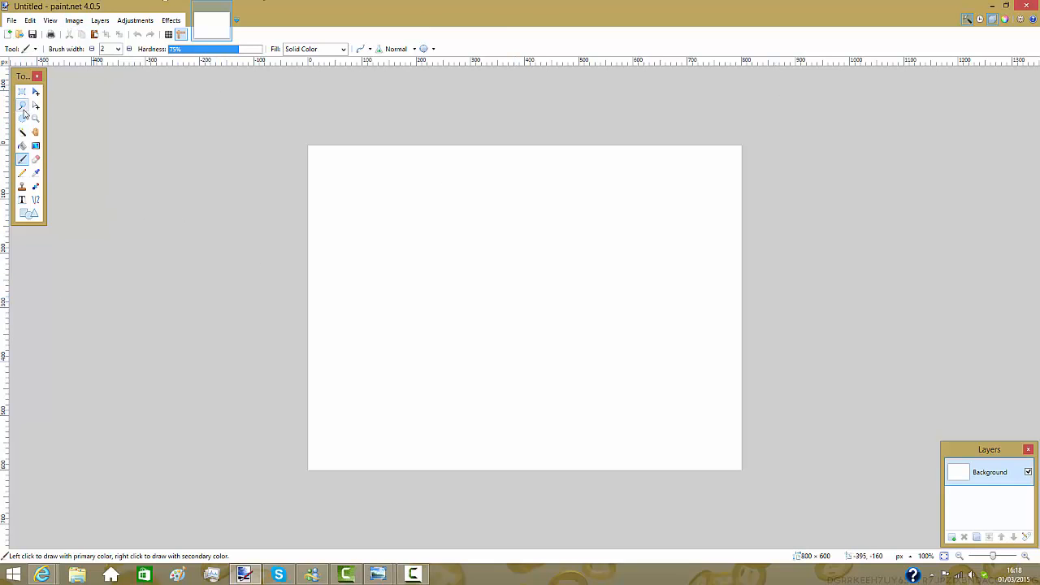
mouse_move(23, 132)
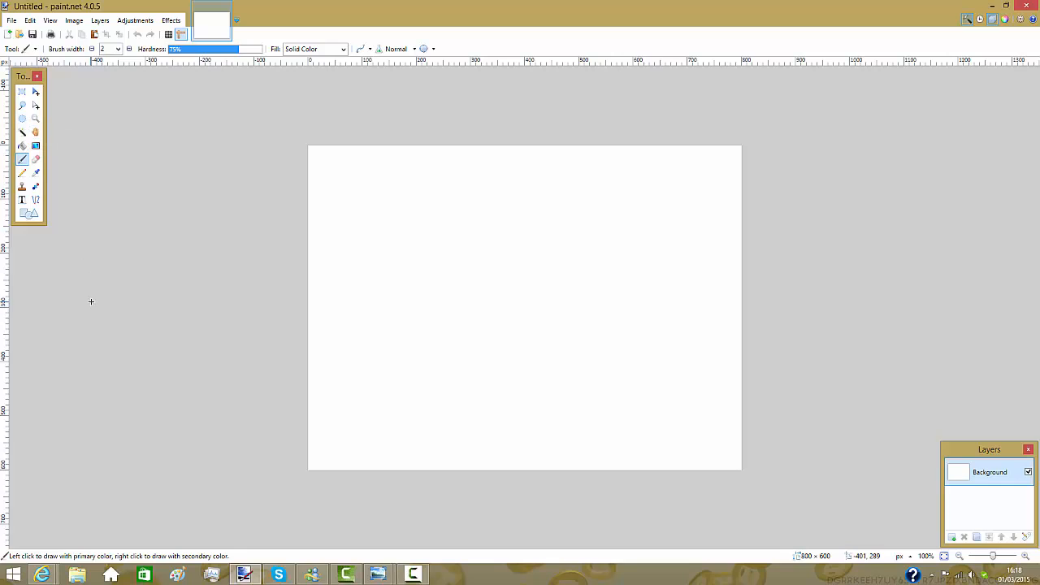
mouse_move(92, 315)
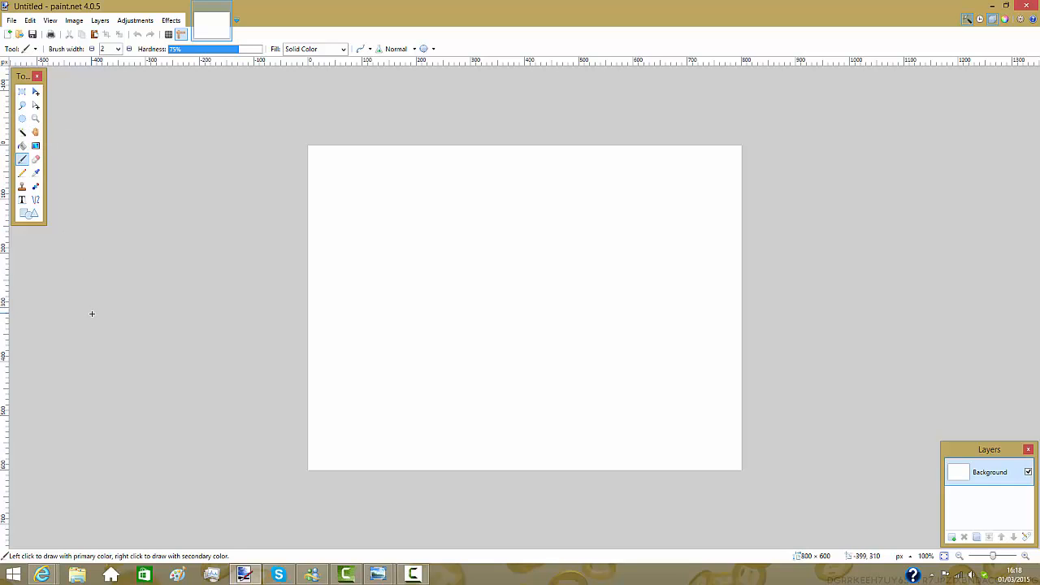
mouse_move(9, 283)
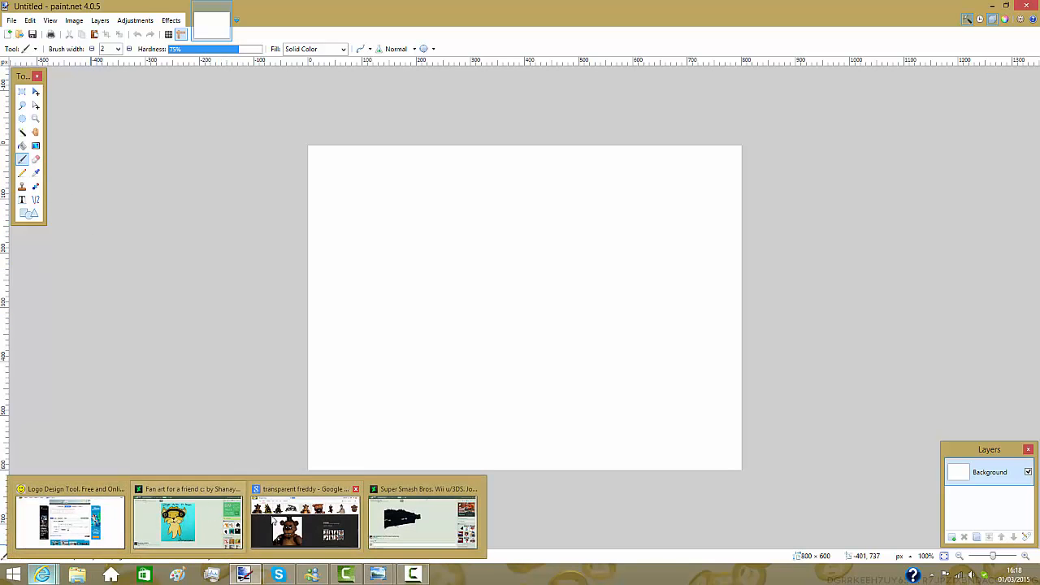
- View the earlier Doge and Foxy splash PNGs, then return to the transparent Freddy results
click(304, 520)
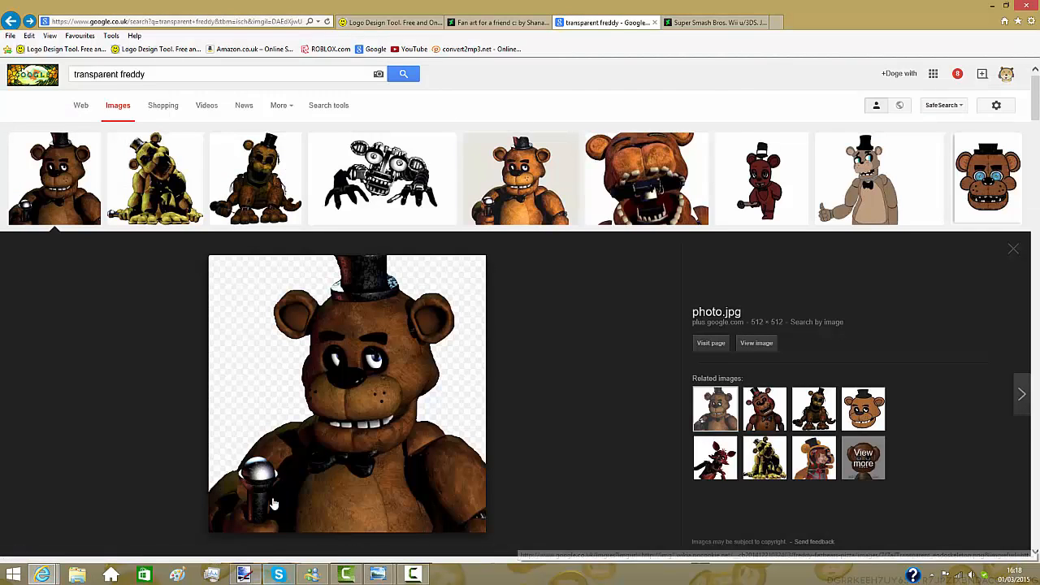
mouse_move(378, 575)
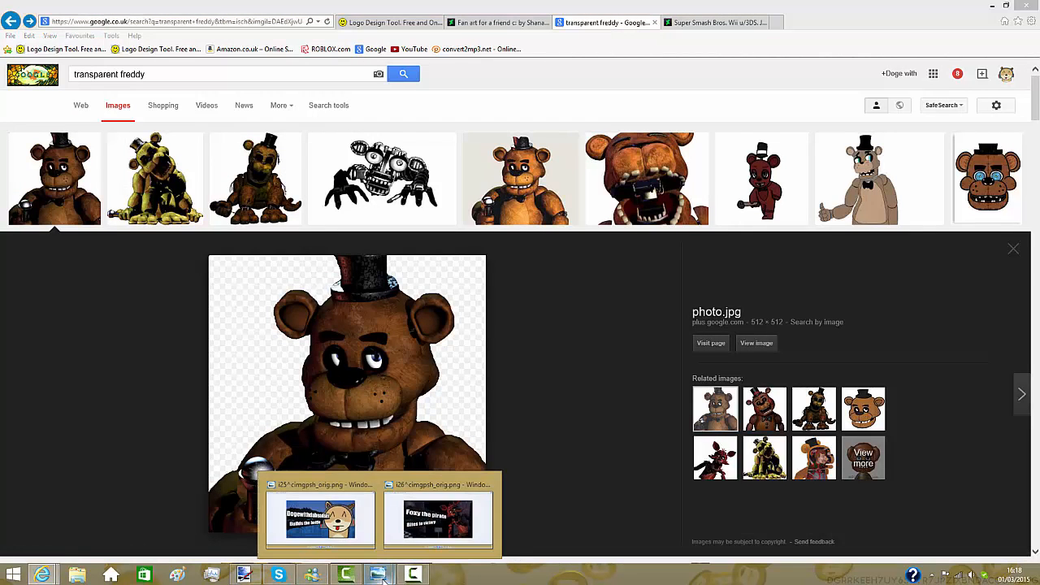
click(320, 519)
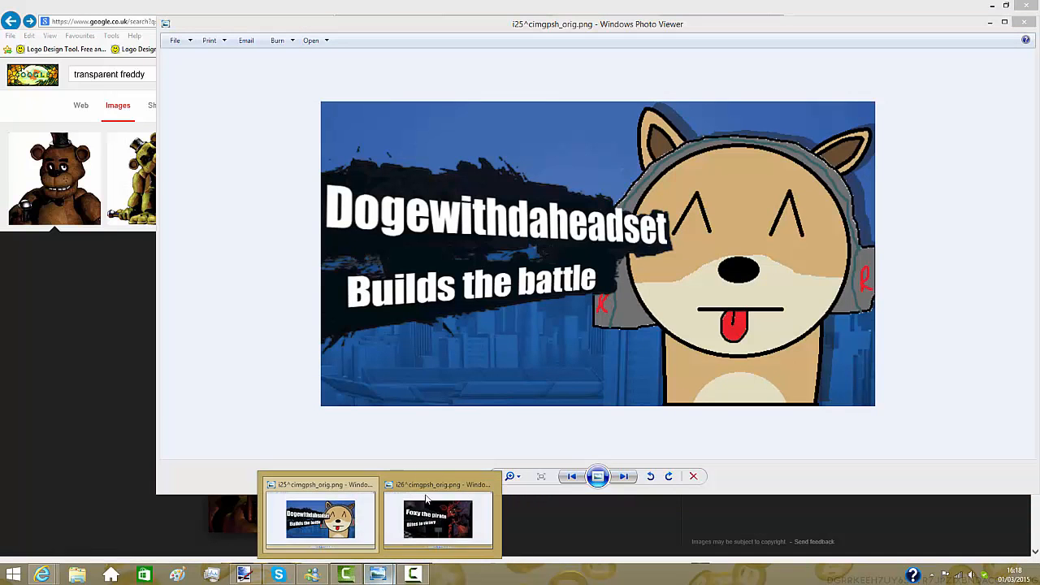
click(437, 519)
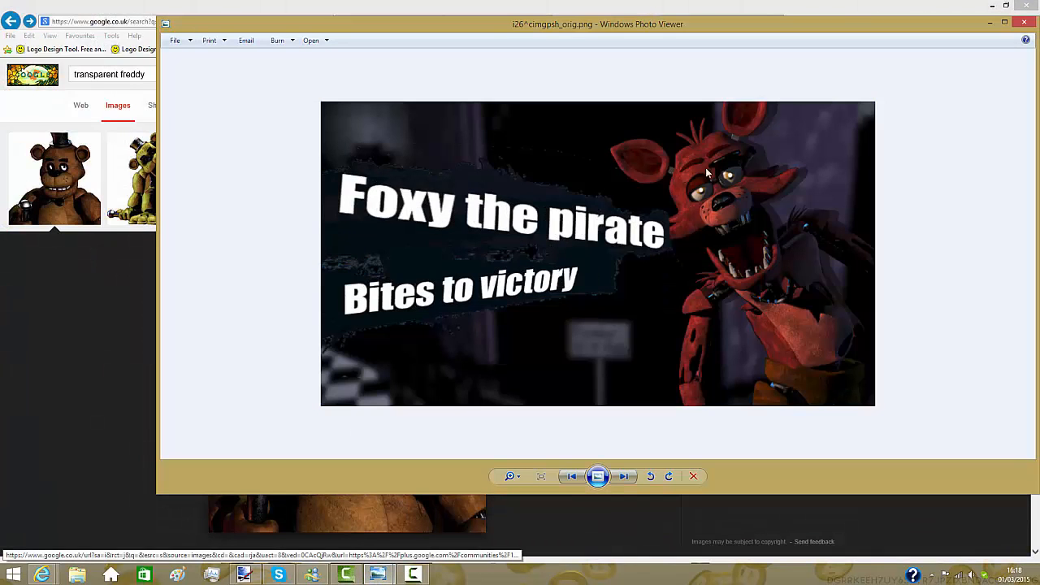
click(571, 476)
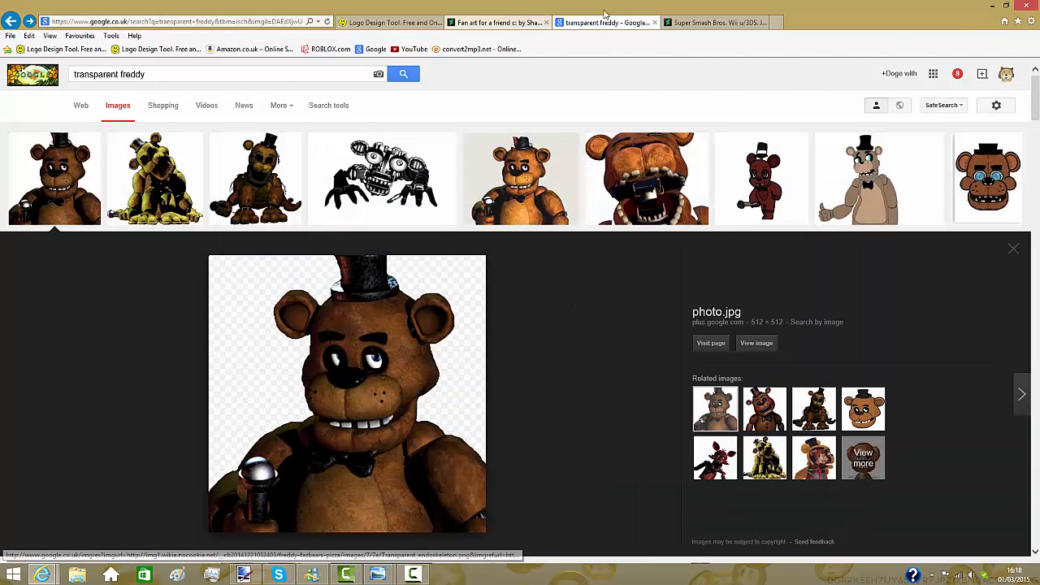
mouse_move(148, 500)
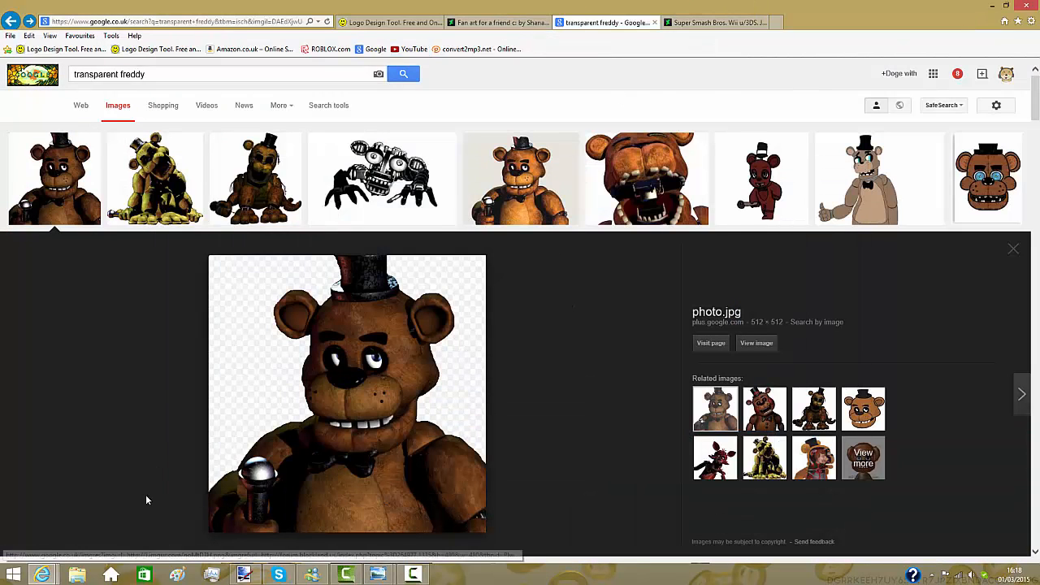
mouse_move(42, 574)
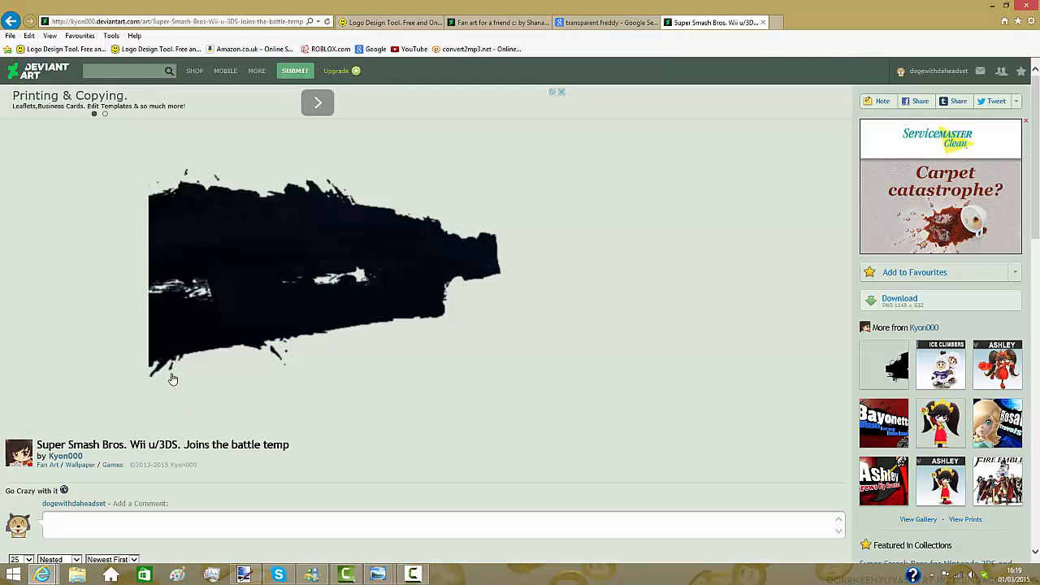
mouse_move(315, 276)
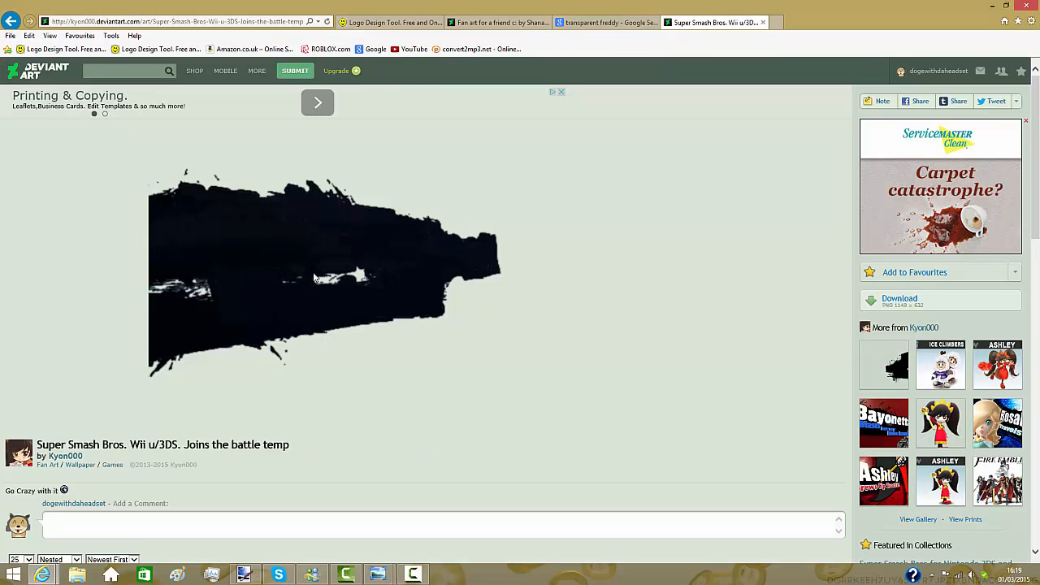
- Grab the black brush-stroke 'Joins the battle' template image from DeviantArt
click(914, 272)
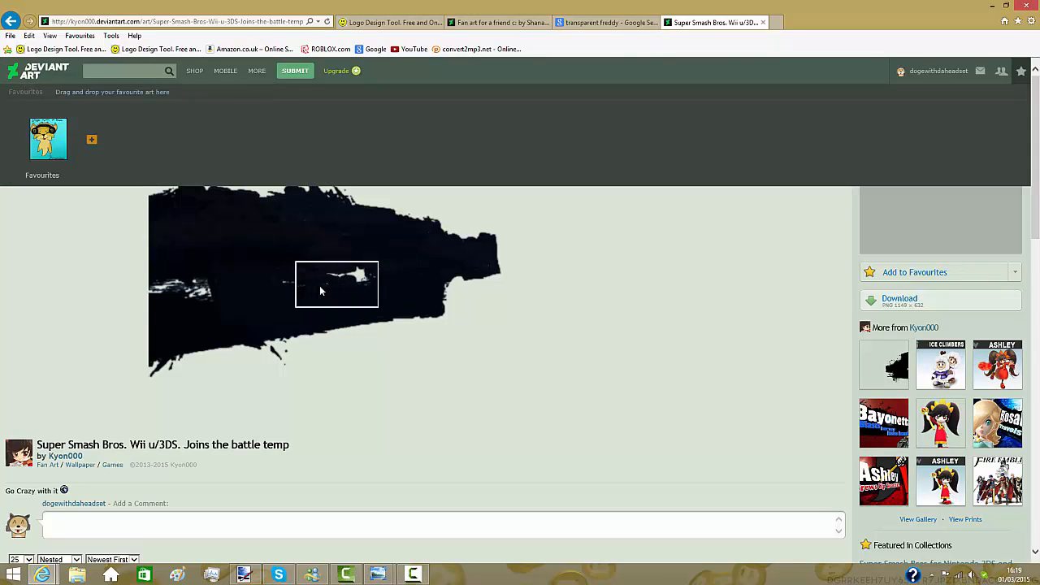
scroll(down, 3)
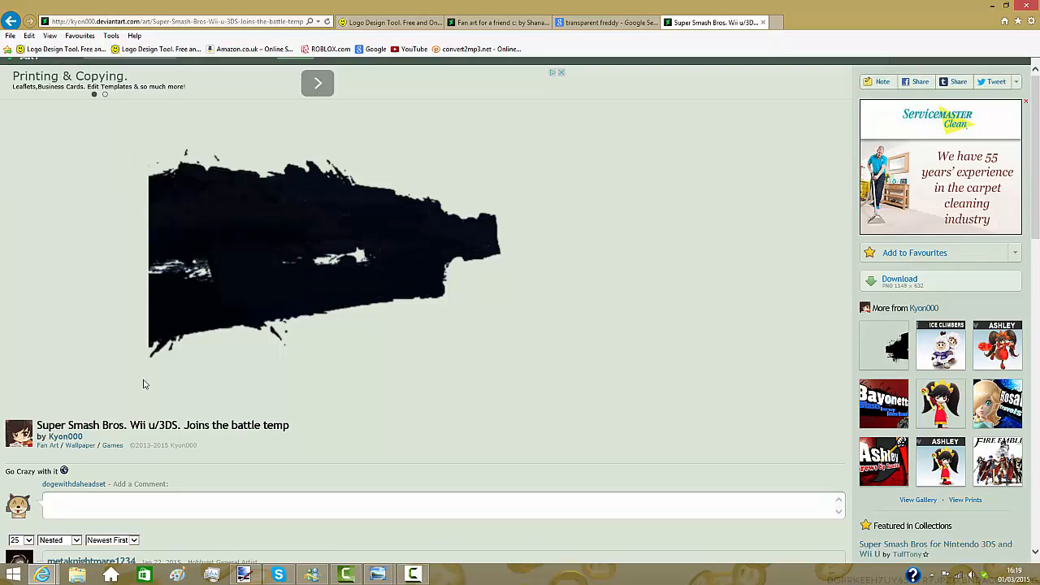
scroll(up, 3)
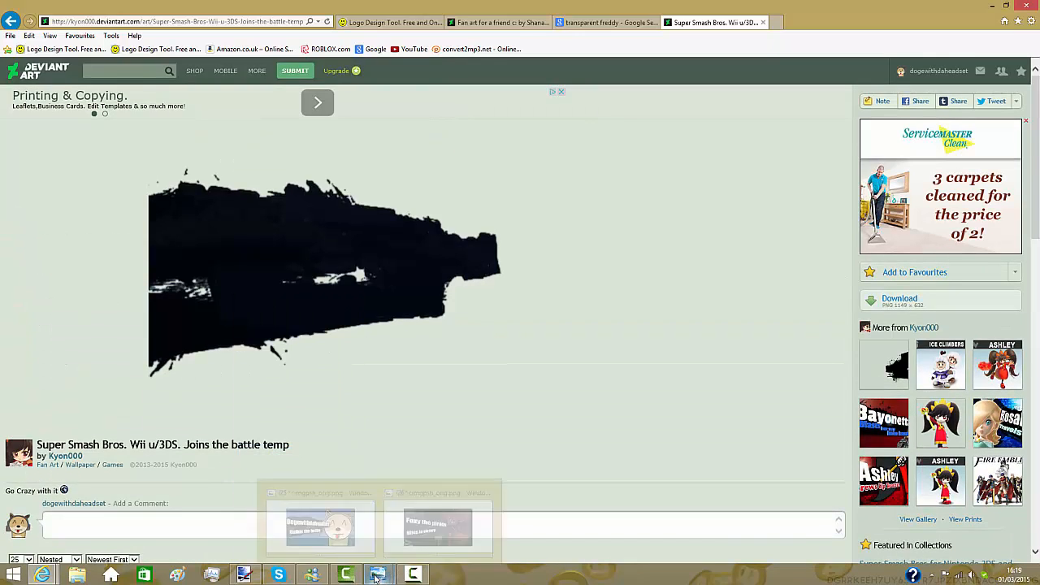
- Create a new 1024 × 563 image in paint.net for the brush-stroke banner
click(377, 574)
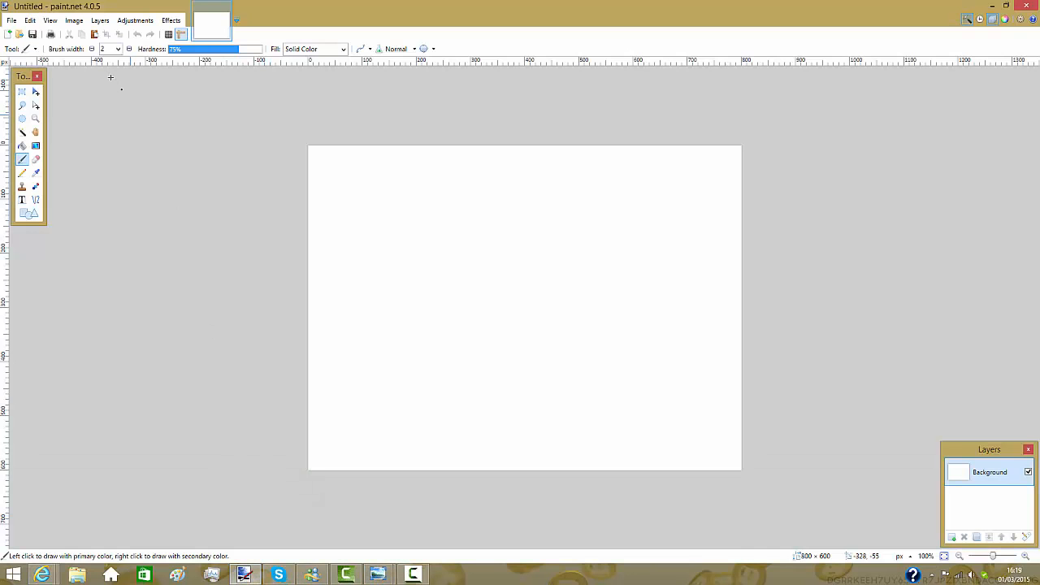
click(12, 20)
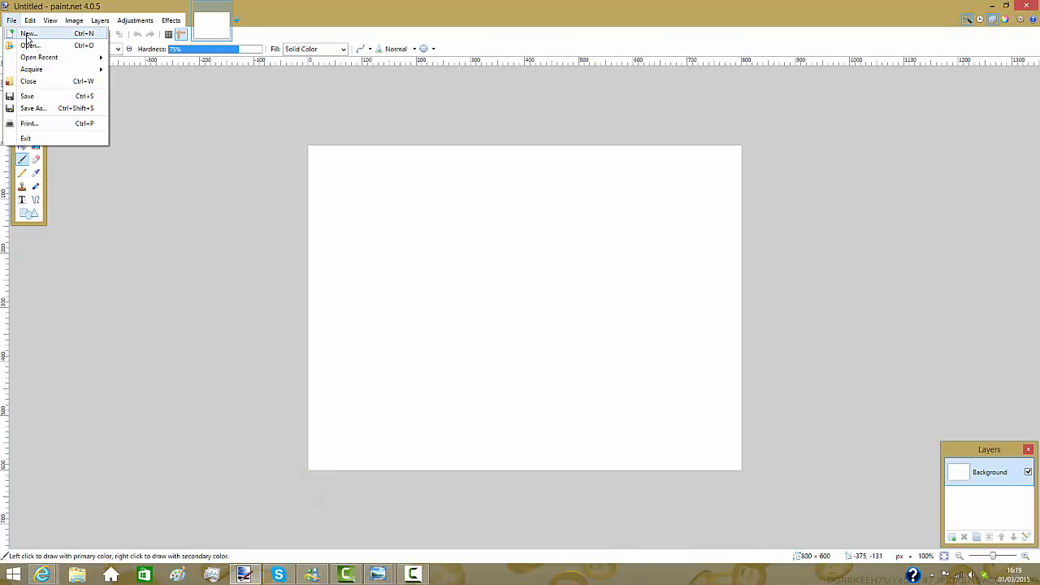
click(28, 33)
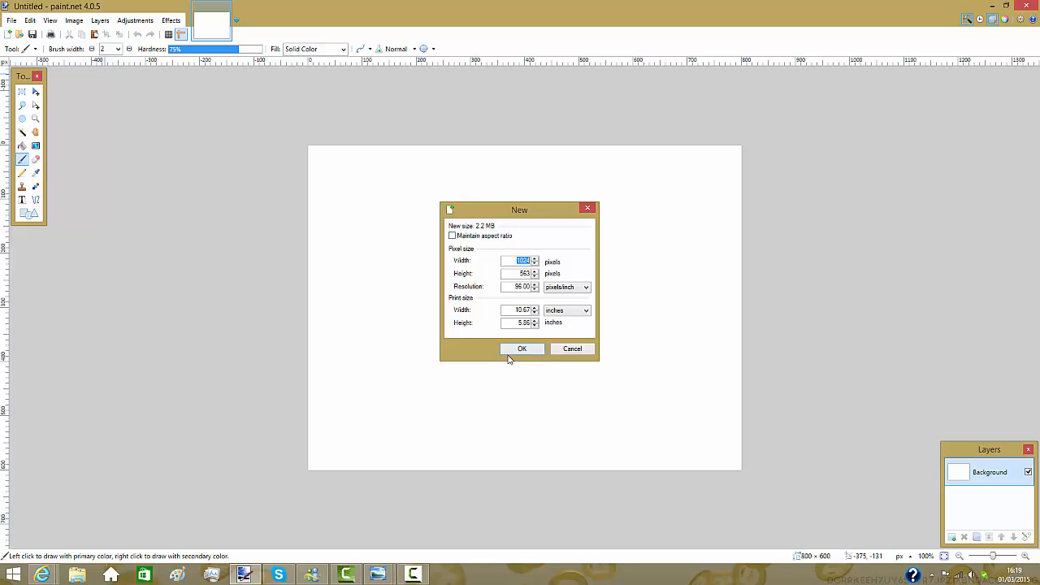
click(523, 348)
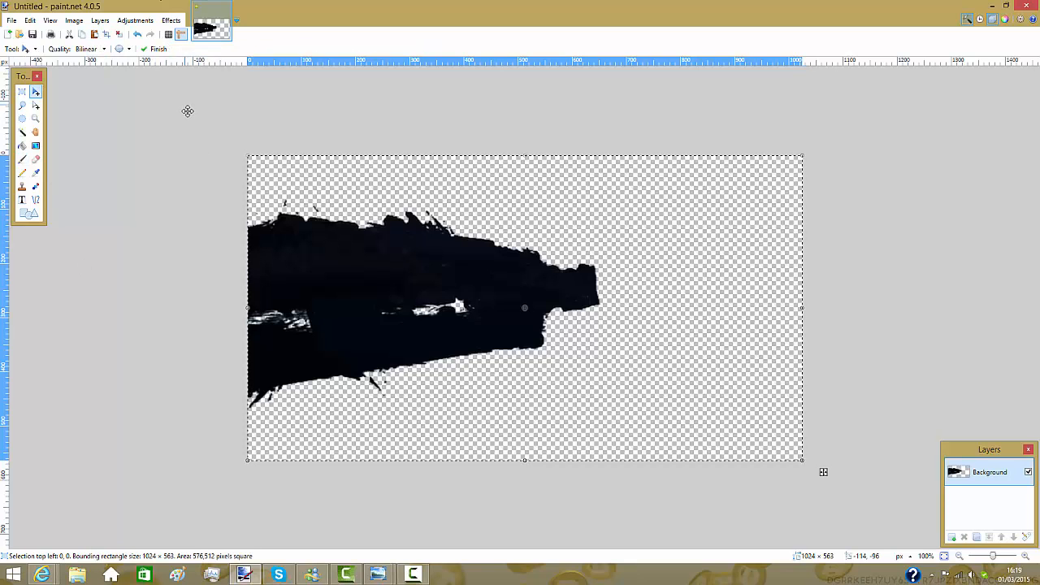
mouse_move(649, 273)
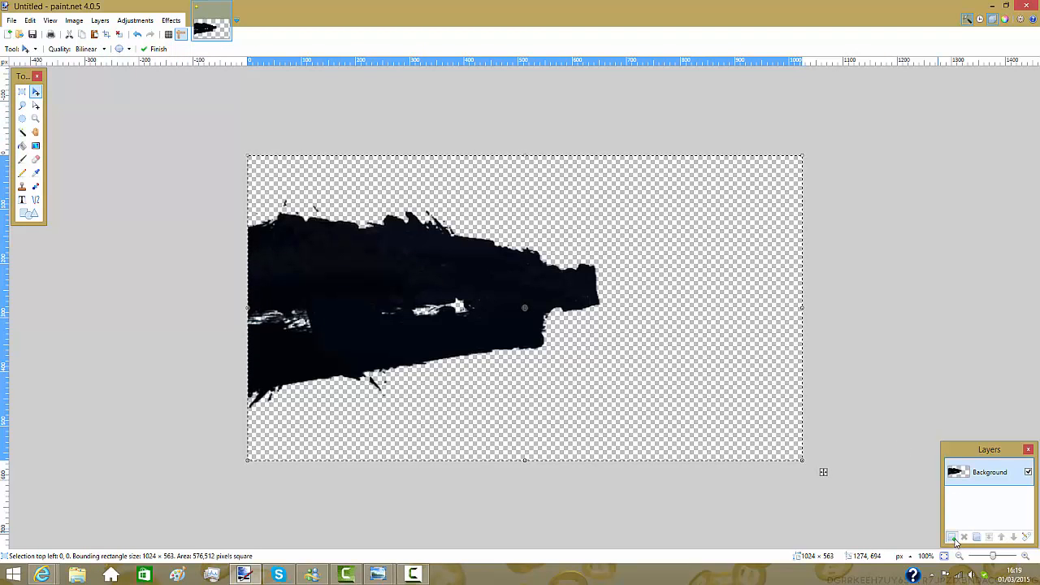
- Add three empty layers and move Layer 4 below the Background layer
click(953, 537)
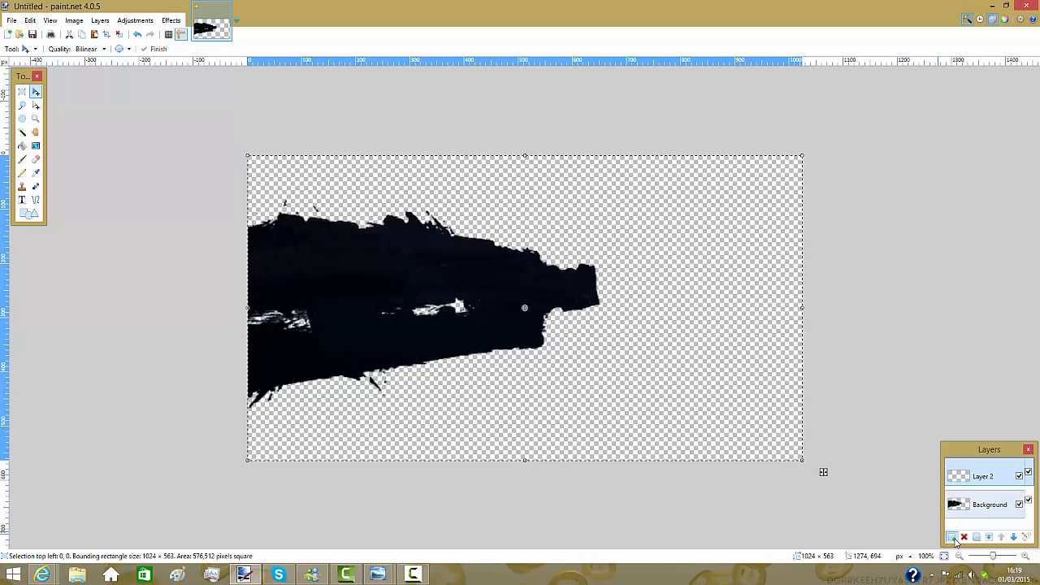
click(952, 536)
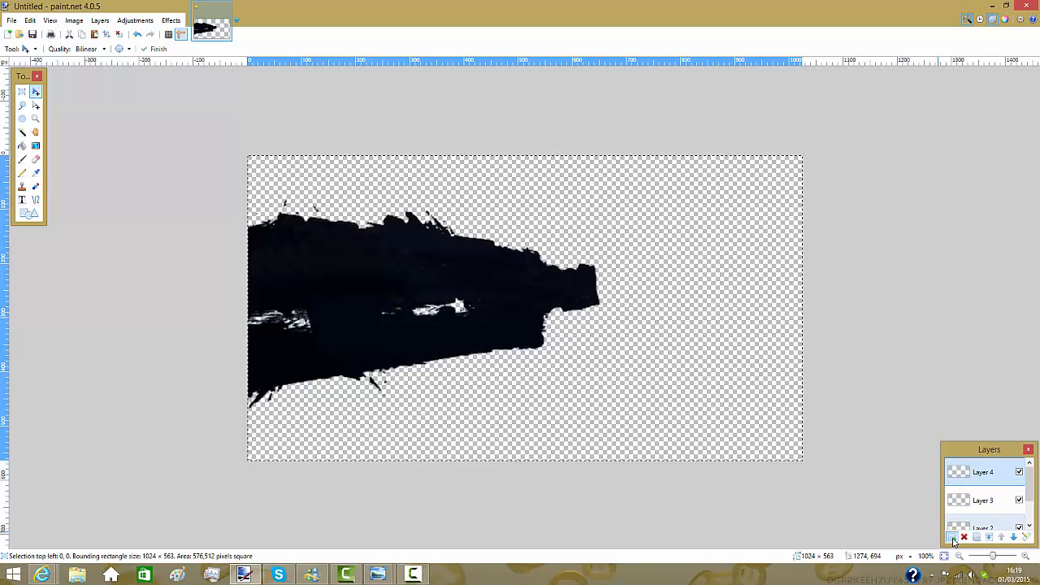
click(953, 536)
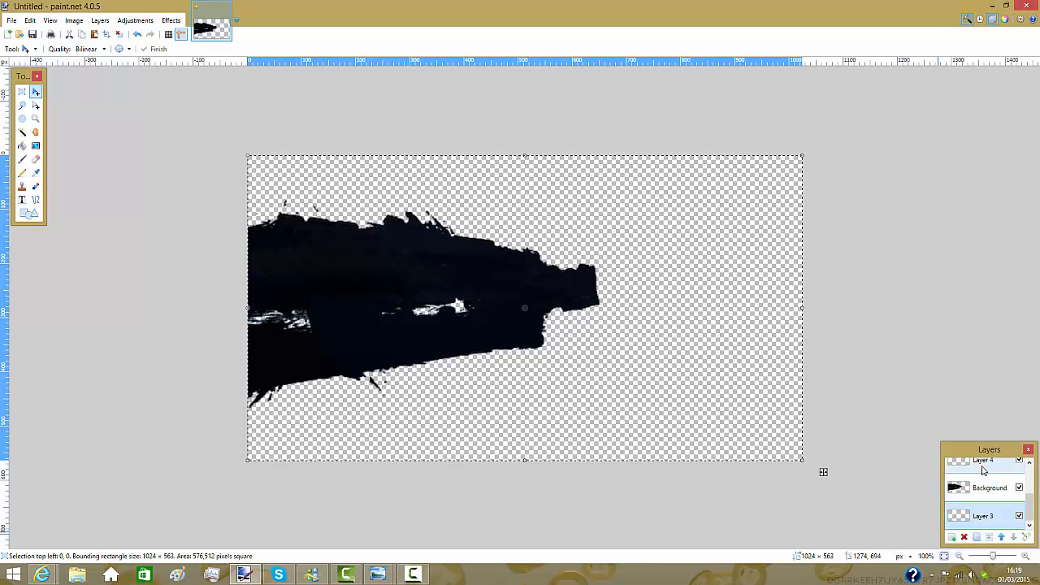
click(1015, 536)
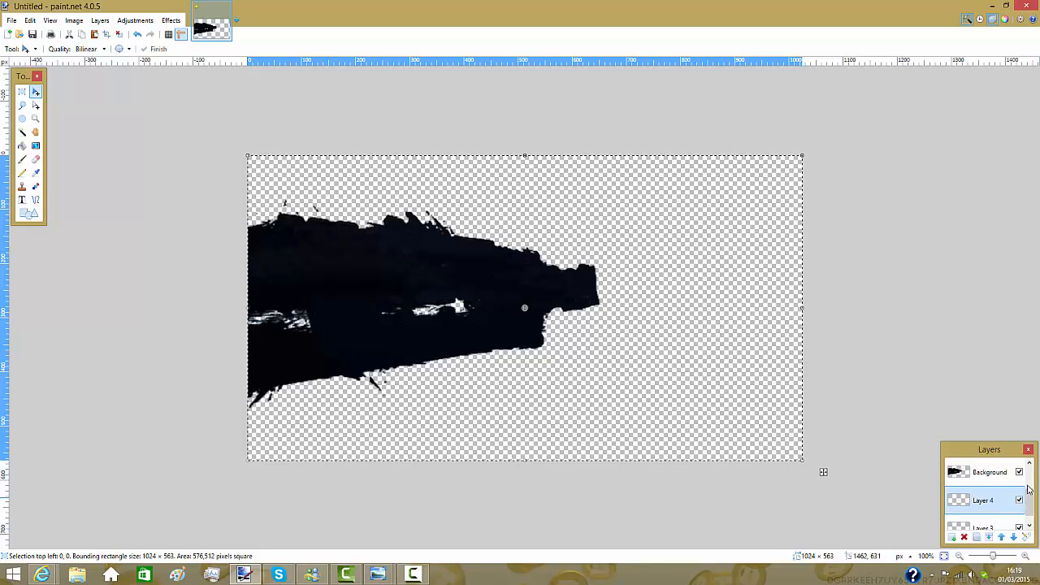
click(984, 495)
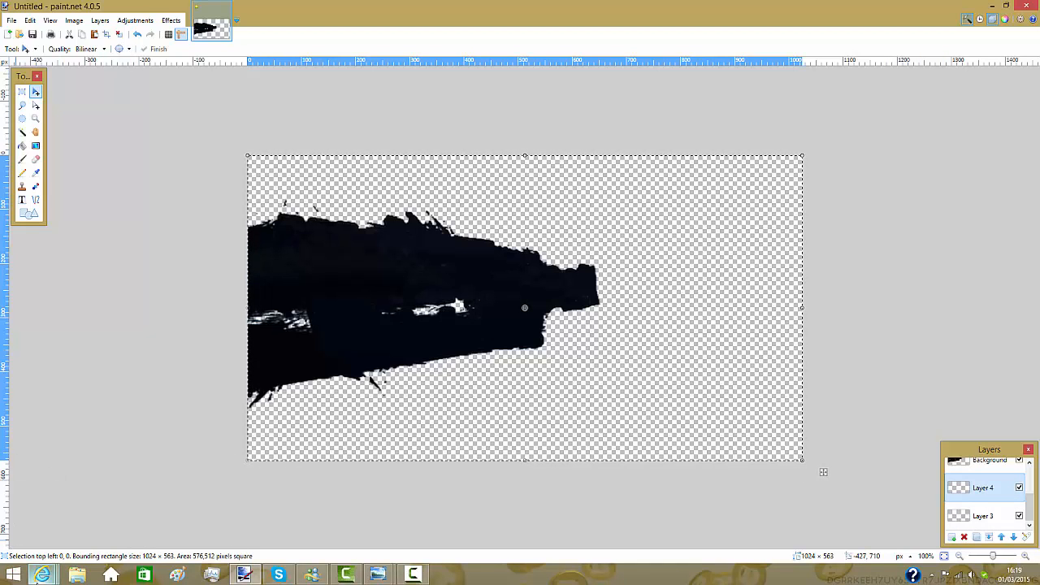
- Paste the Freddy Fazbear render into Layer 4 on the canvas's right side
click(42, 575)
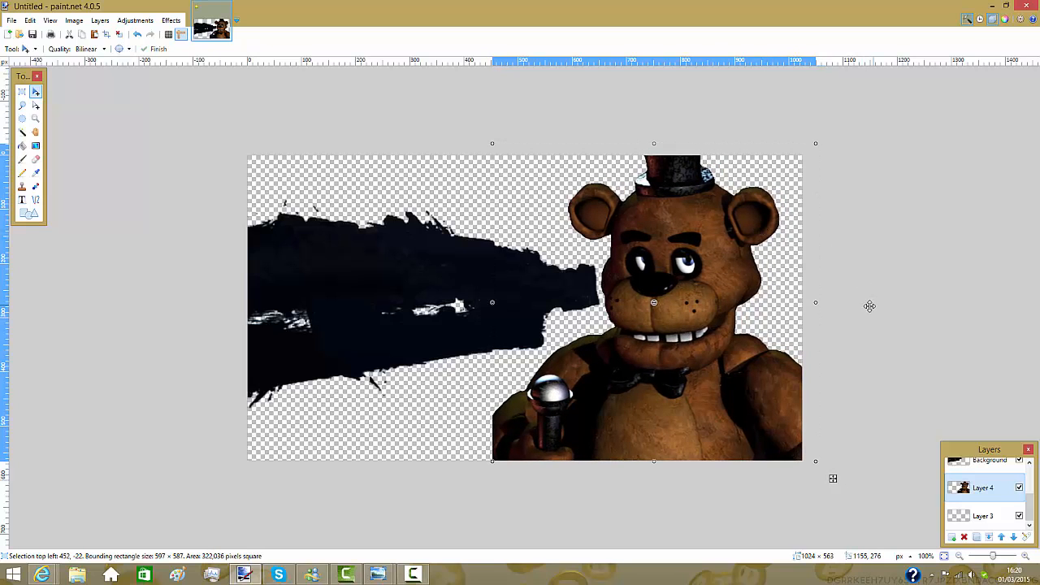
click(984, 488)
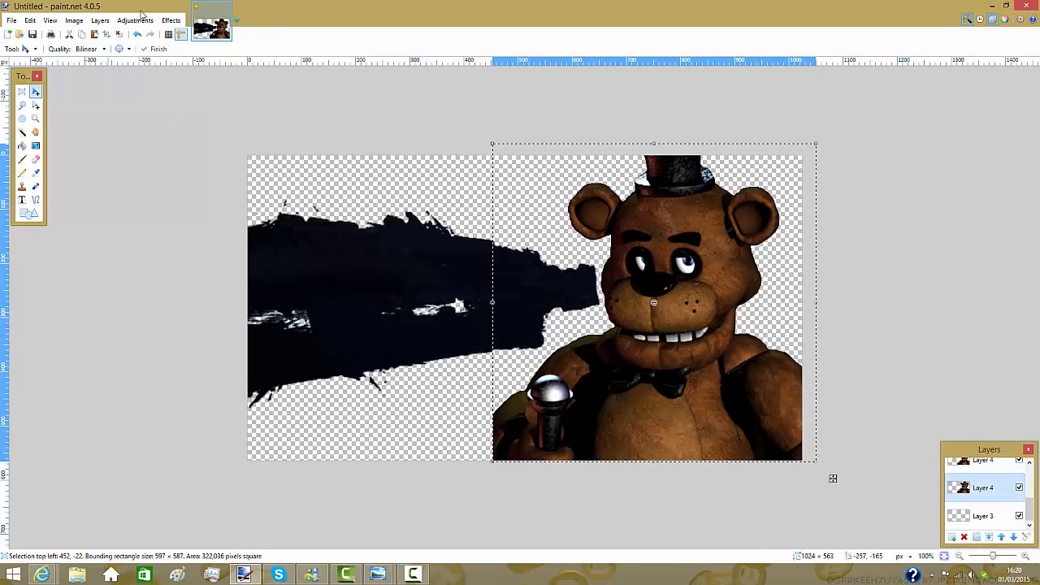
- Turn the duplicated Freddy layer black with Brightness -100 and Contrast 100
click(135, 21)
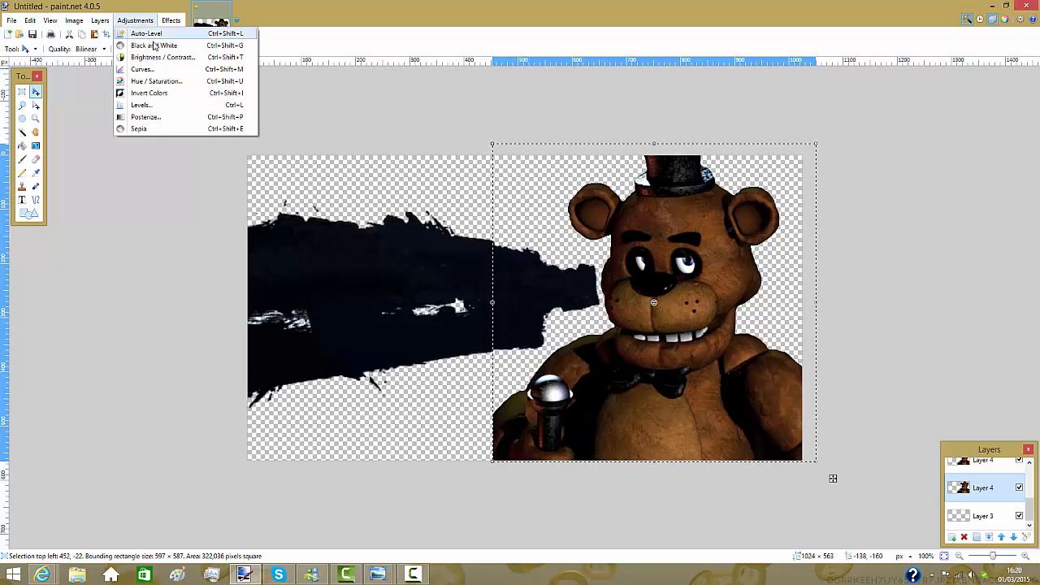
mouse_move(154, 45)
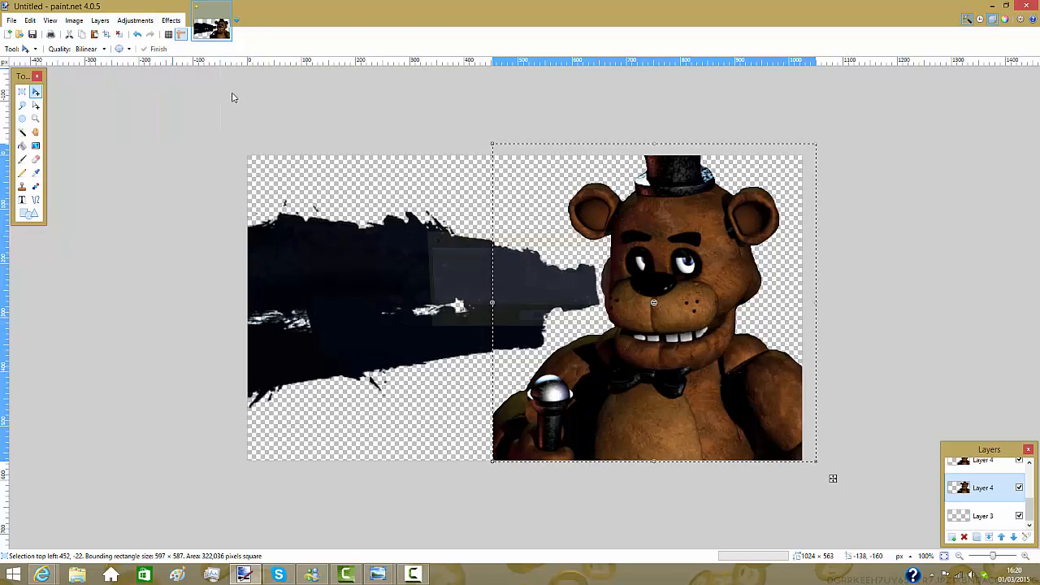
click(135, 21)
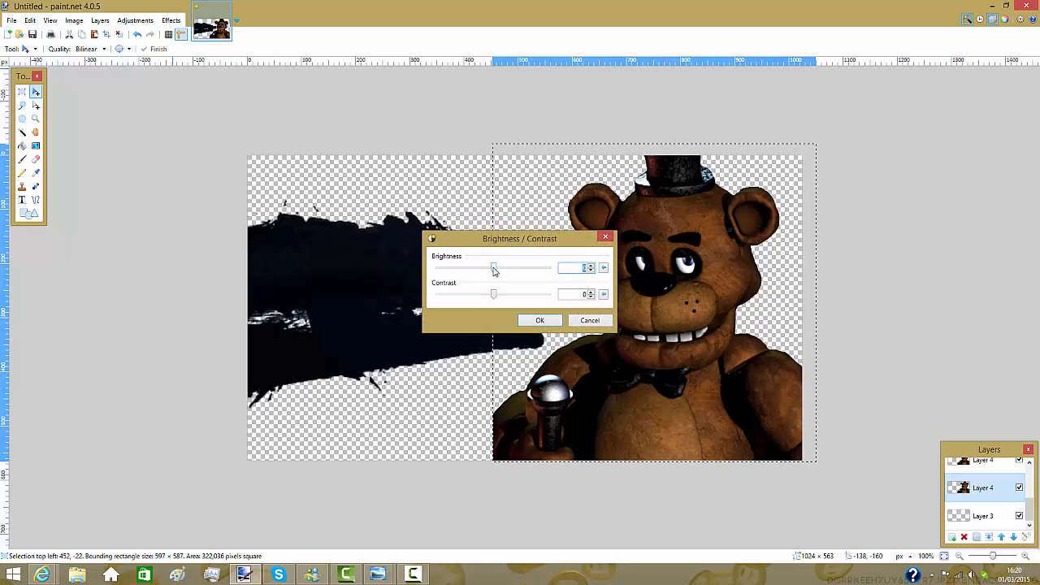
drag(491, 267, 437, 267)
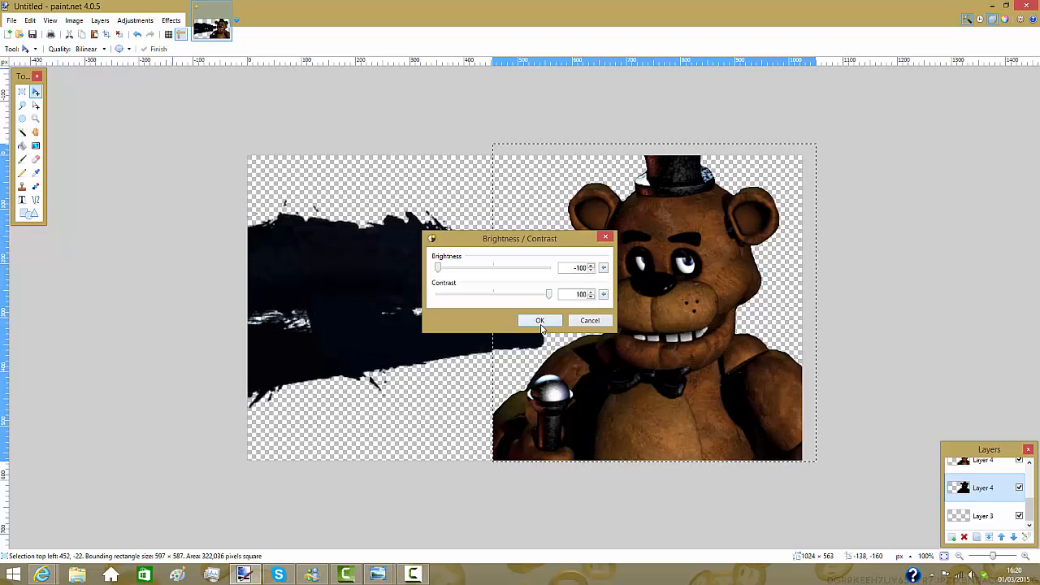
click(539, 320)
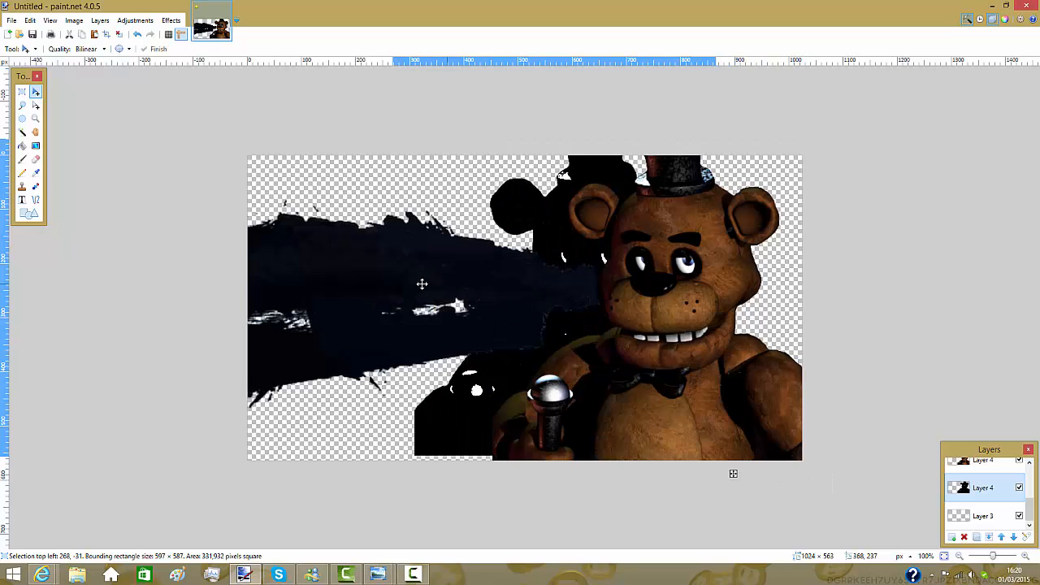
- Drag the black silhouette slightly offset behind Freddy to form a dark outline
drag(422, 284, 478, 294)
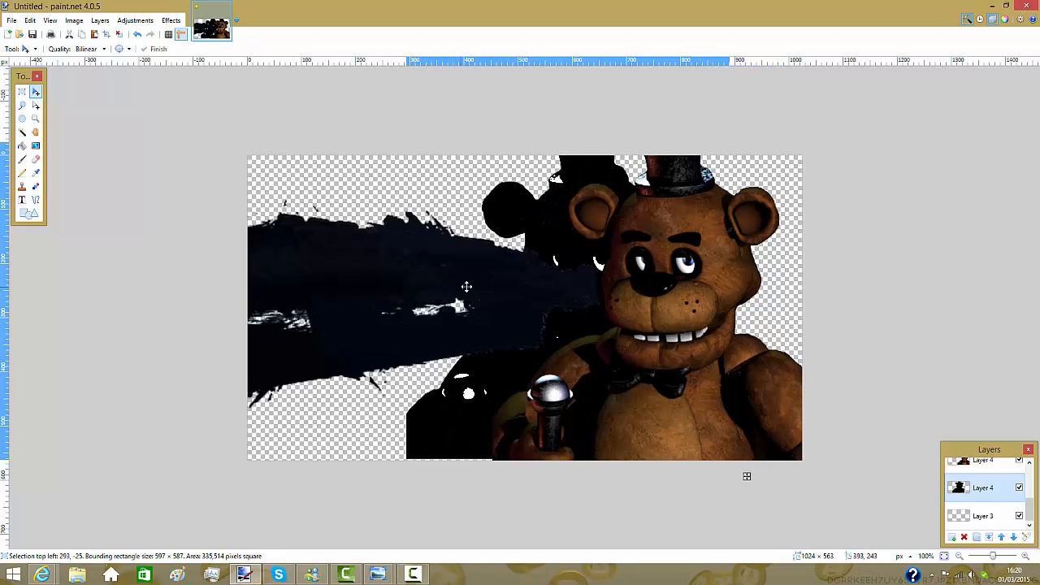
drag(467, 287, 551, 296)
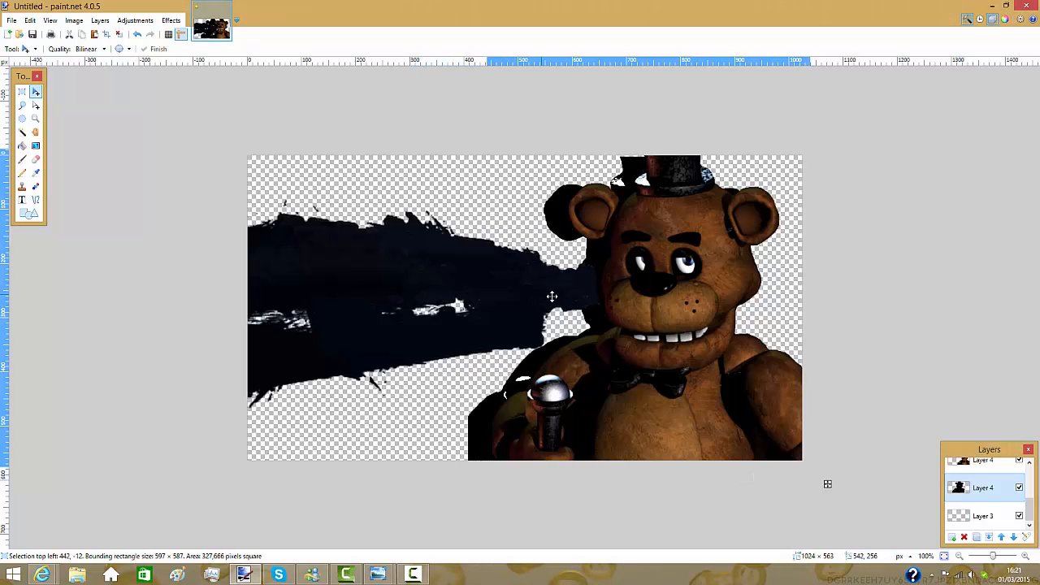
drag(552, 296, 567, 290)
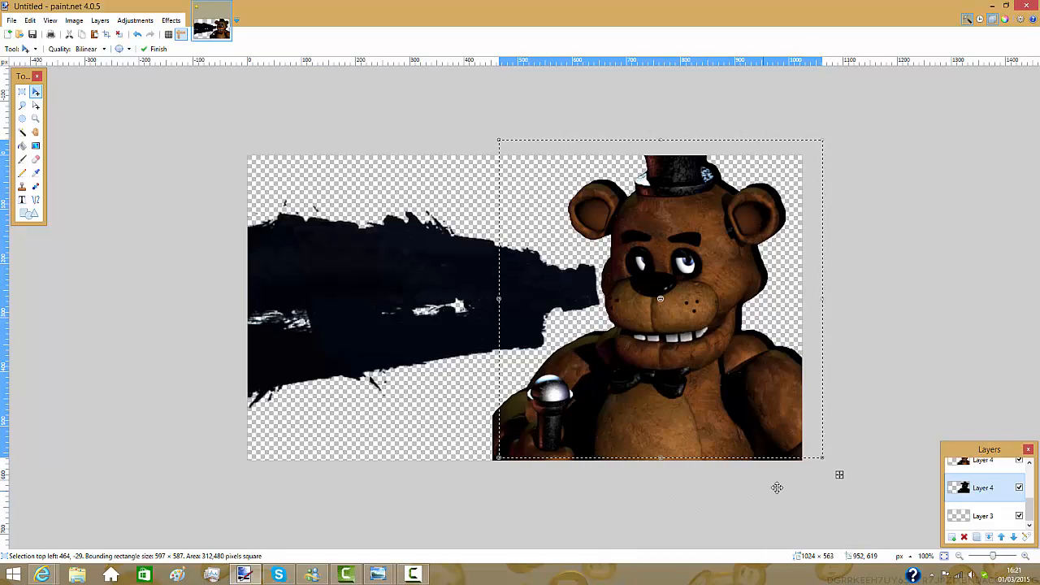
mouse_move(988, 459)
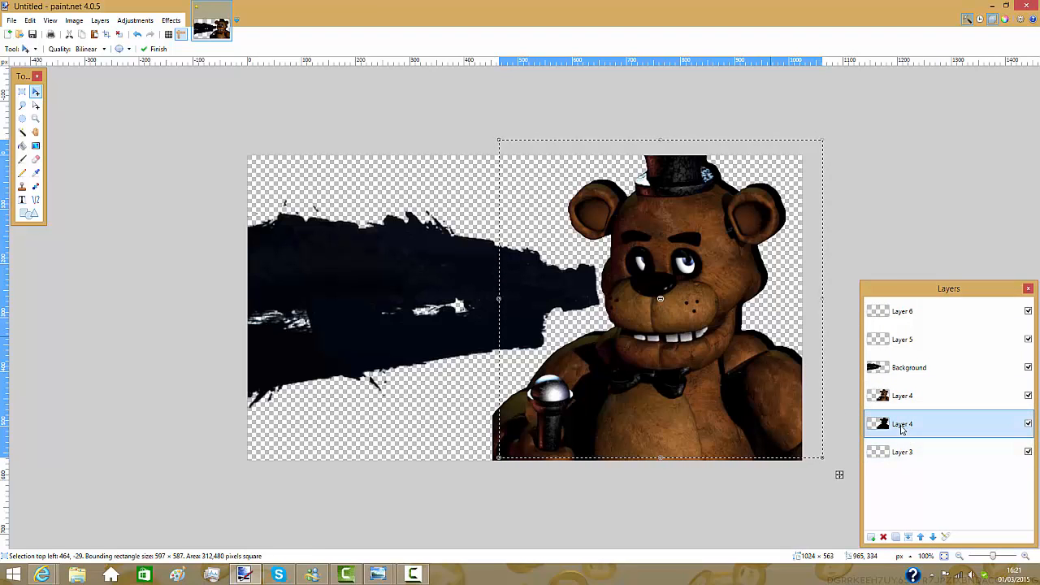
- Lower the silhouette layer's opacity, then browse to the Desktop datadump folder
double_click(902, 423)
text(123)
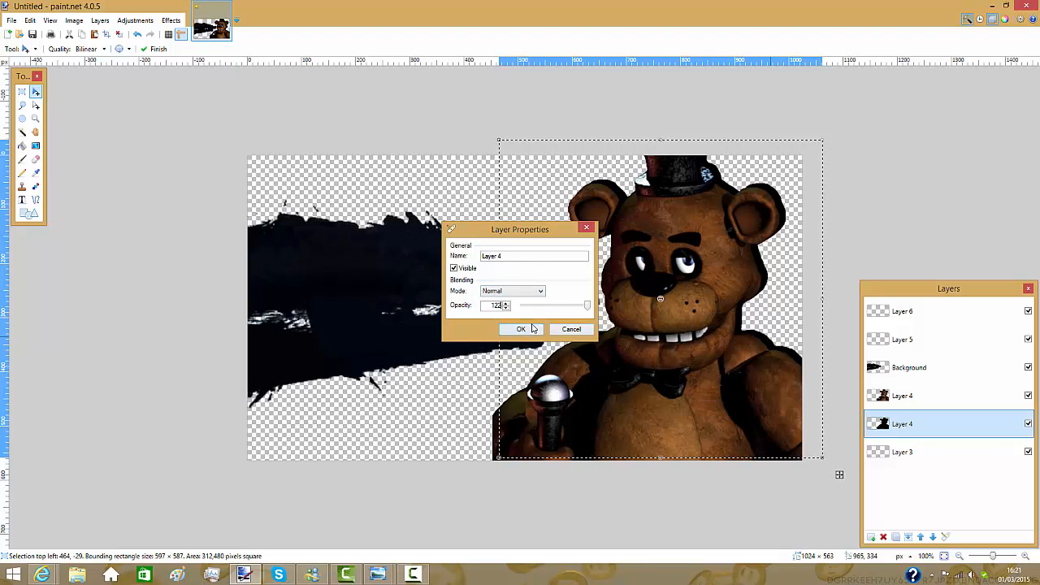
click(521, 329)
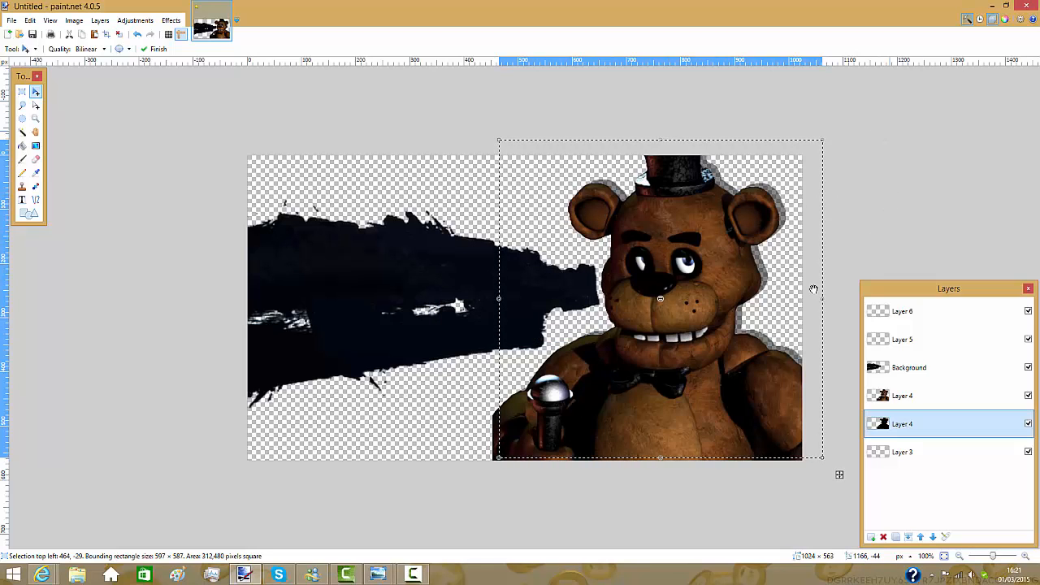
mouse_move(968, 539)
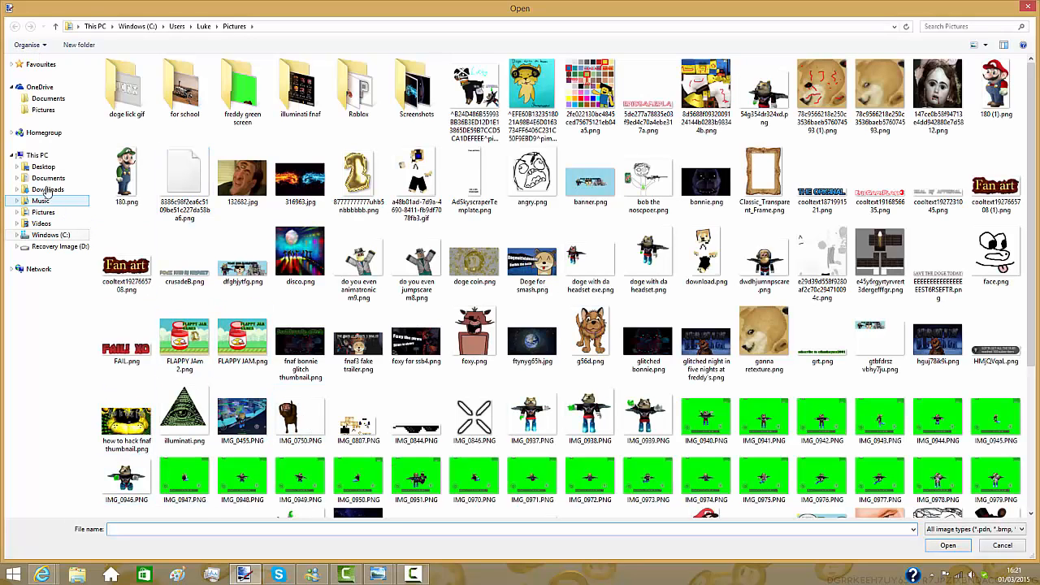
click(43, 167)
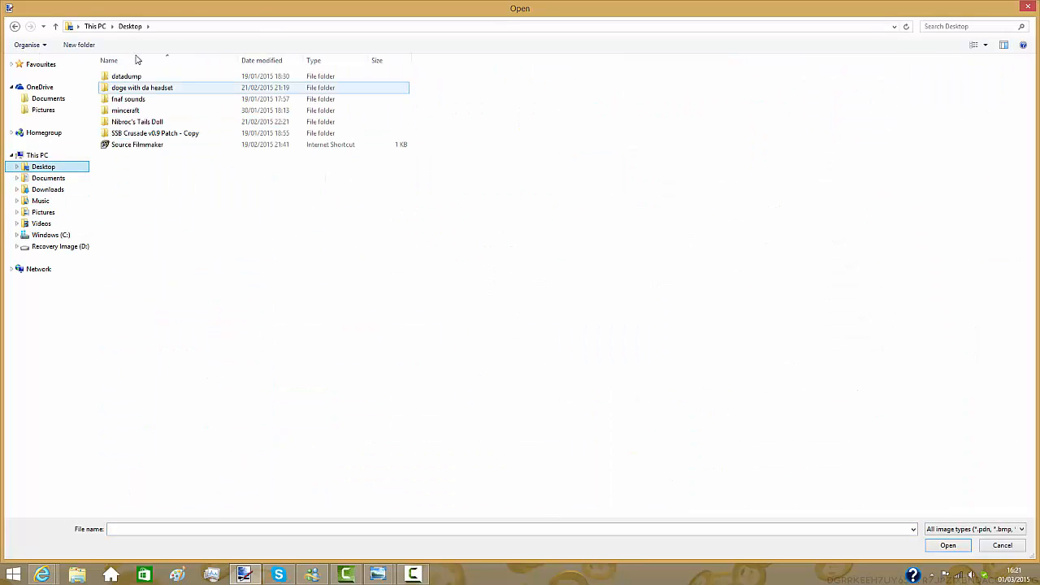
double_click(126, 76)
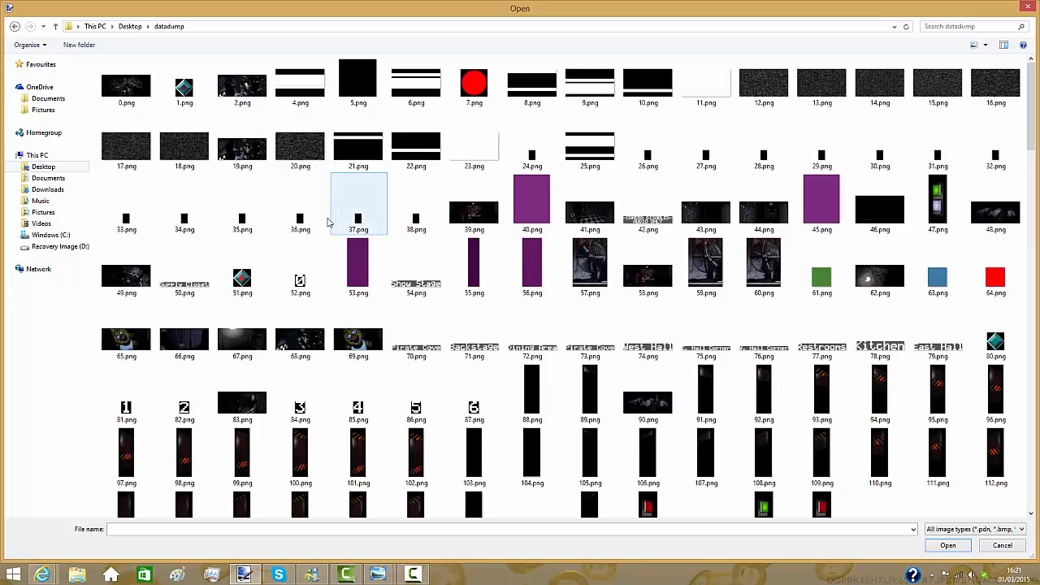
- Find and open the dark party-room image 48.png
scroll(down, 3)
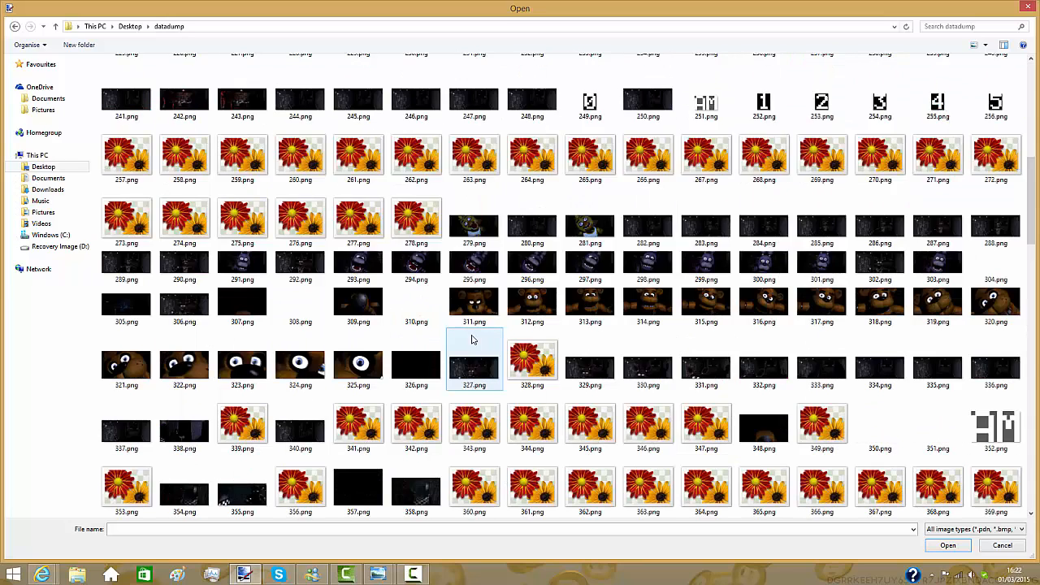
scroll(down, 3)
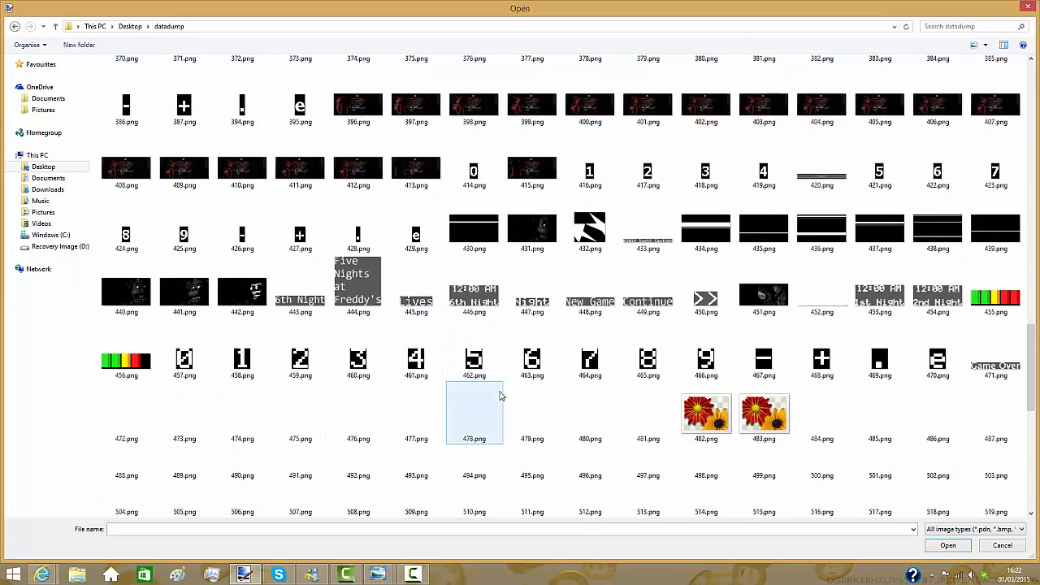
scroll(down, 3)
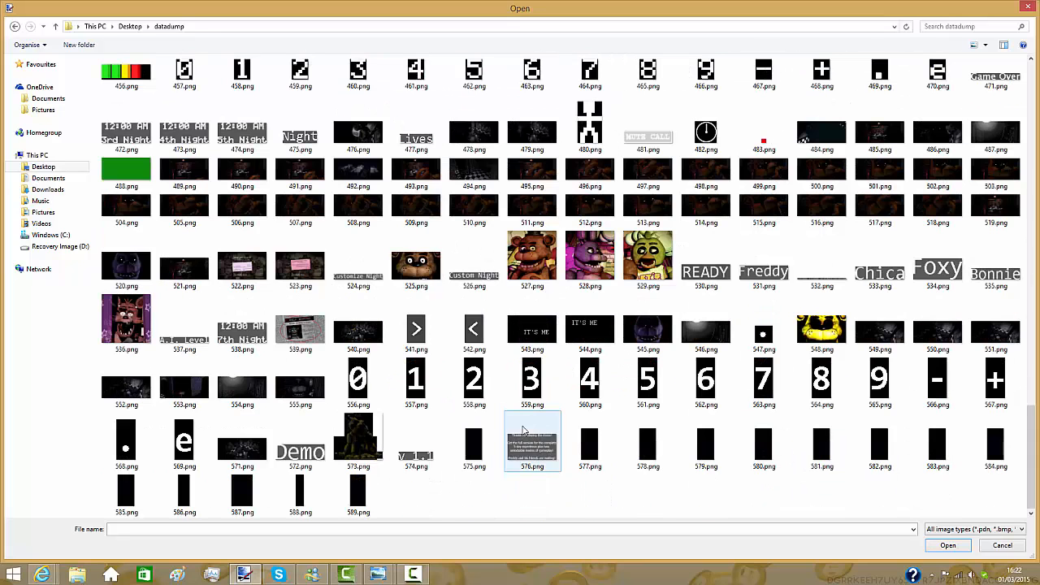
click(473, 380)
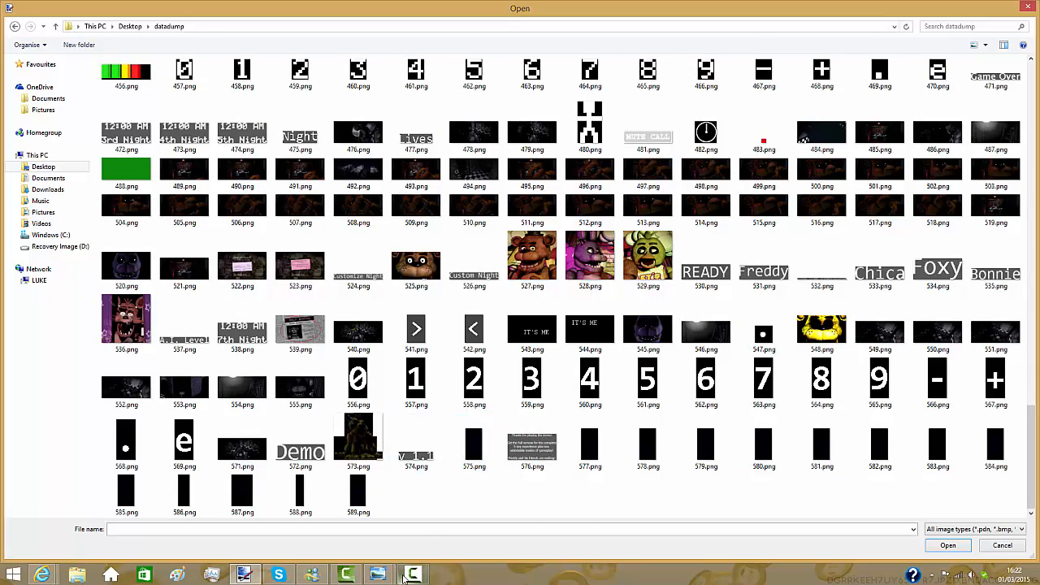
click(357, 439)
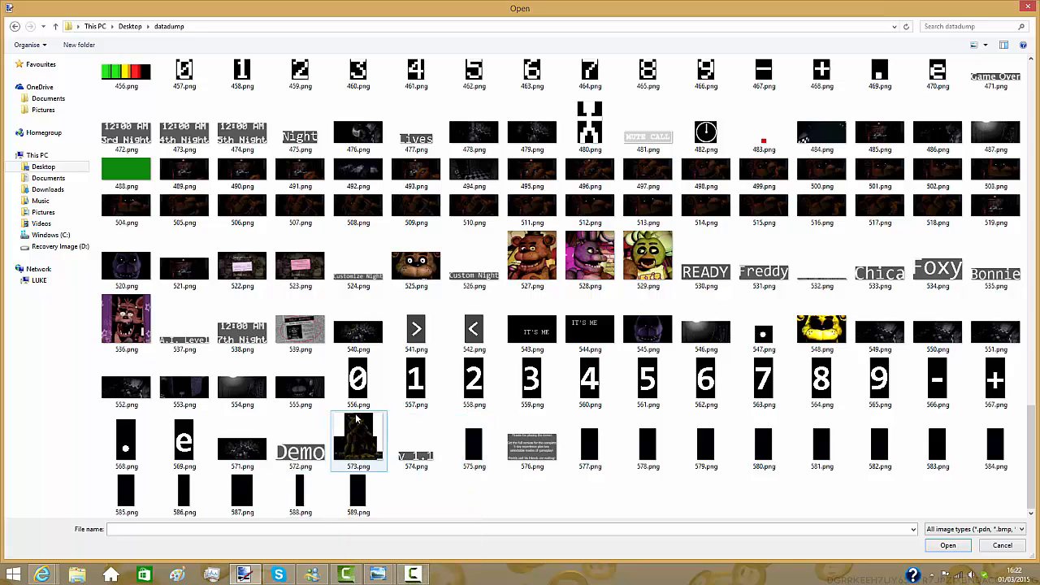
scroll(up, 3)
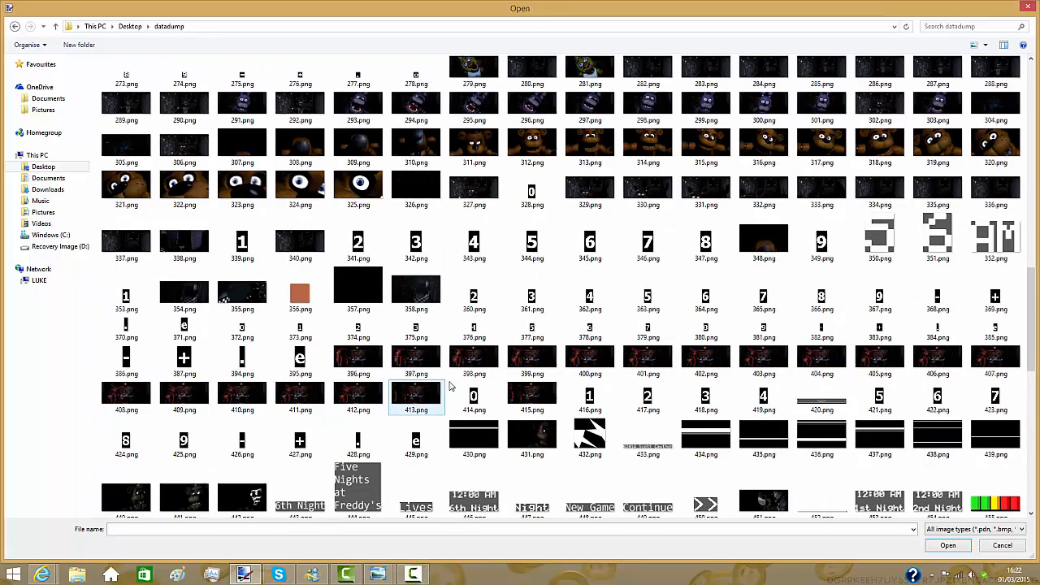
scroll(up, 3)
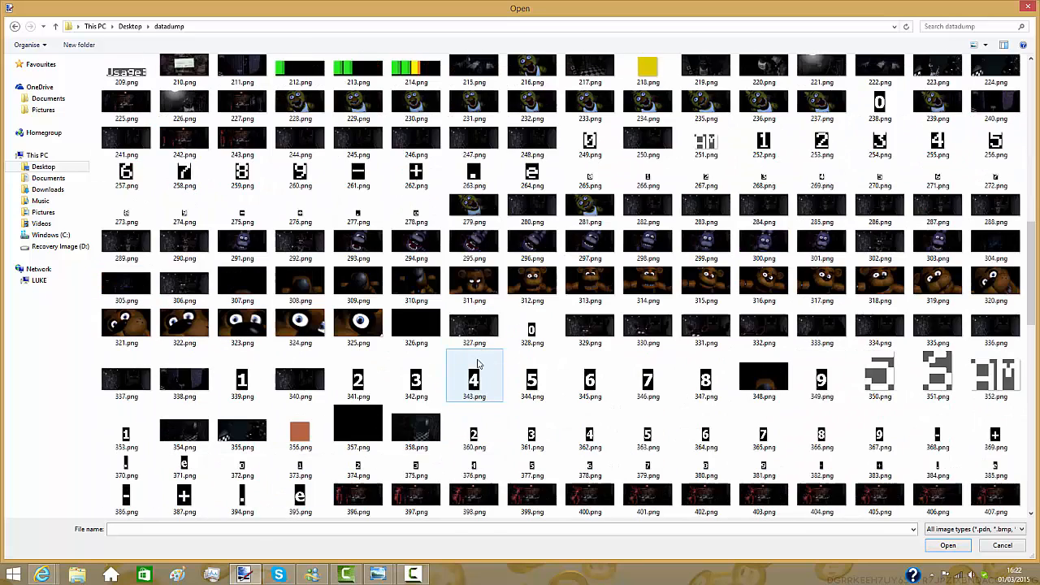
scroll(up, 3)
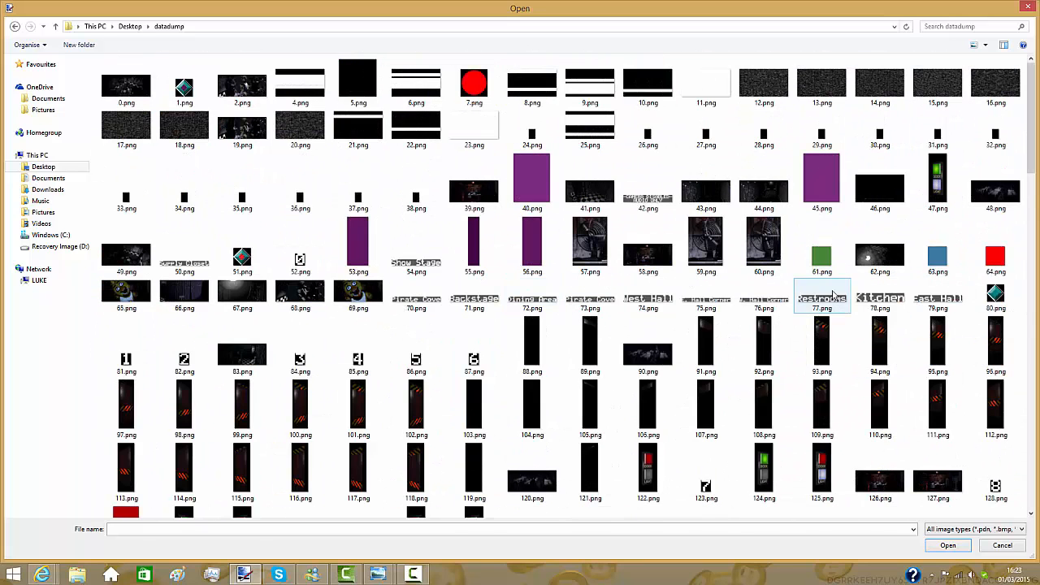
click(996, 179)
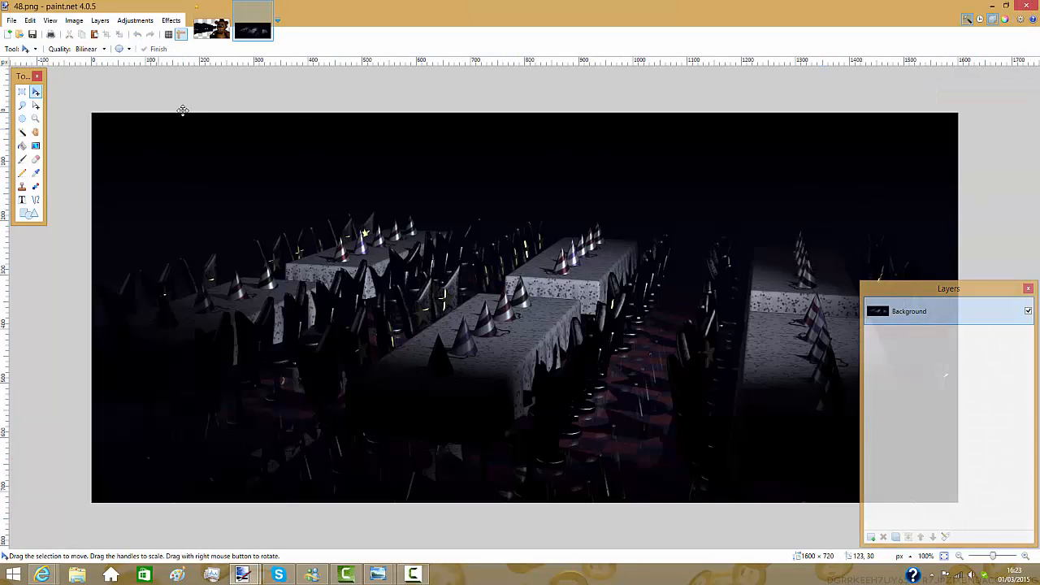
mouse_move(203, 198)
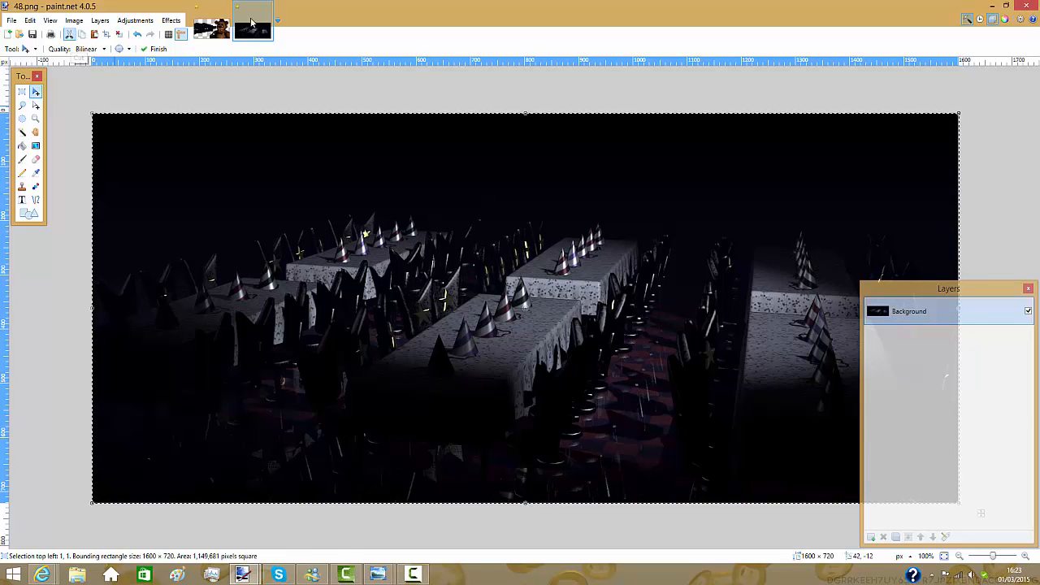
- Close the emptied 48.png image without saving changes
click(274, 18)
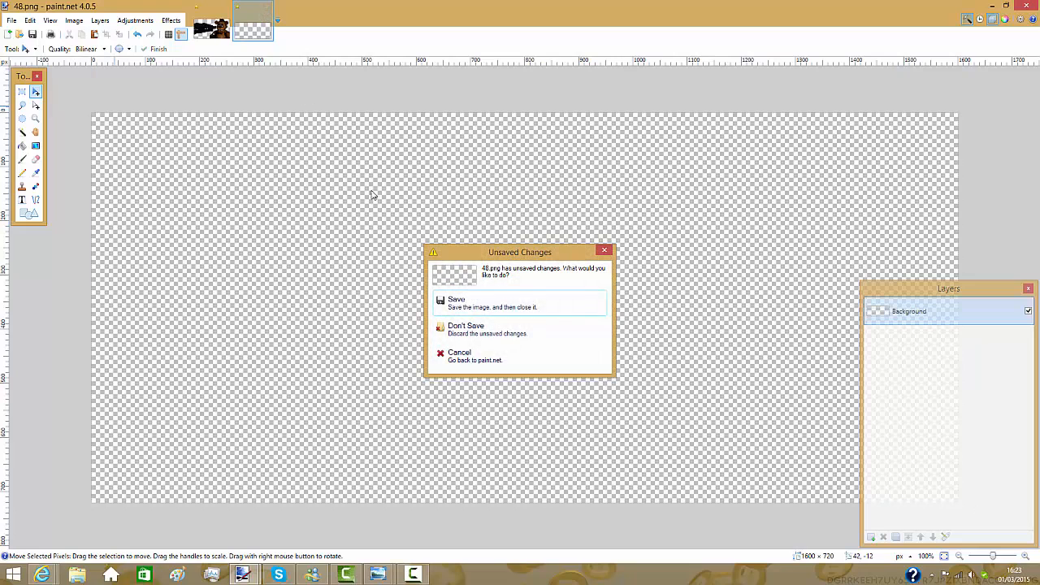
click(466, 329)
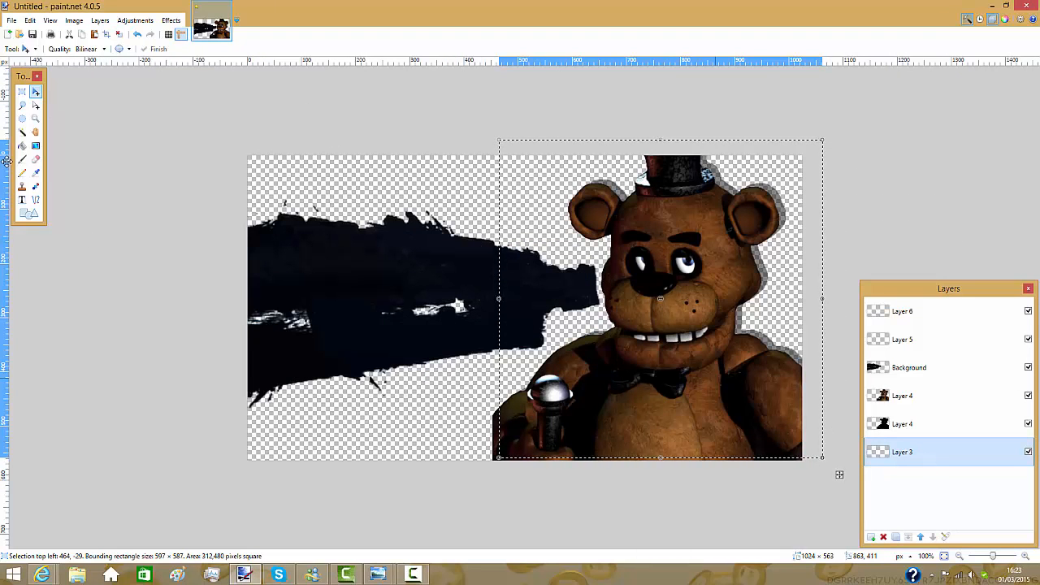
- Paste the party-room scene into Layer 3 and stretch it to cover the canvas
key(ctrl+v)
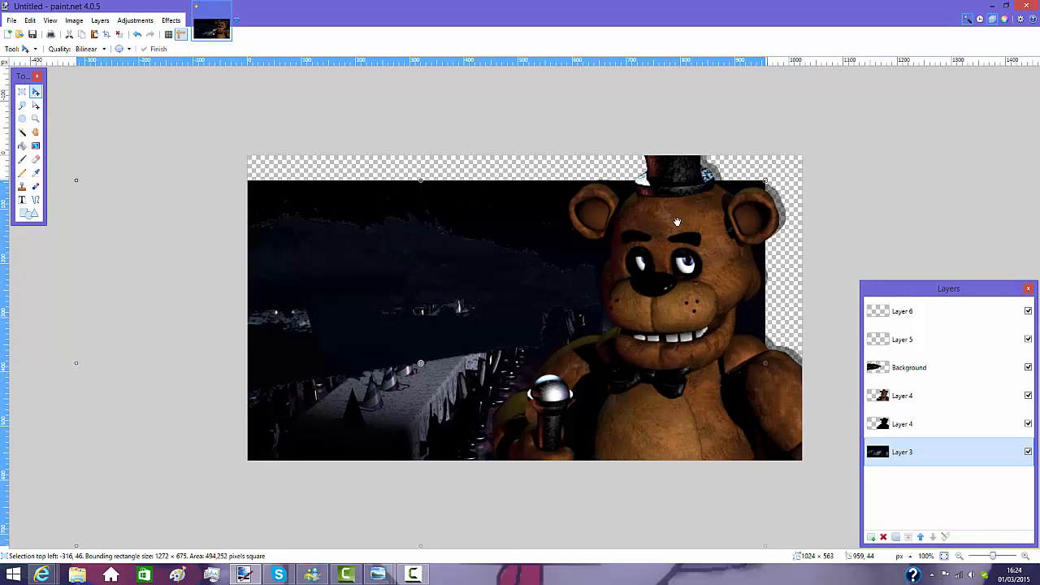
drag(677, 222, 621, 205)
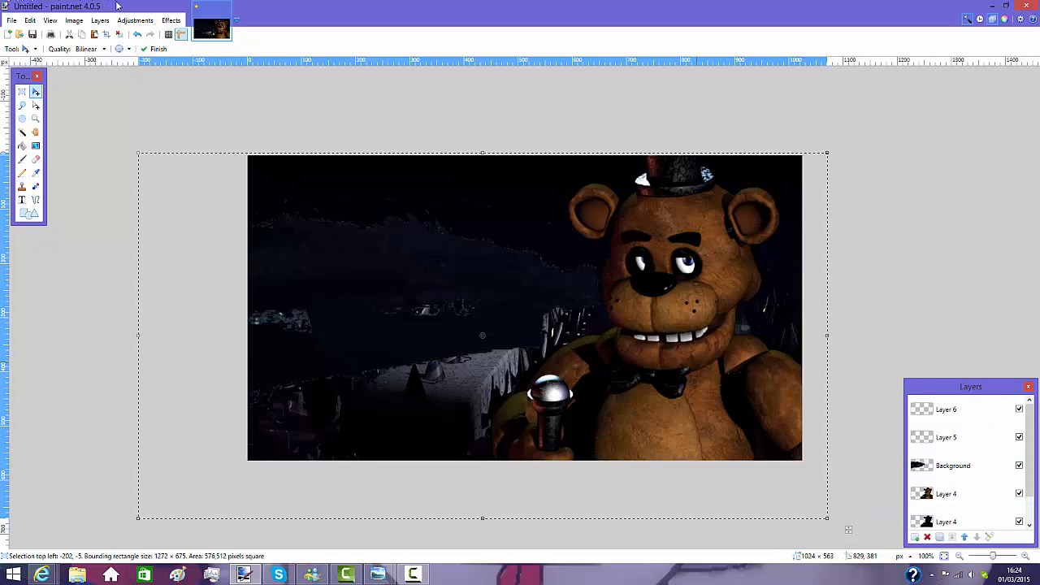
- Apply a Gaussian Blur with radius 9 to the dark party-room background
click(171, 20)
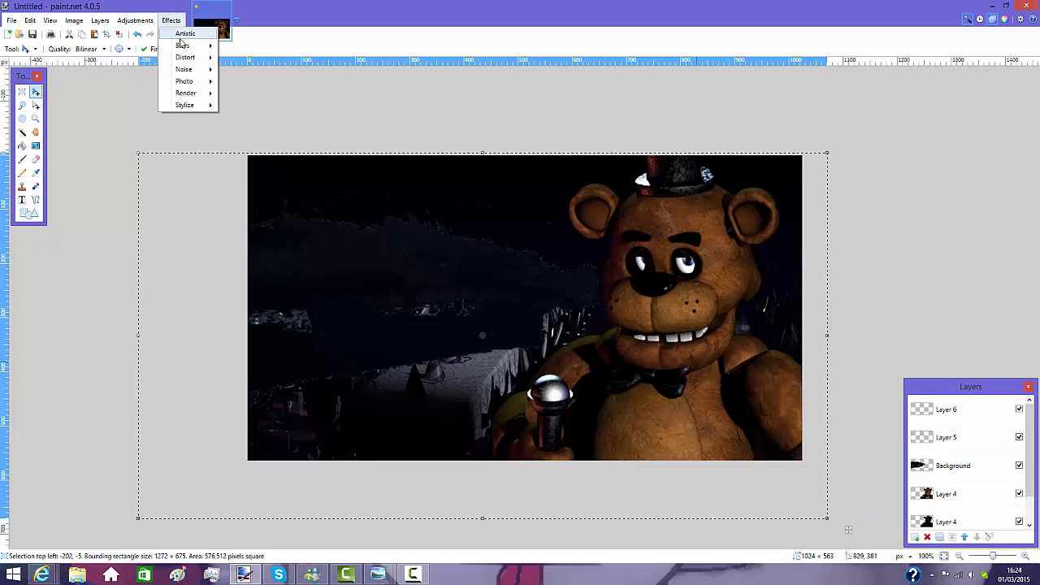
mouse_move(182, 46)
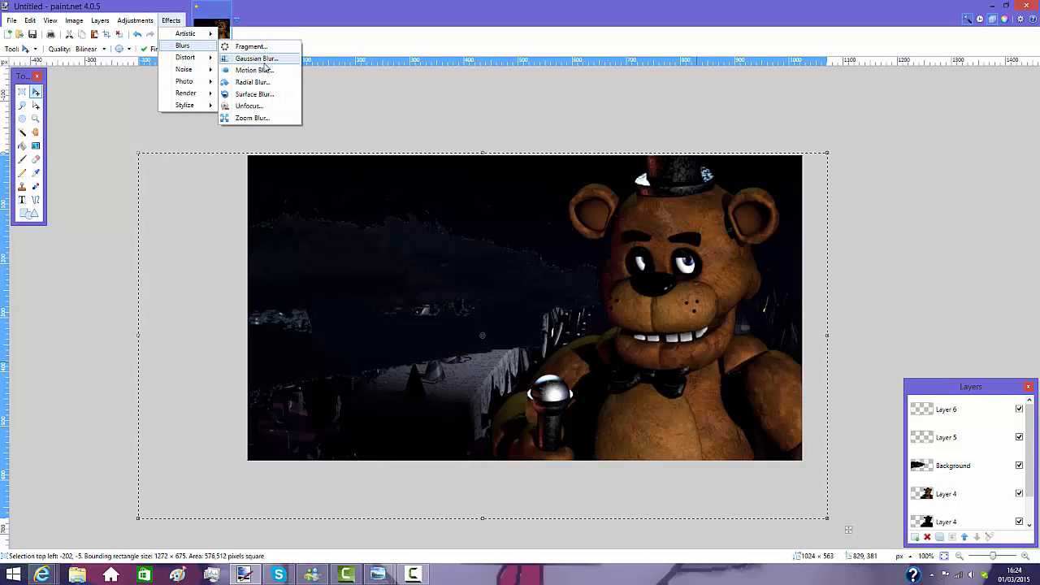
click(256, 58)
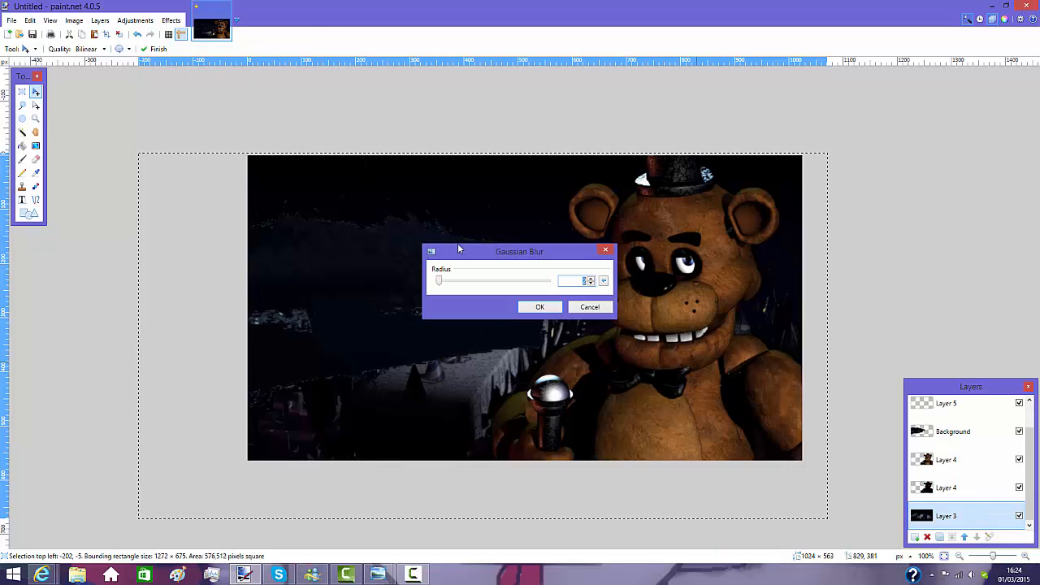
drag(438, 280, 457, 280)
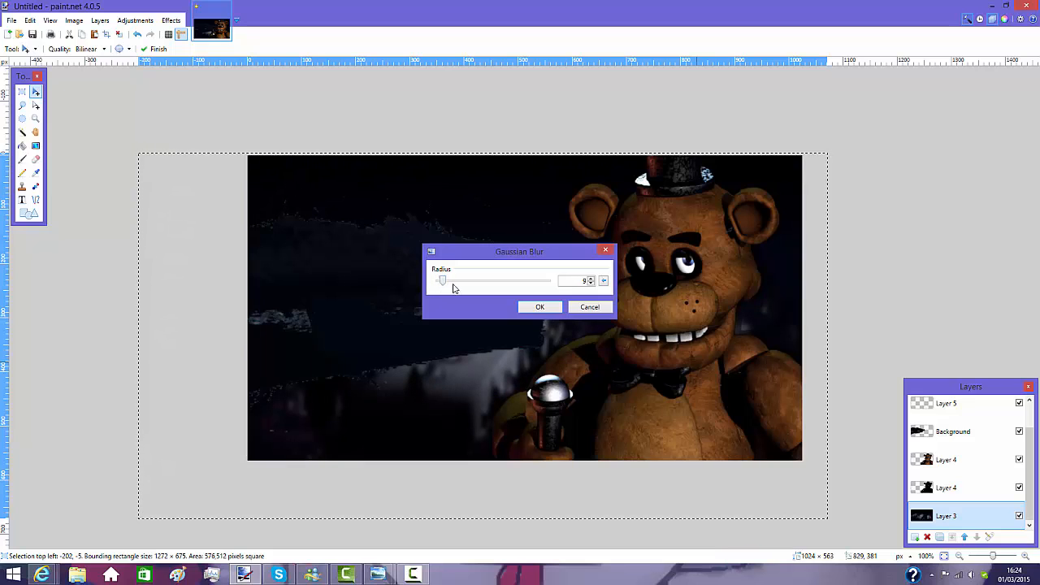
click(540, 307)
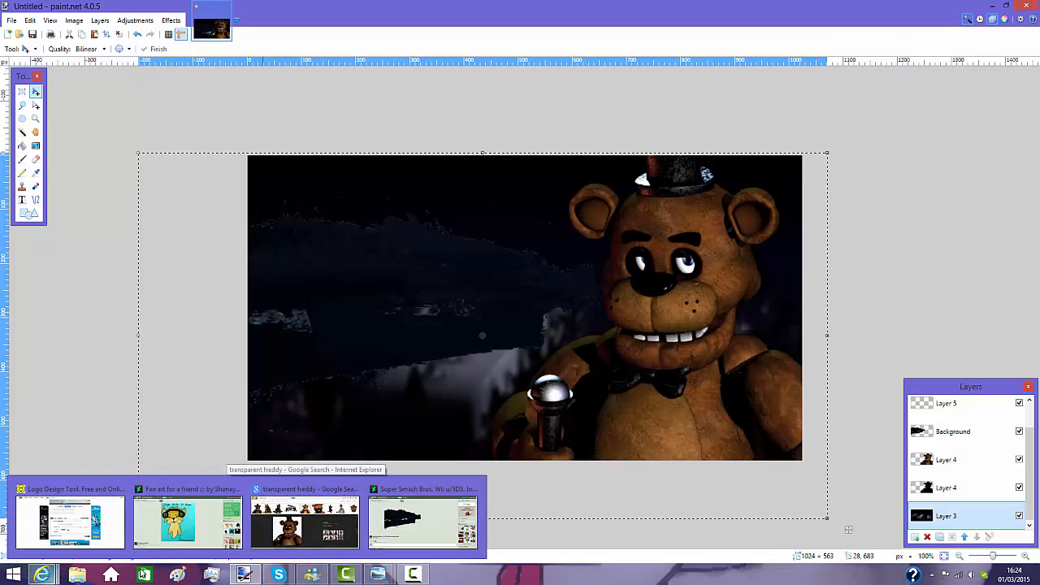
- Close the ad tab and replace the logo text 'Bites to victory' with 'Freddy Fazbear'
click(69, 489)
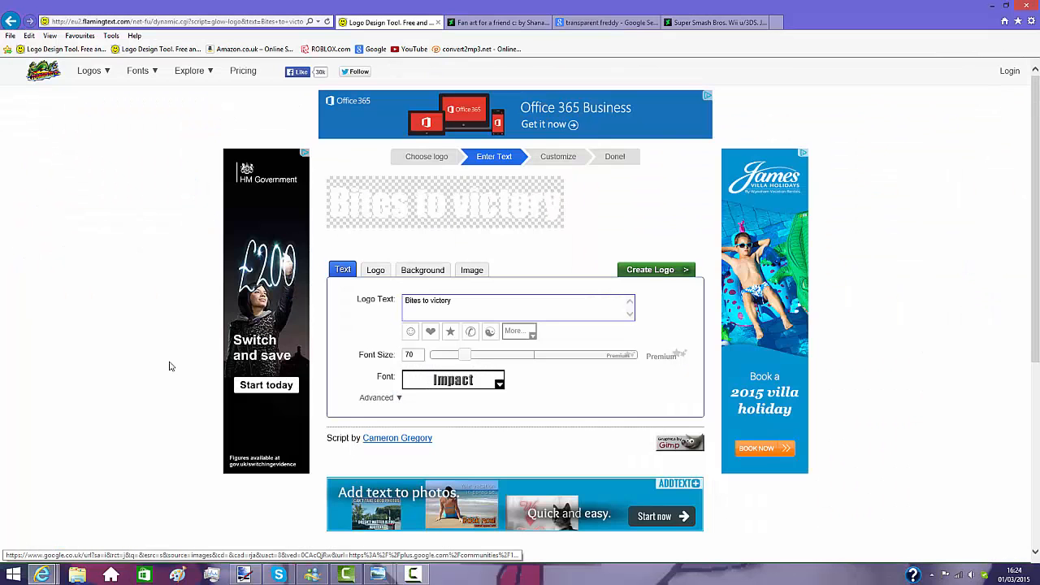
triple_click(517, 300)
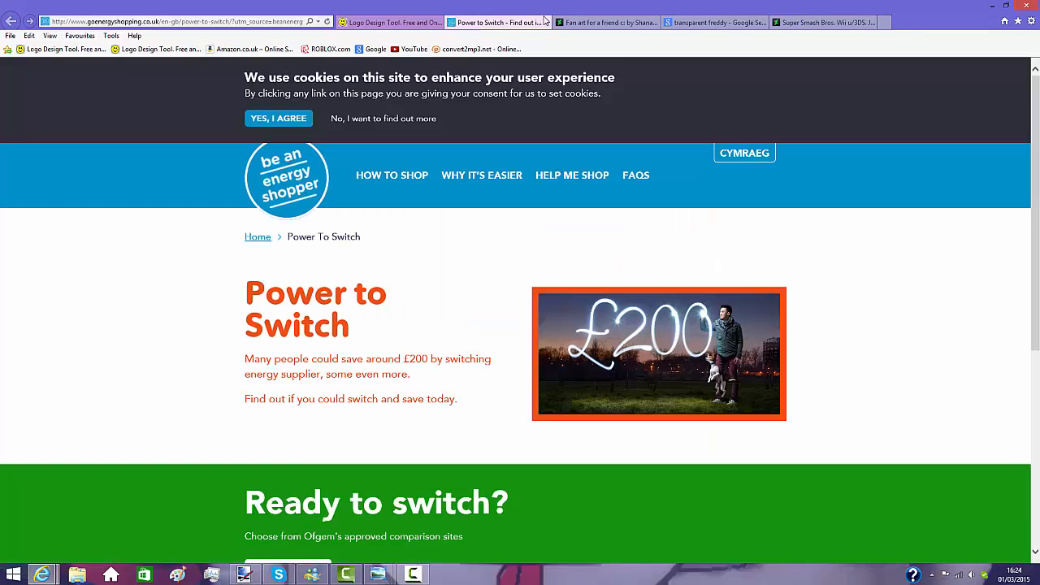
click(391, 22)
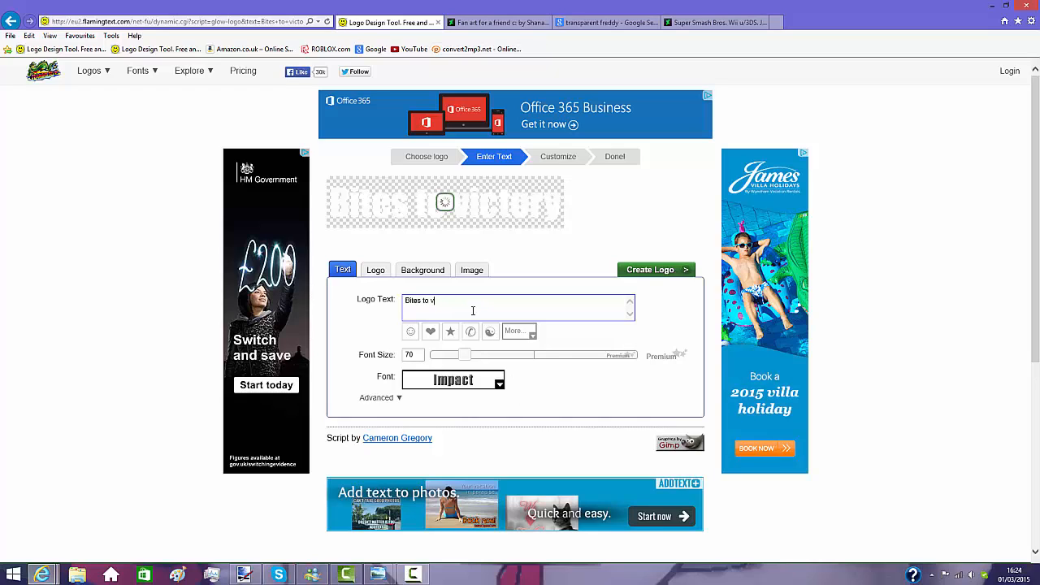
key(ctrl+a)
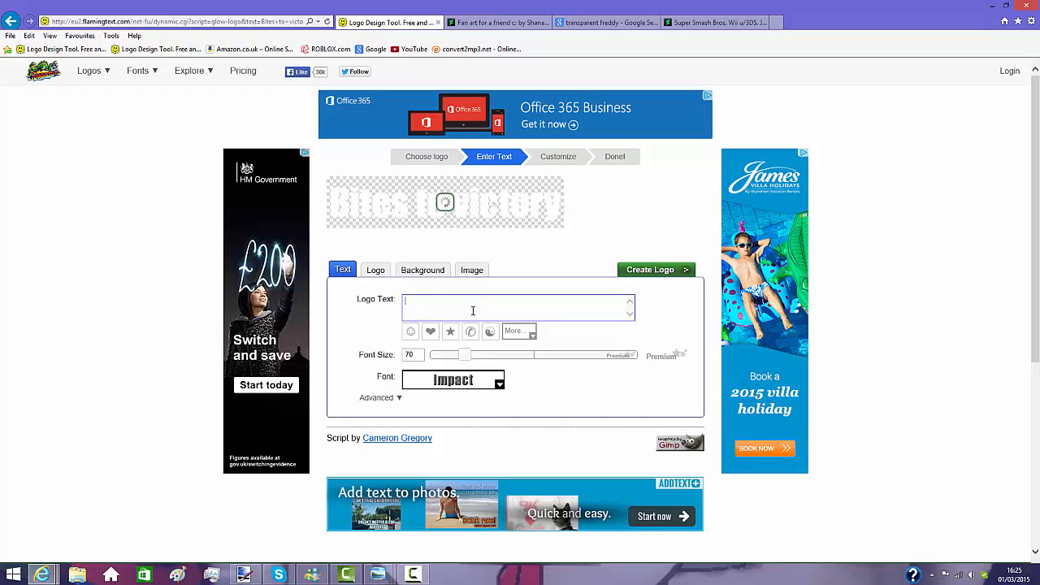
text(Freddy f)
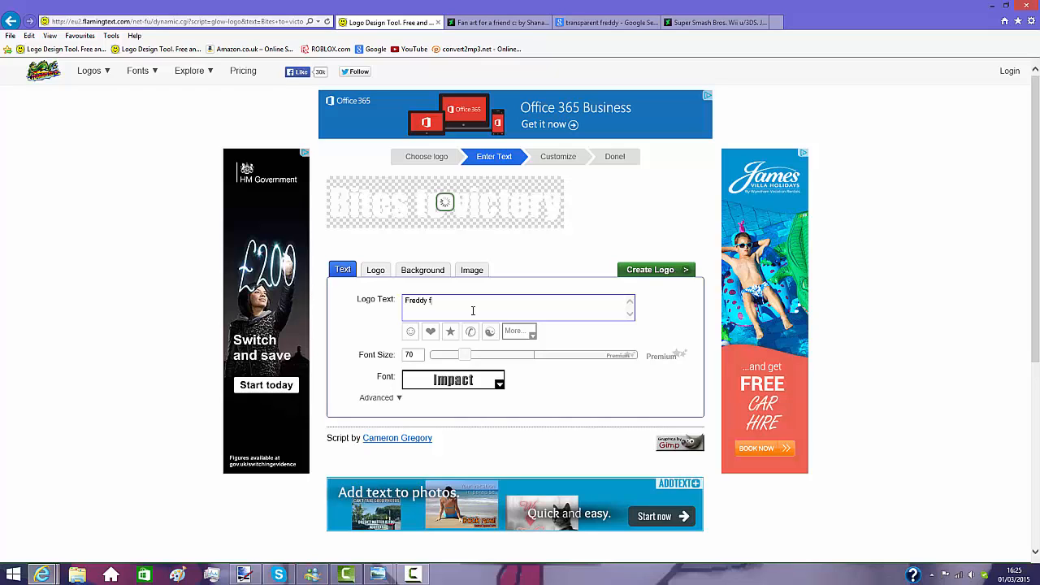
text(Fa)
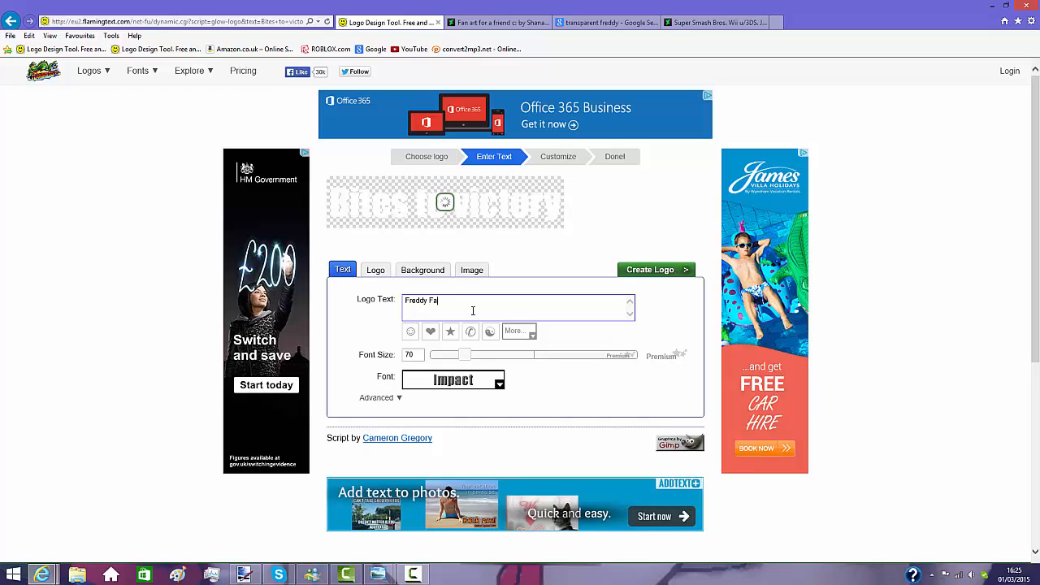
text(zbear)
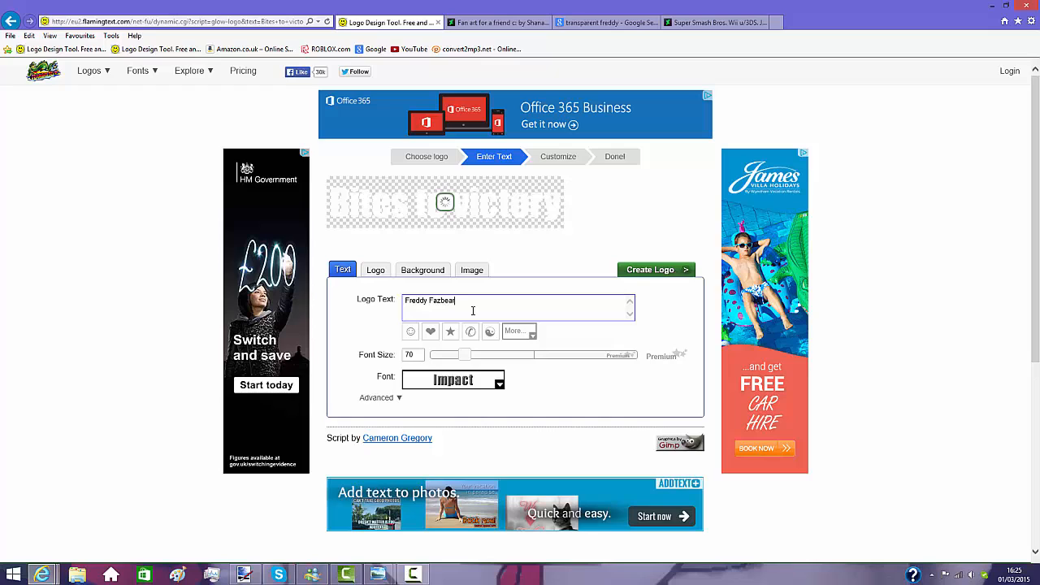
mouse_move(508, 197)
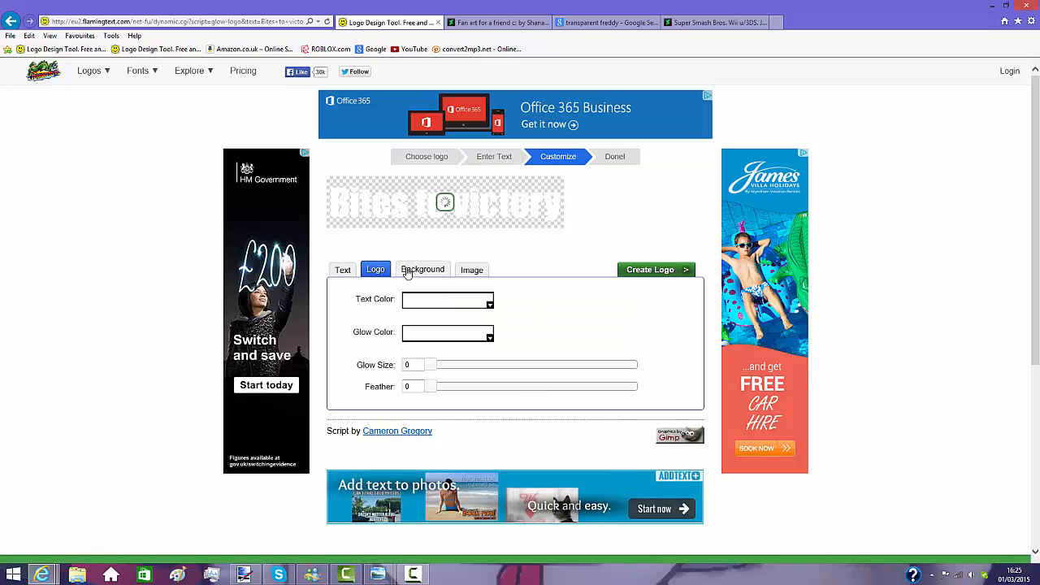
- Raise the Freddy Fazbear logo's font size to 150 with the slider
click(342, 269)
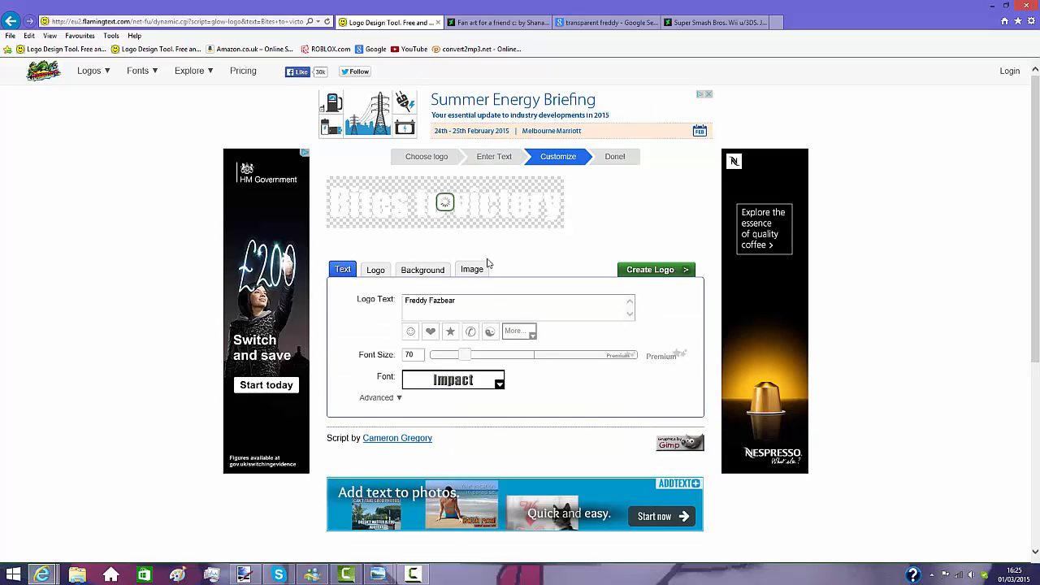
click(472, 269)
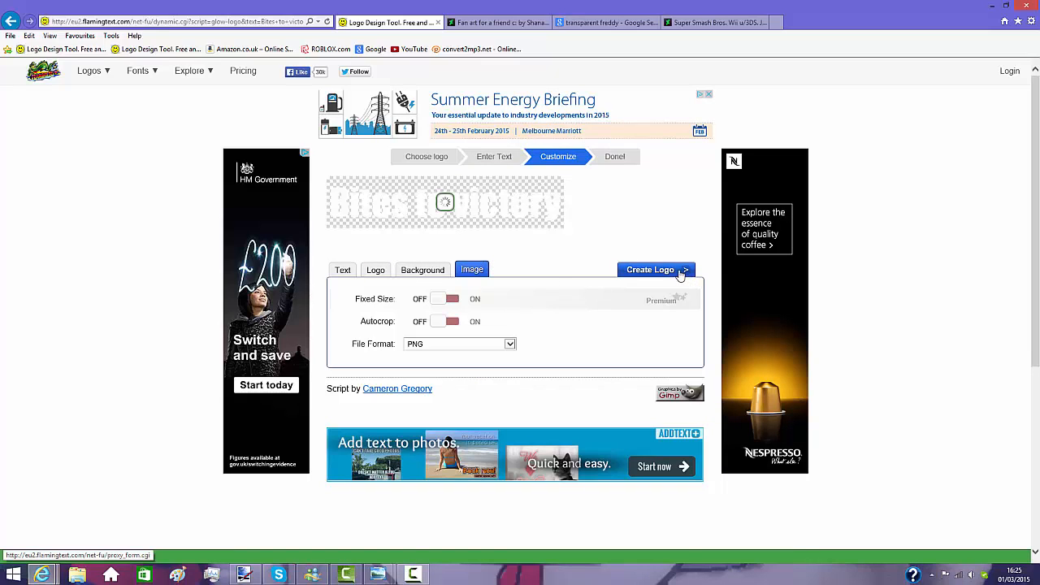
mouse_move(393, 274)
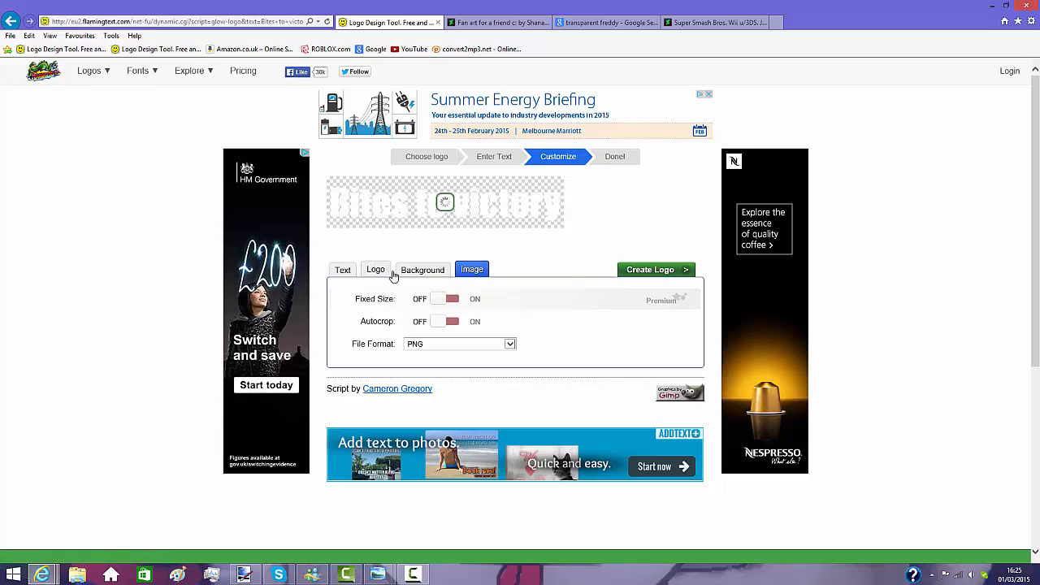
click(375, 270)
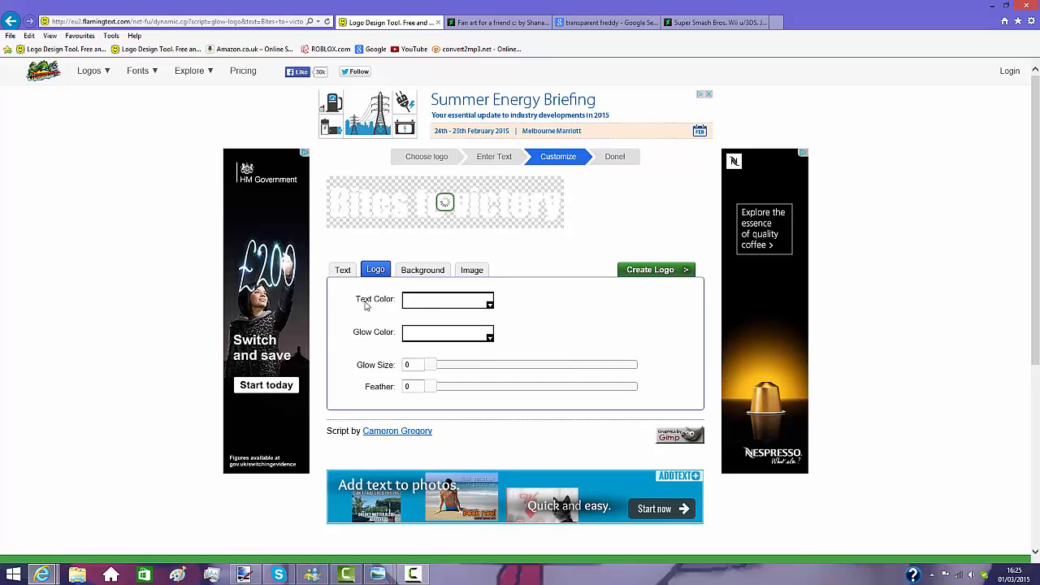
click(342, 269)
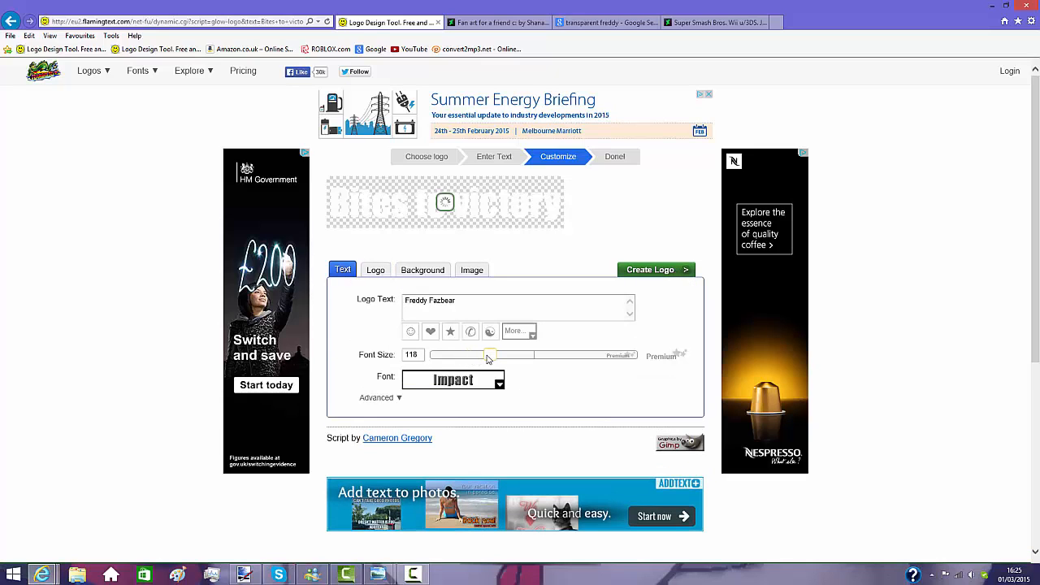
drag(488, 355, 505, 355)
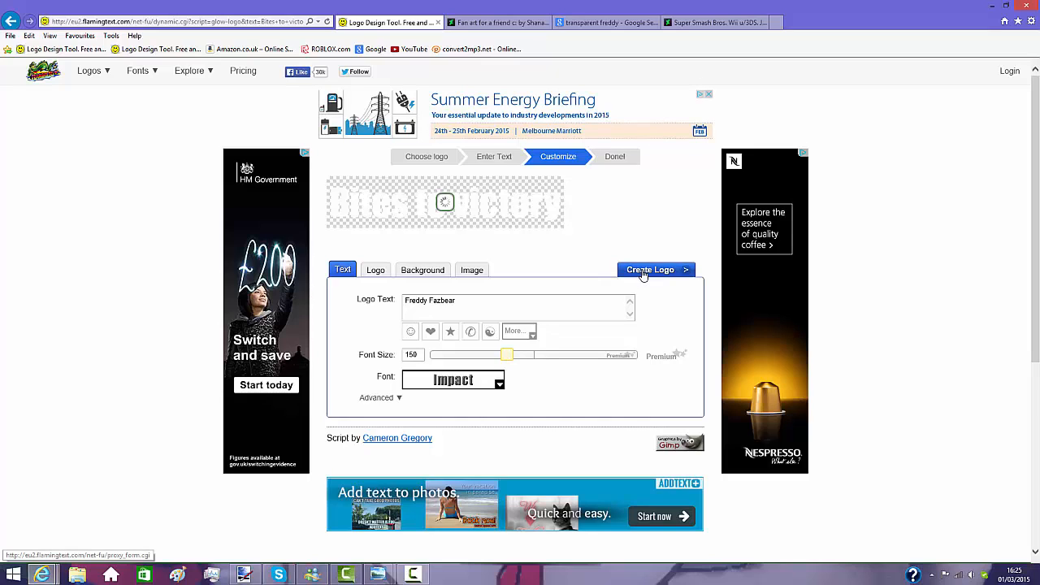
- Create the Freddy Fazbear logo, choose Personal Use, and bring up the logo's context menu
click(656, 269)
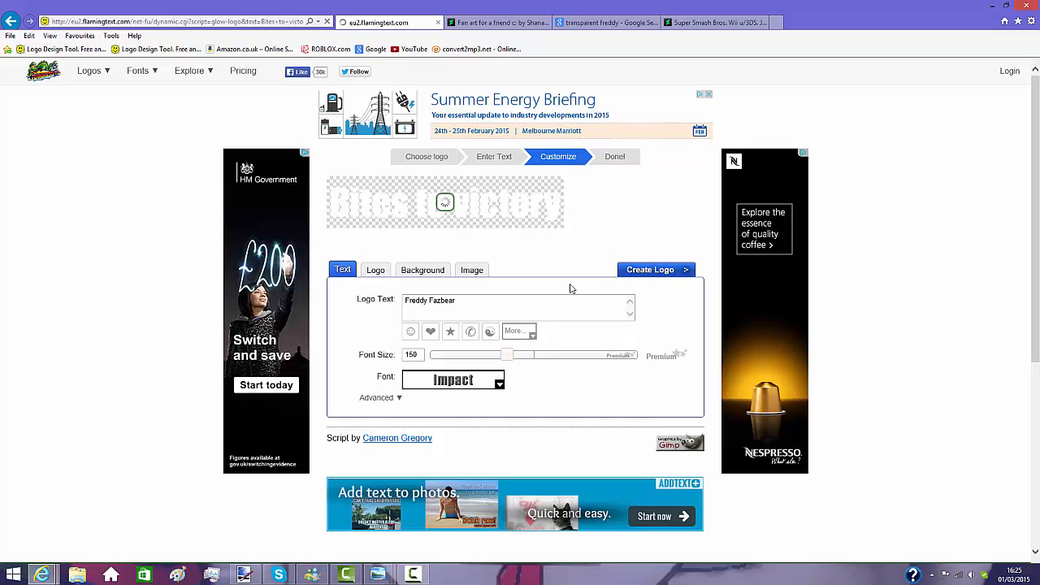
click(556, 309)
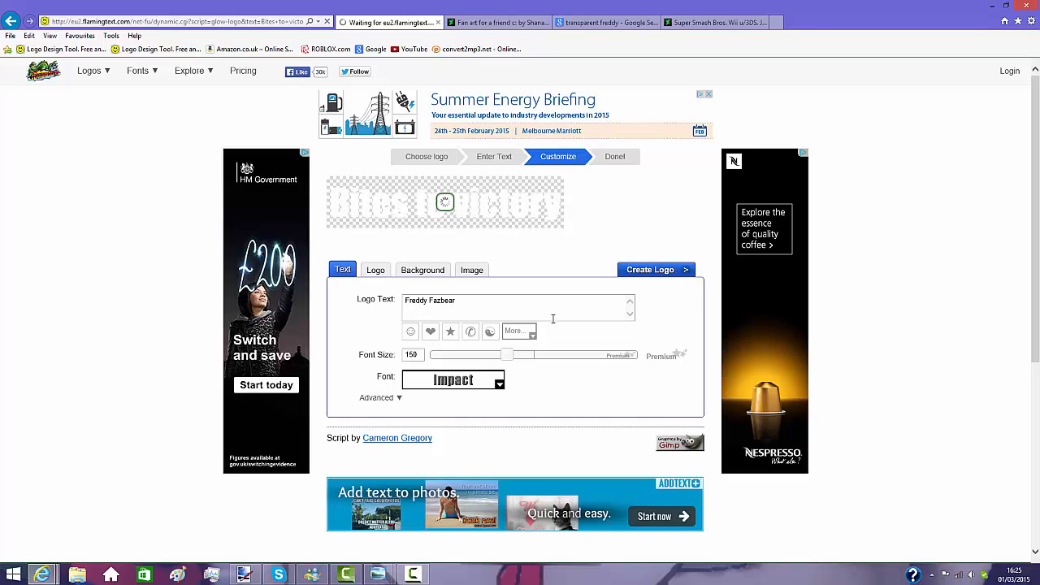
mouse_move(445, 201)
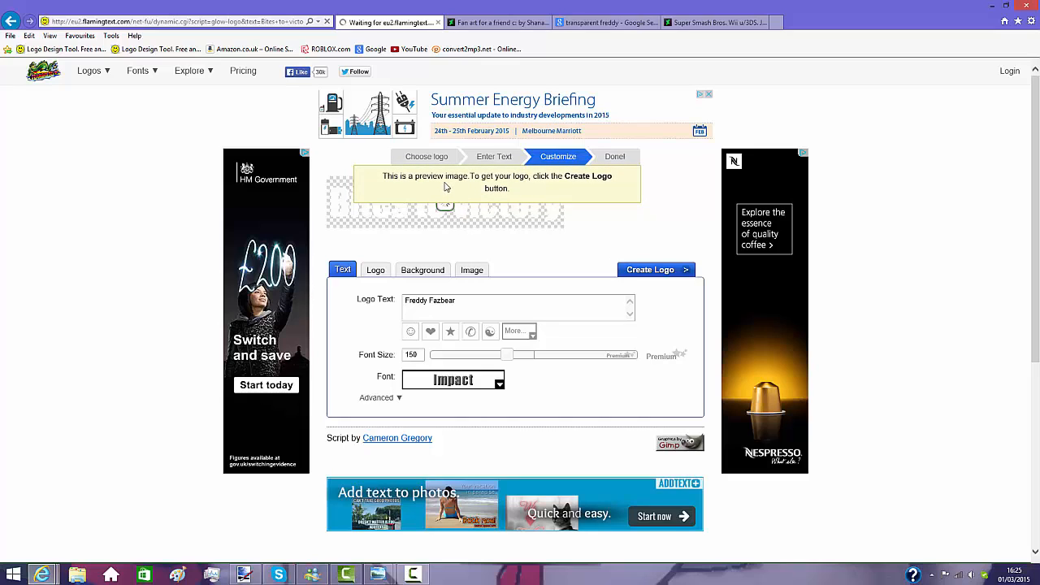
mouse_move(446, 224)
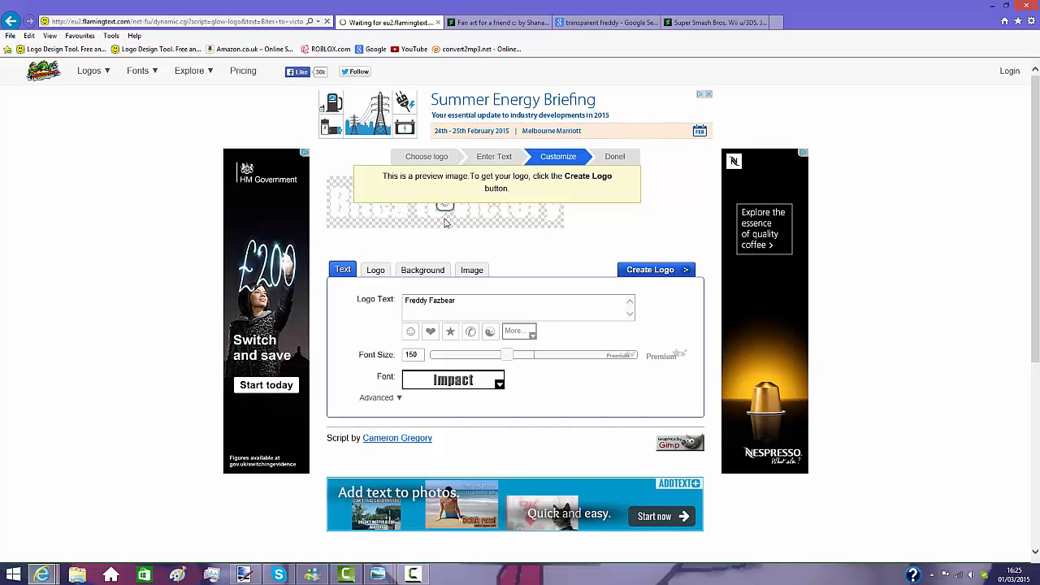
click(650, 269)
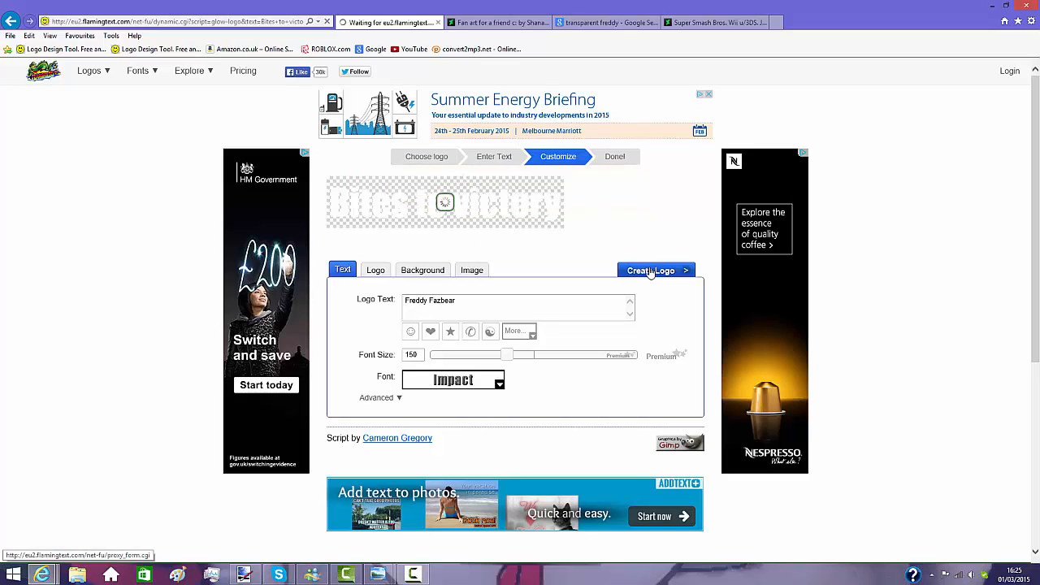
click(650, 270)
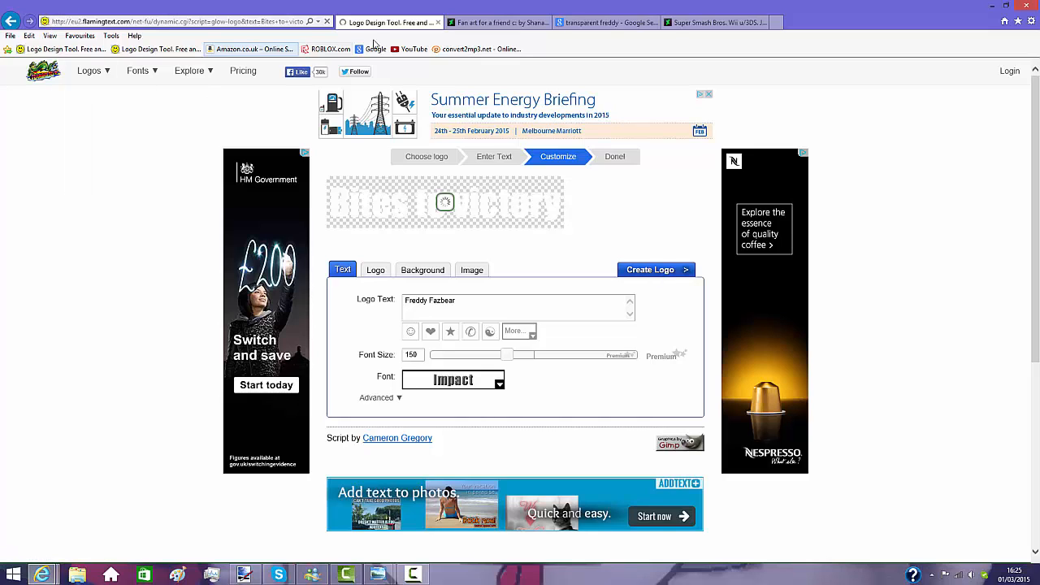
click(163, 21)
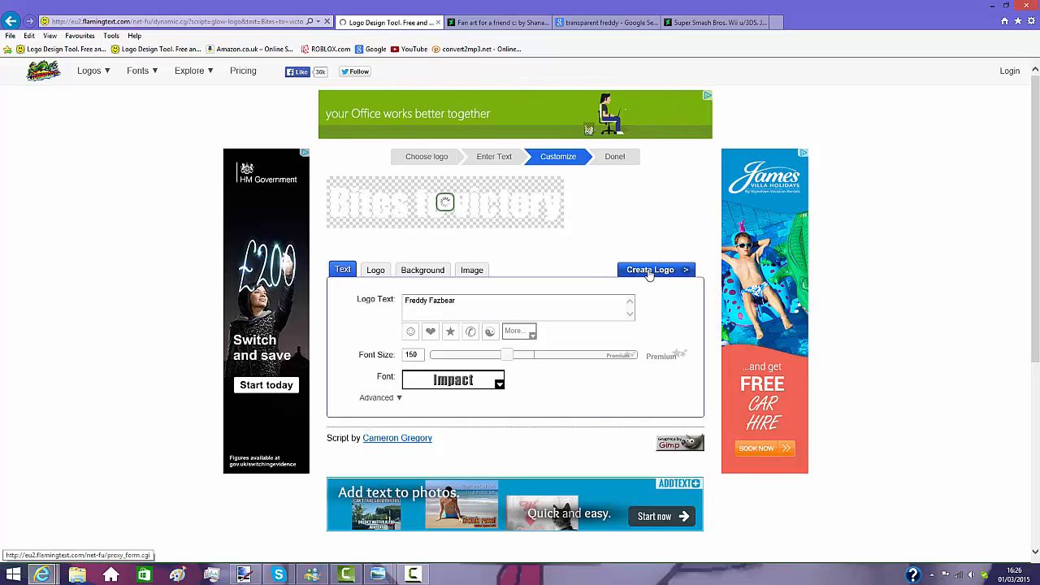
click(650, 269)
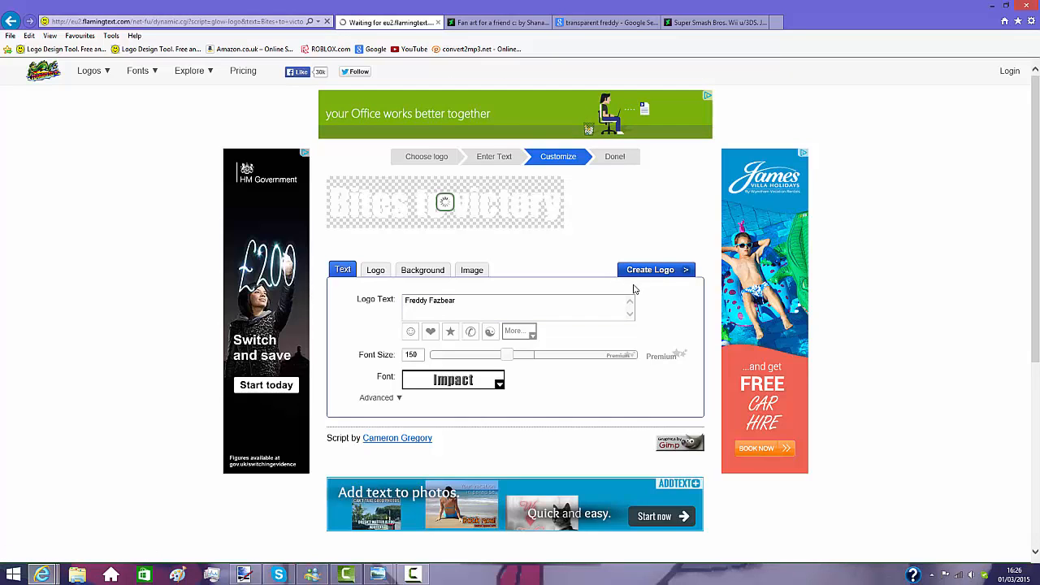
mouse_move(597, 333)
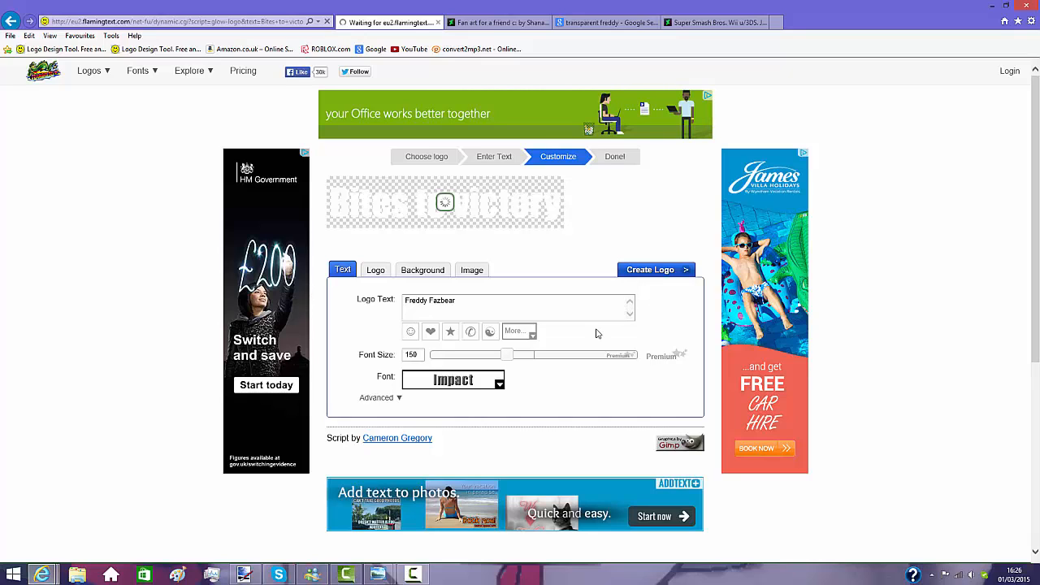
click(650, 269)
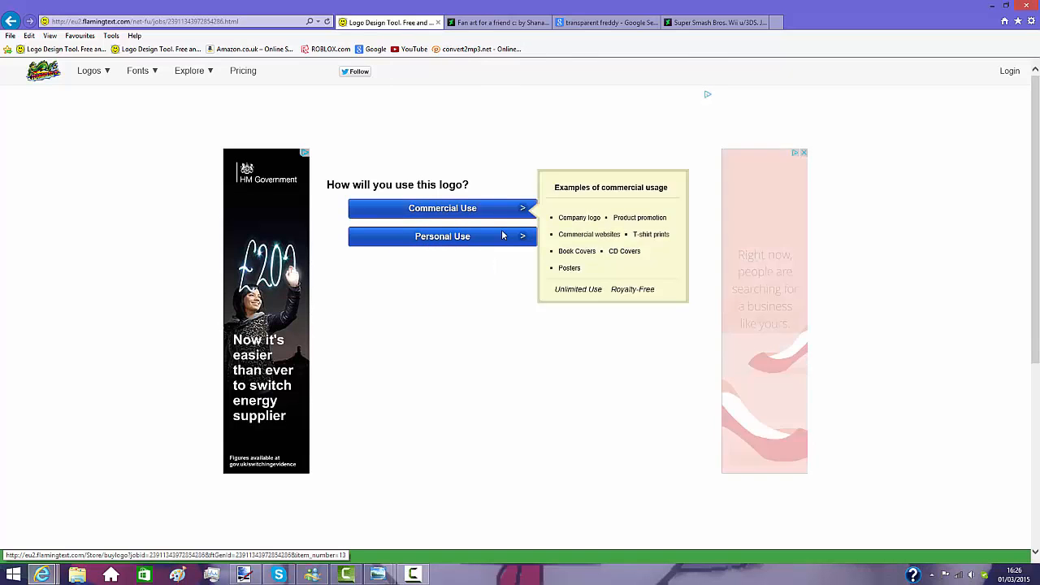
click(442, 236)
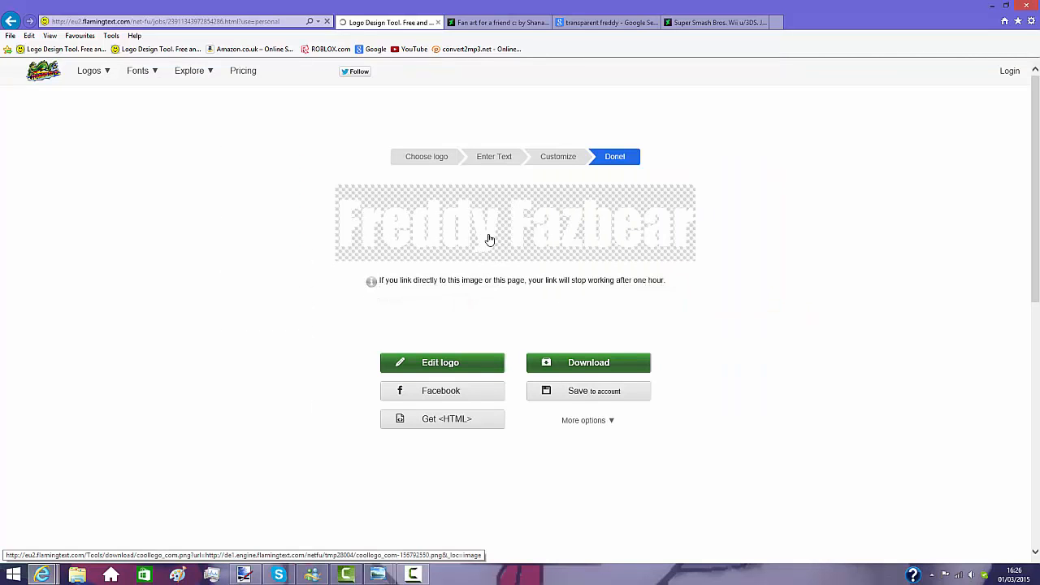
right_click(488, 240)
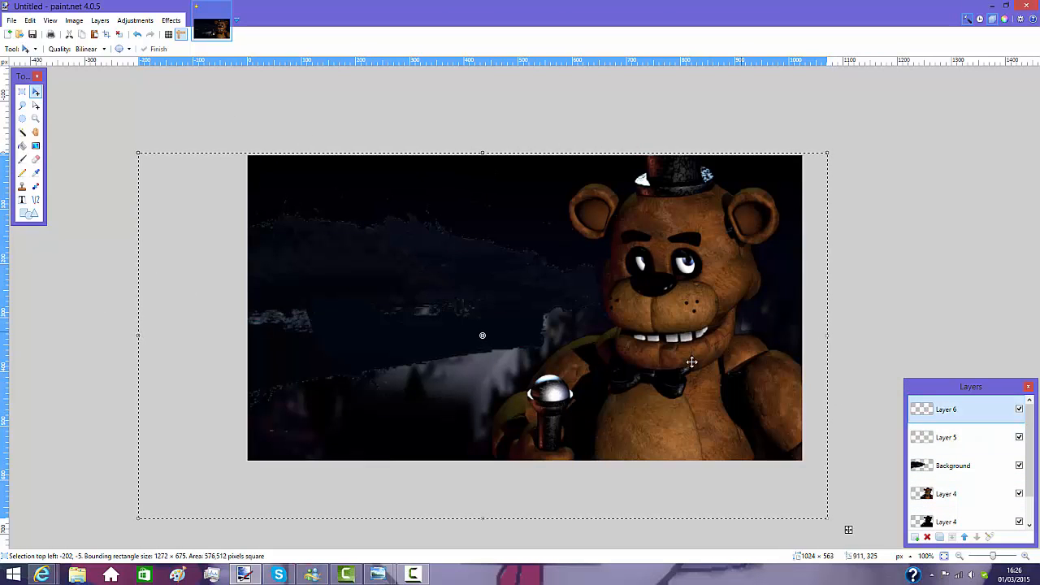
mouse_move(407, 259)
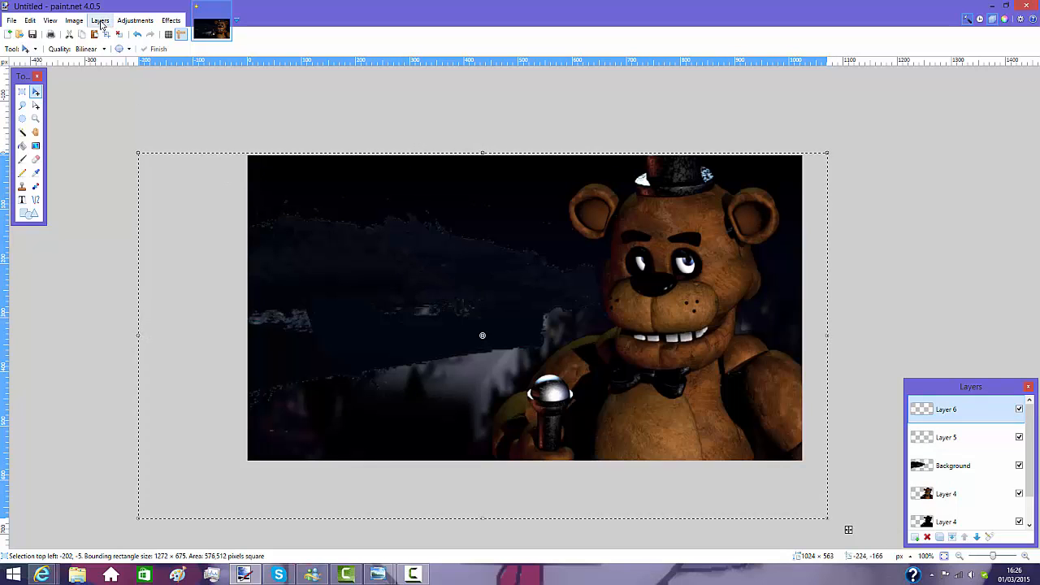
- Paste the Freddy Fazbear logo and drag it down beside Freddy's face
click(100, 20)
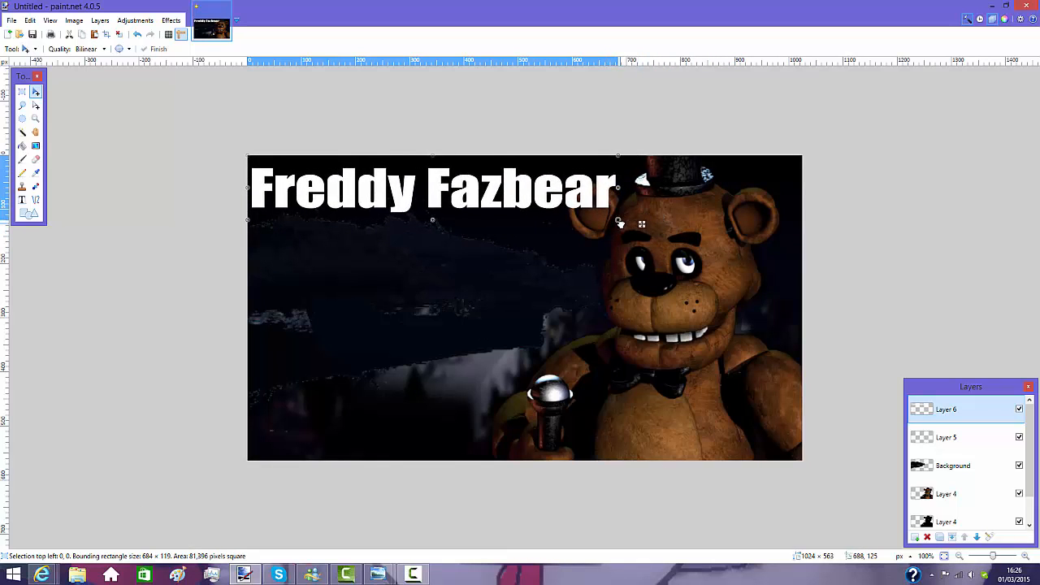
drag(431, 187, 439, 252)
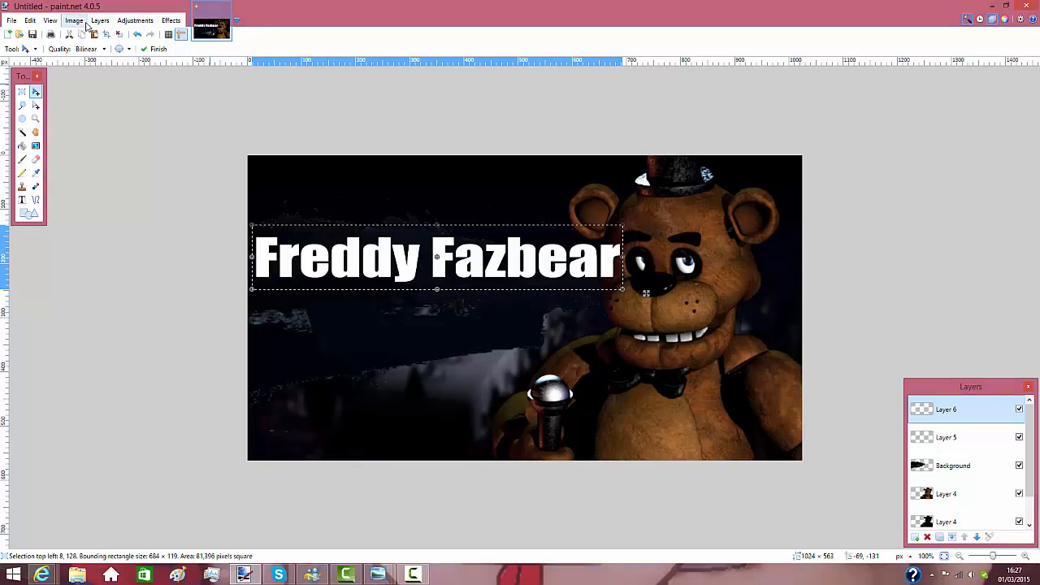
- Shrink and tilt the Freddy Fazbear text with Rotate/Zoom, then move it left and enlarge it
click(99, 21)
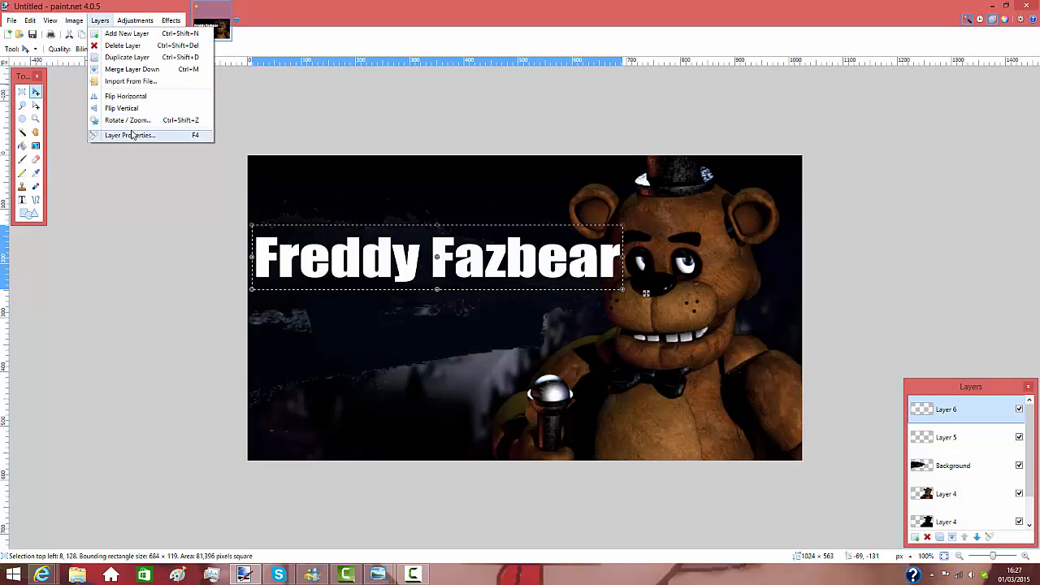
click(127, 120)
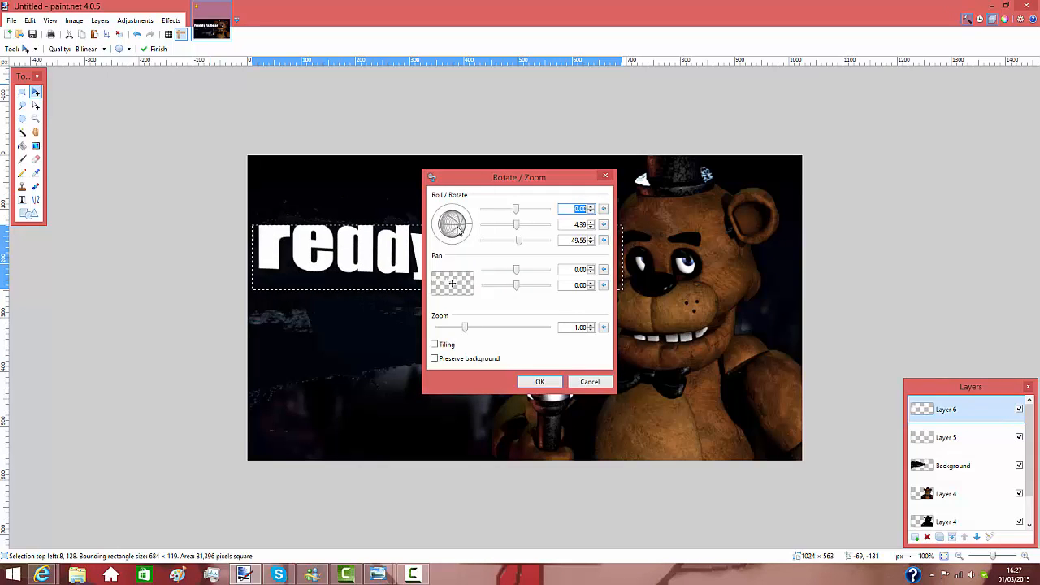
drag(466, 327, 463, 327)
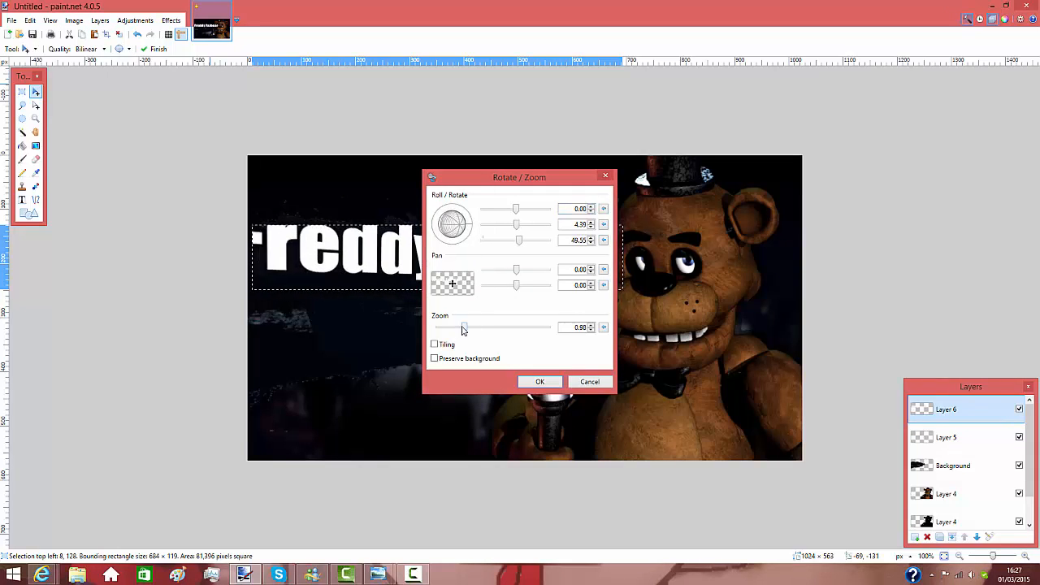
drag(463, 327, 461, 326)
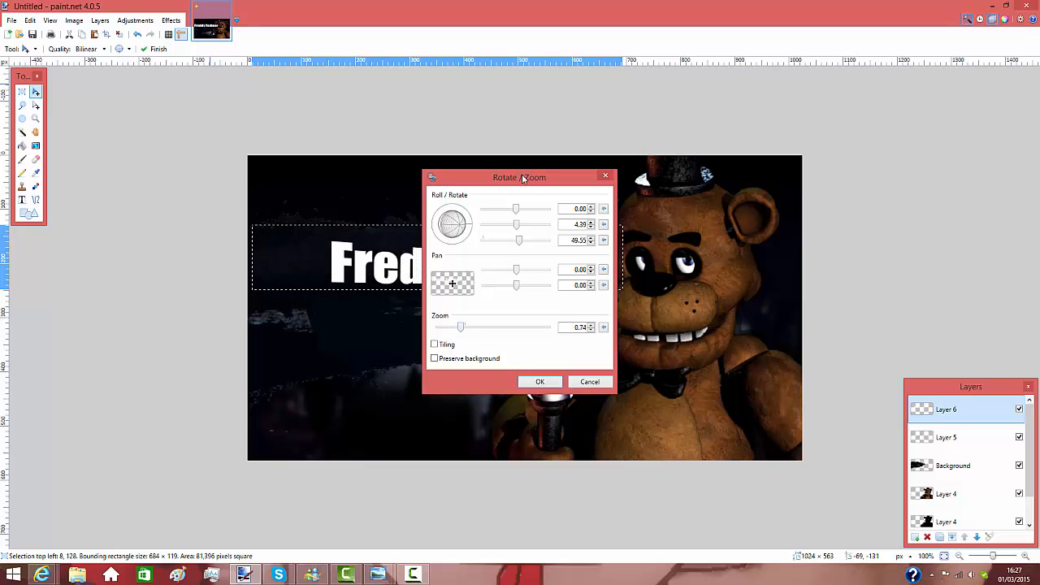
drag(520, 177, 752, 244)
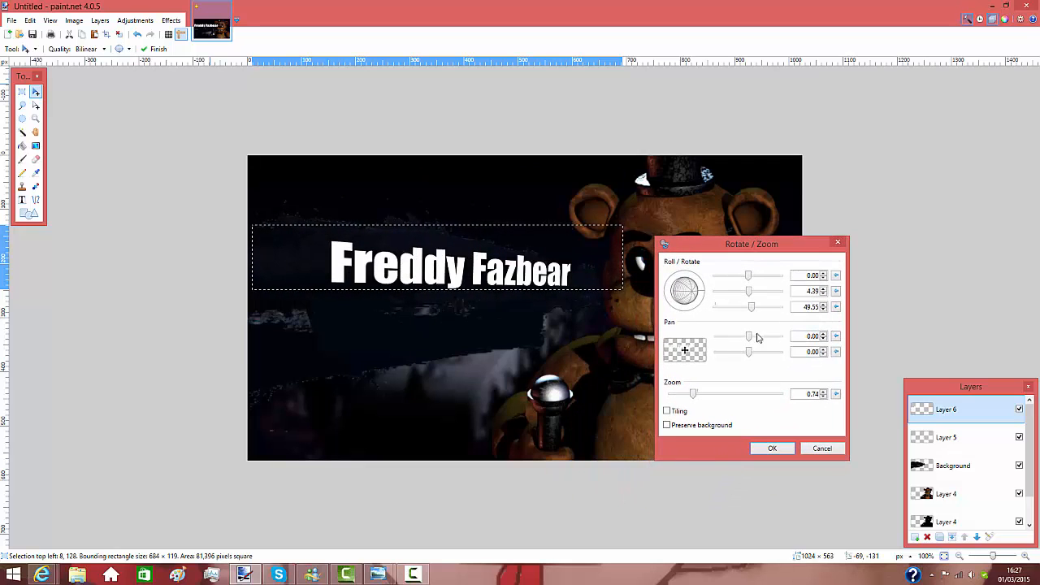
mouse_move(691, 333)
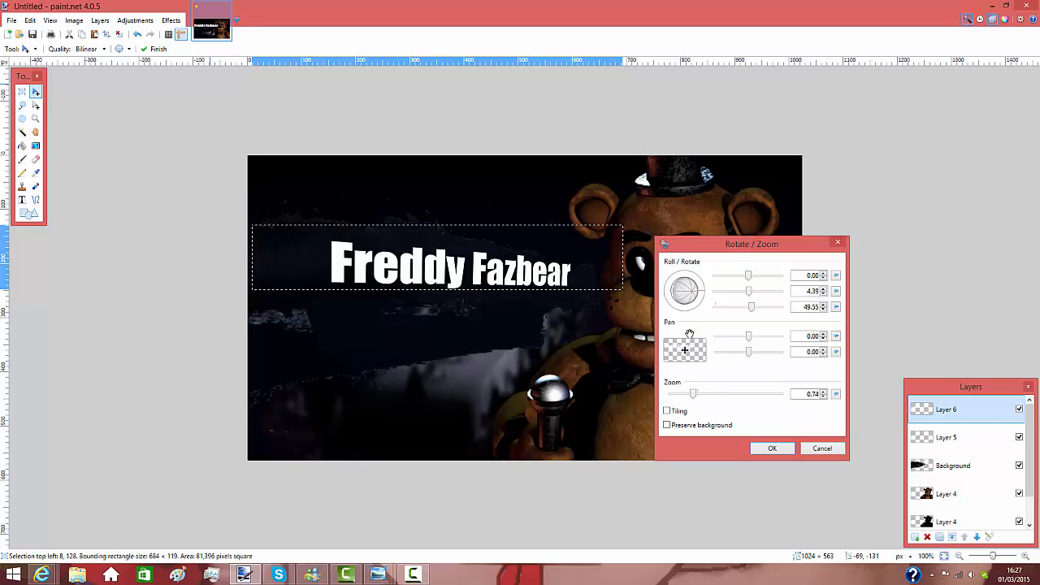
drag(687, 288, 689, 303)
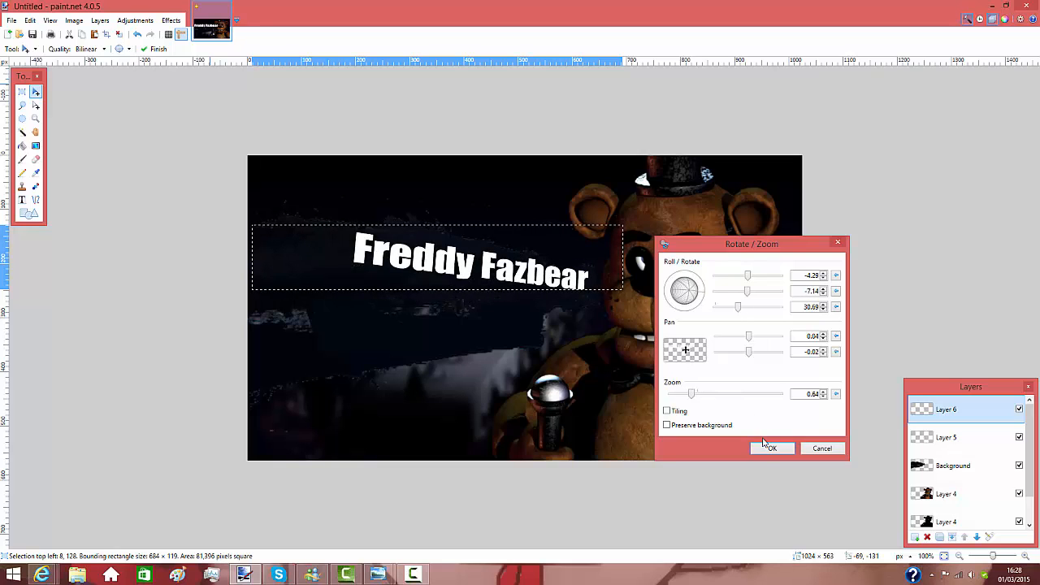
click(770, 448)
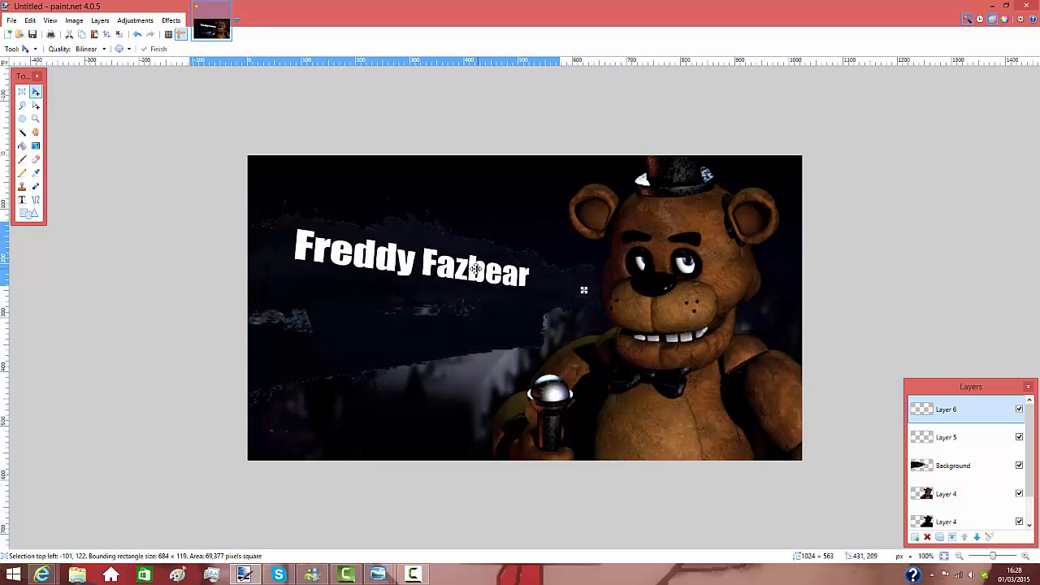
drag(475, 269, 455, 280)
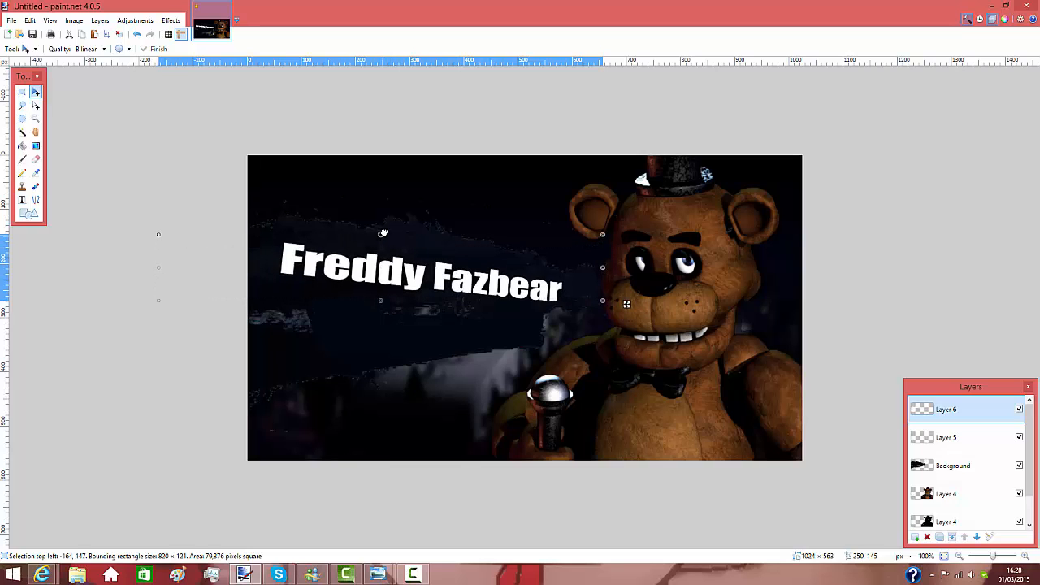
drag(384, 233, 388, 225)
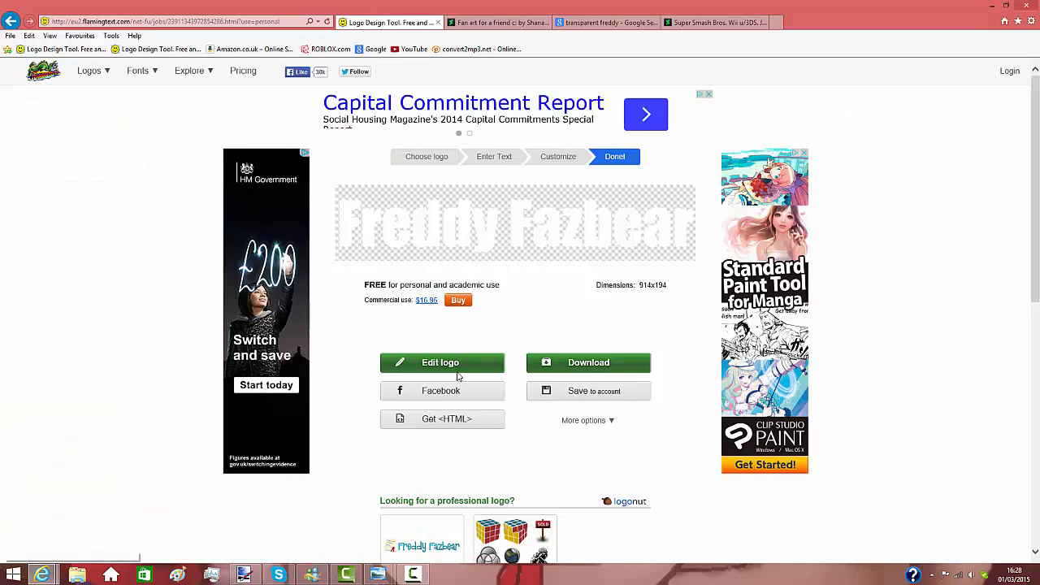
- Edit the logo and change its text to 'Bearley made it to battle'
click(442, 363)
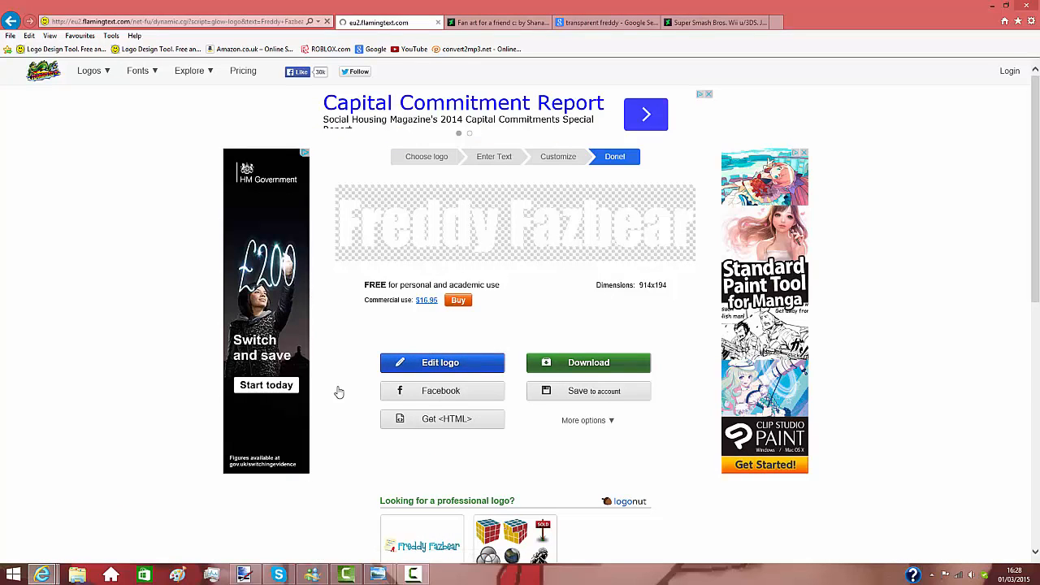
click(441, 363)
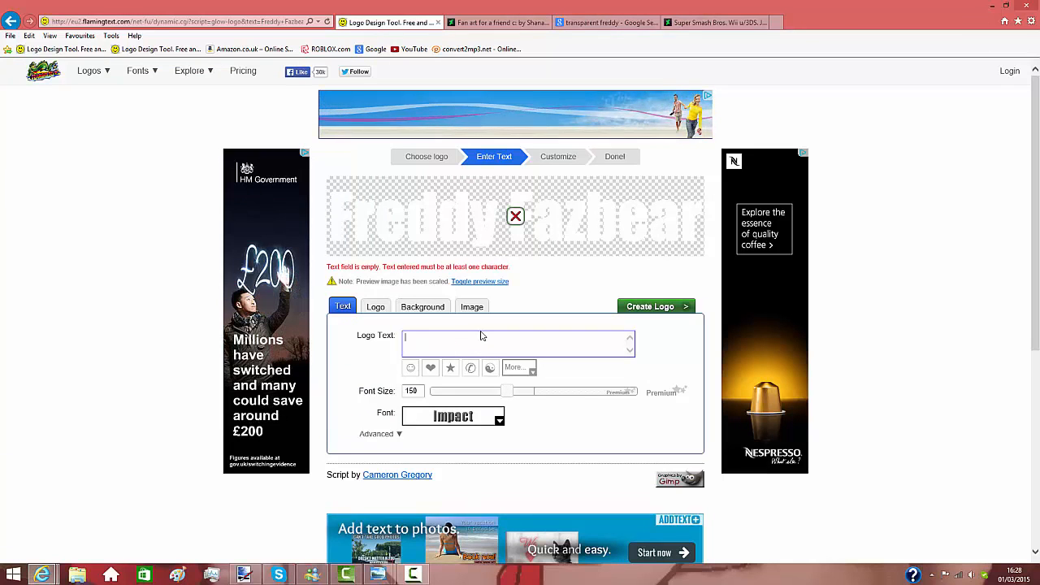
text(h)
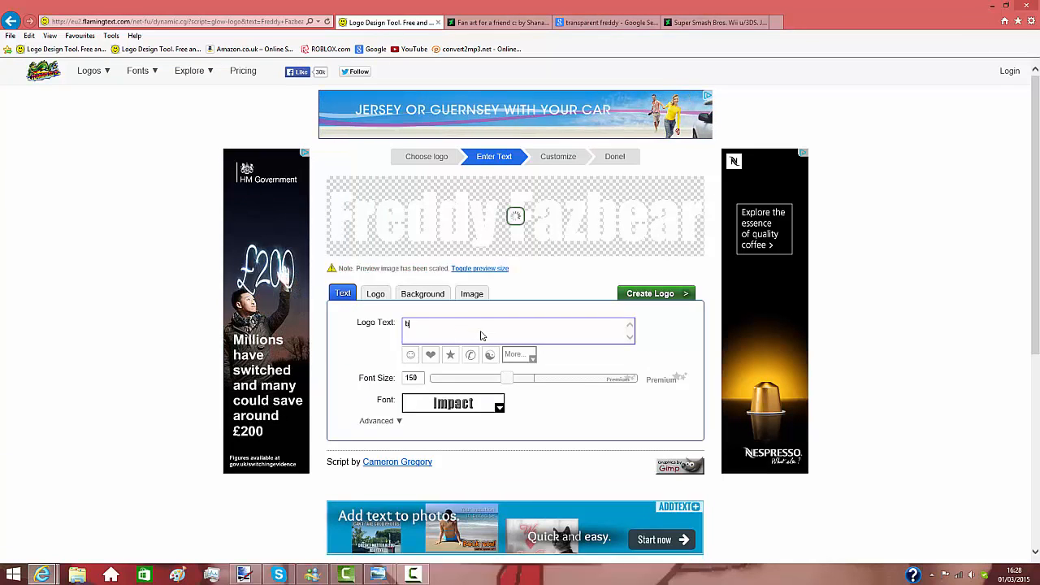
text(bear)
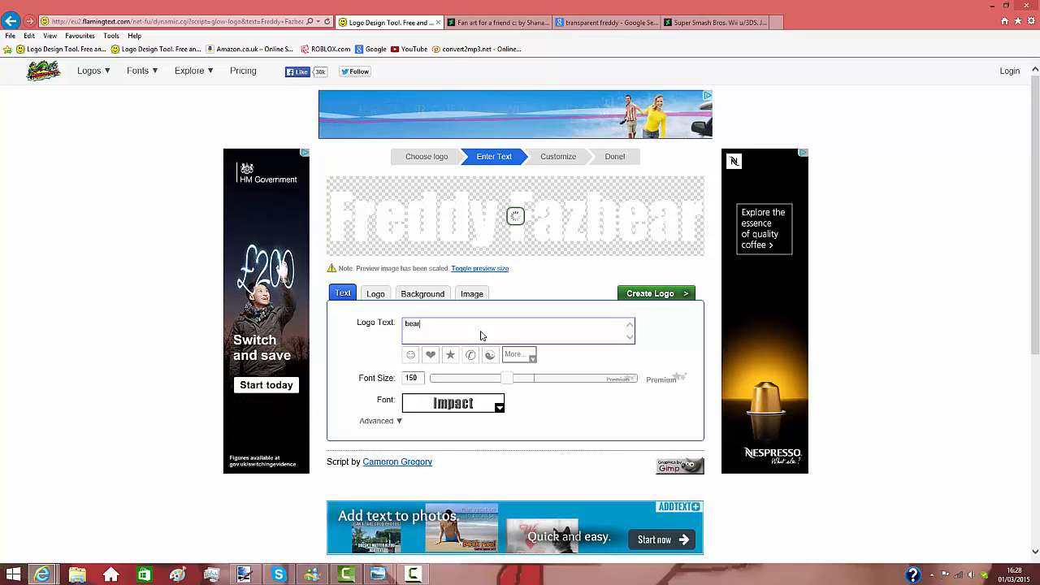
text(y adeilto battle)
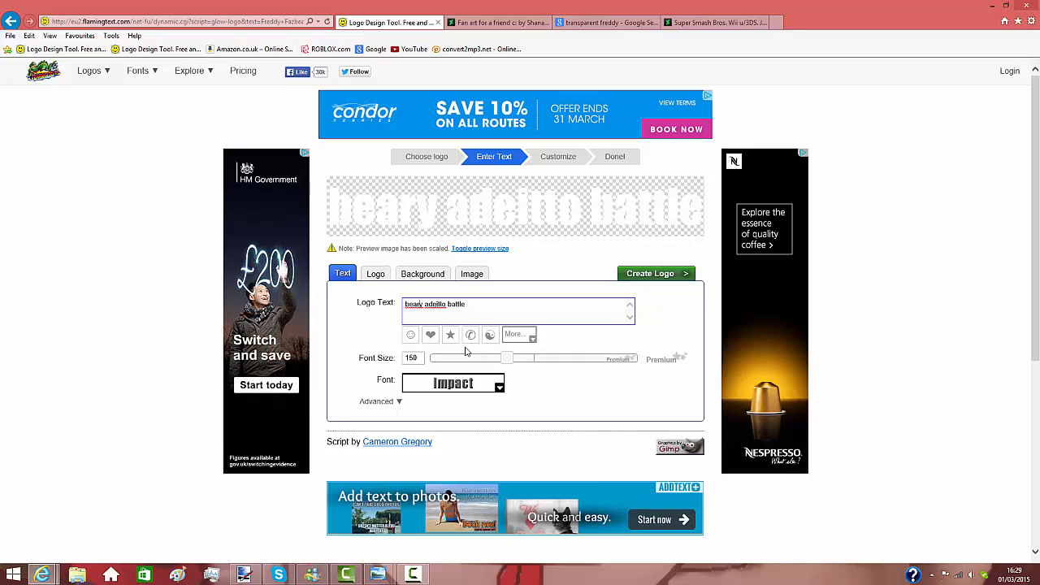
click(470, 335)
text(le)
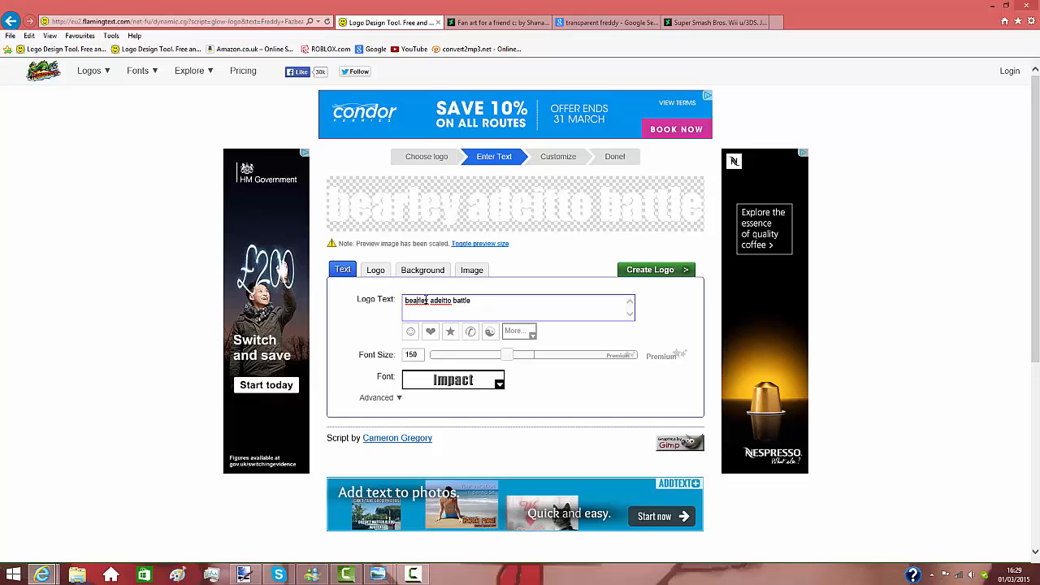
double_click(413, 300)
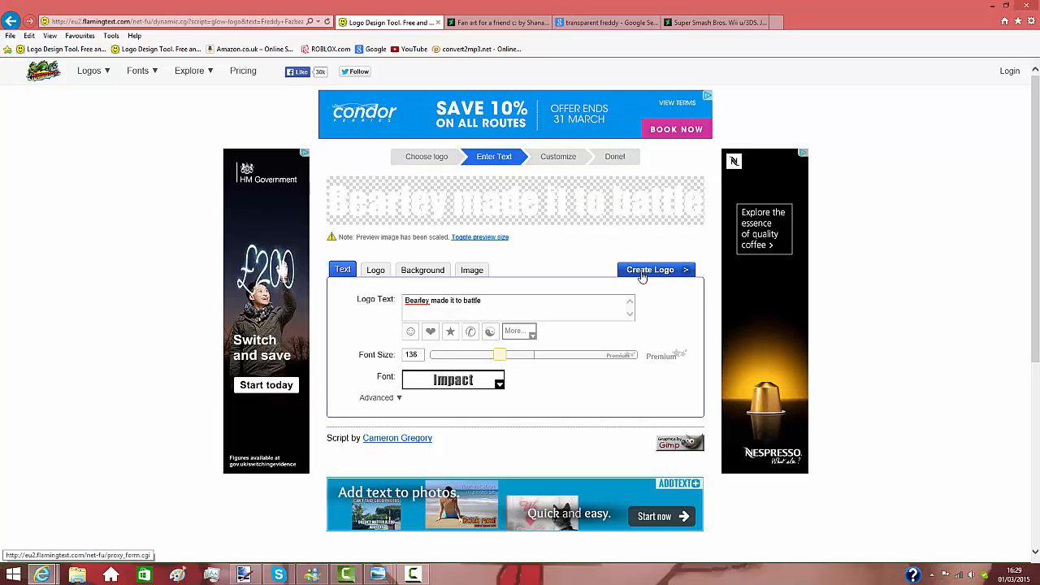
- Create the Bearley logo and choose Personal Use
click(650, 269)
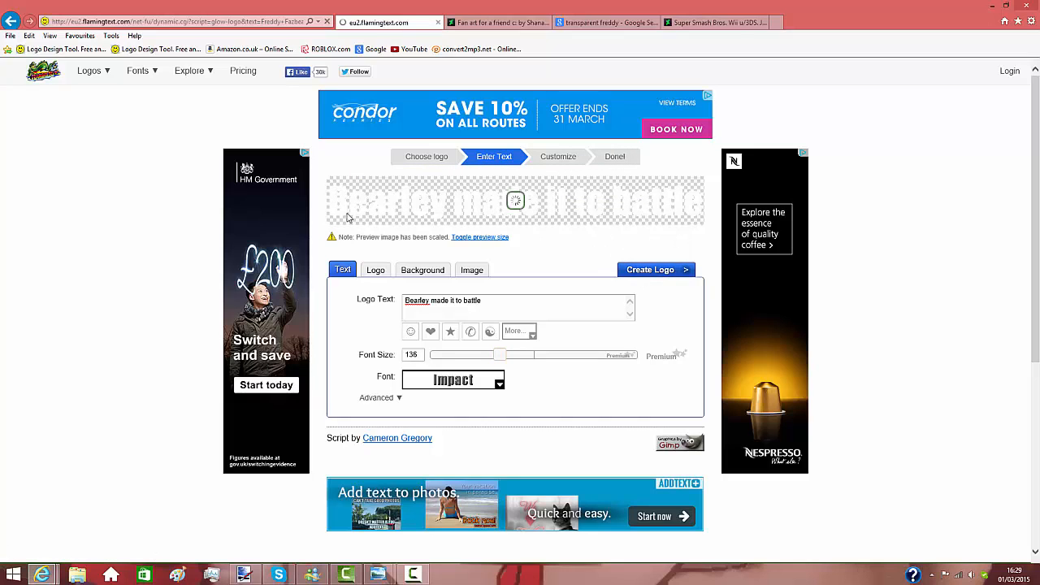
click(650, 269)
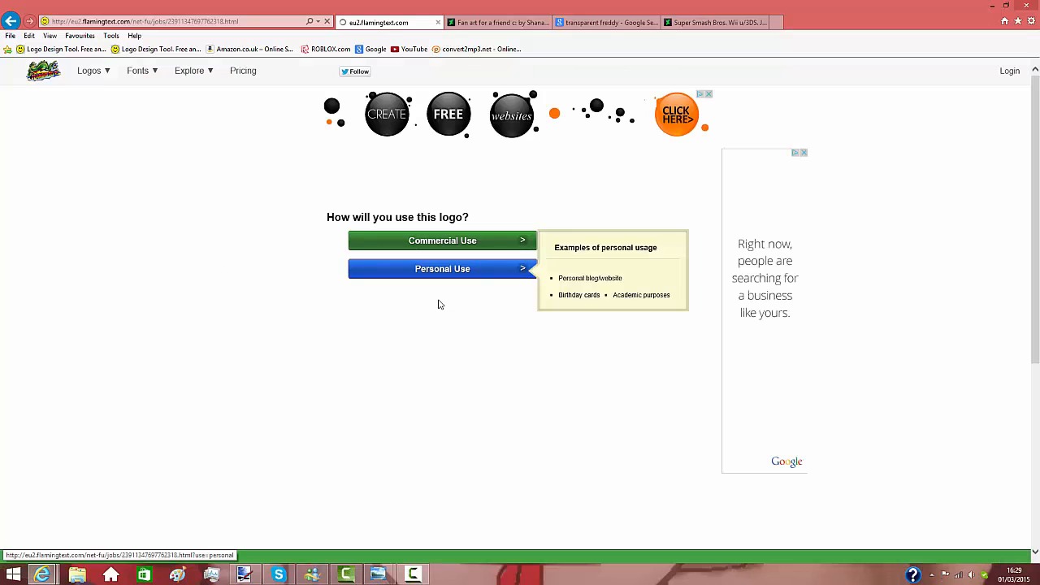
click(442, 268)
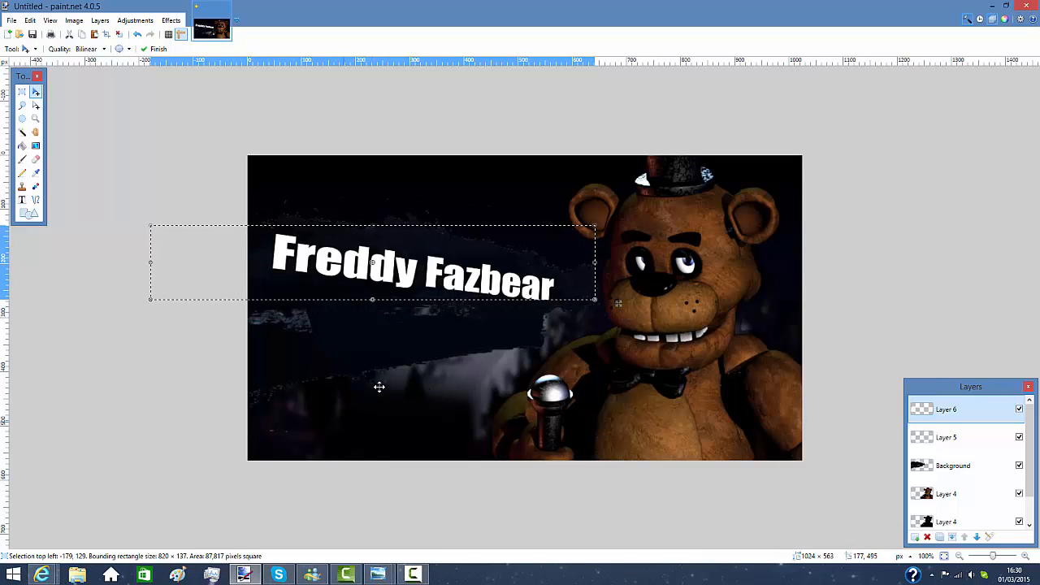
- Select Layer 5, paste the Bearley text, and drag it beneath the title
click(959, 438)
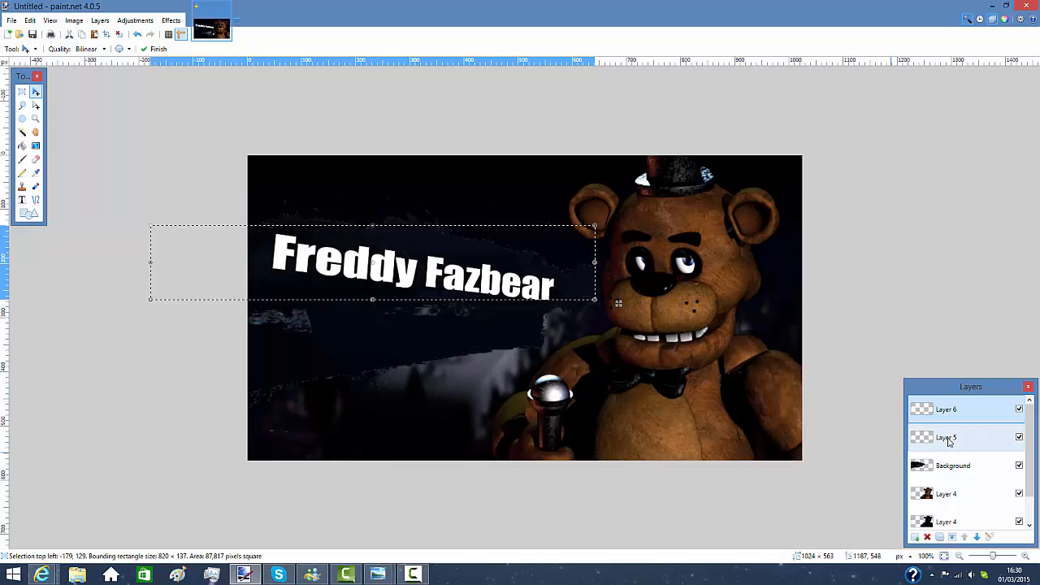
click(947, 438)
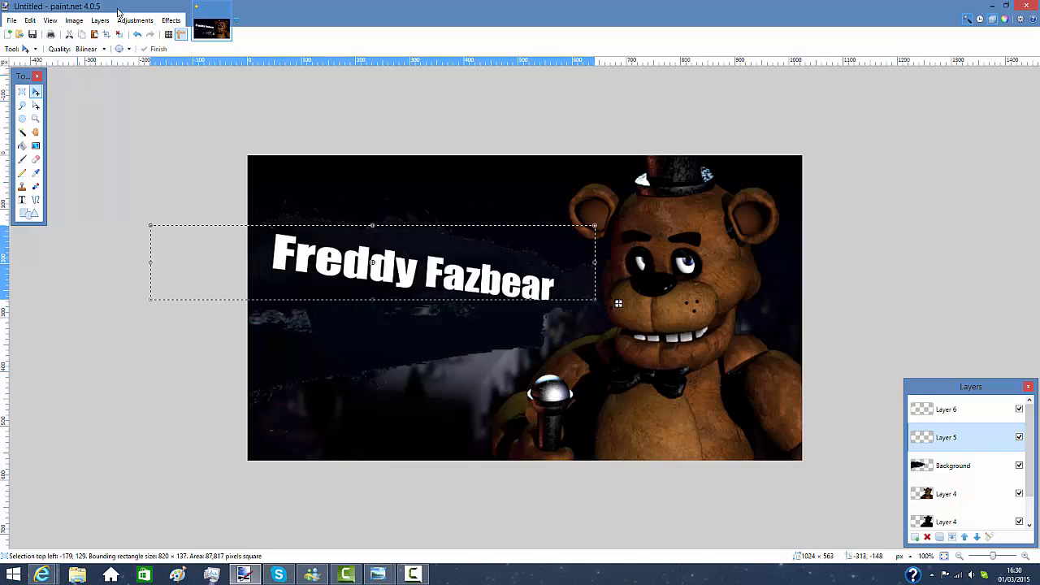
key(ctrl+v)
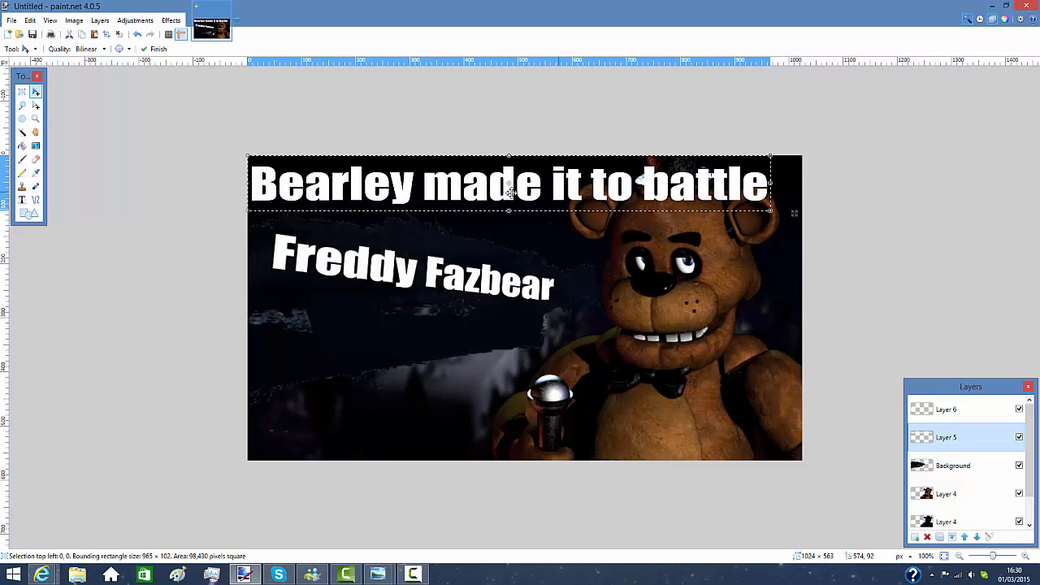
drag(508, 183, 508, 341)
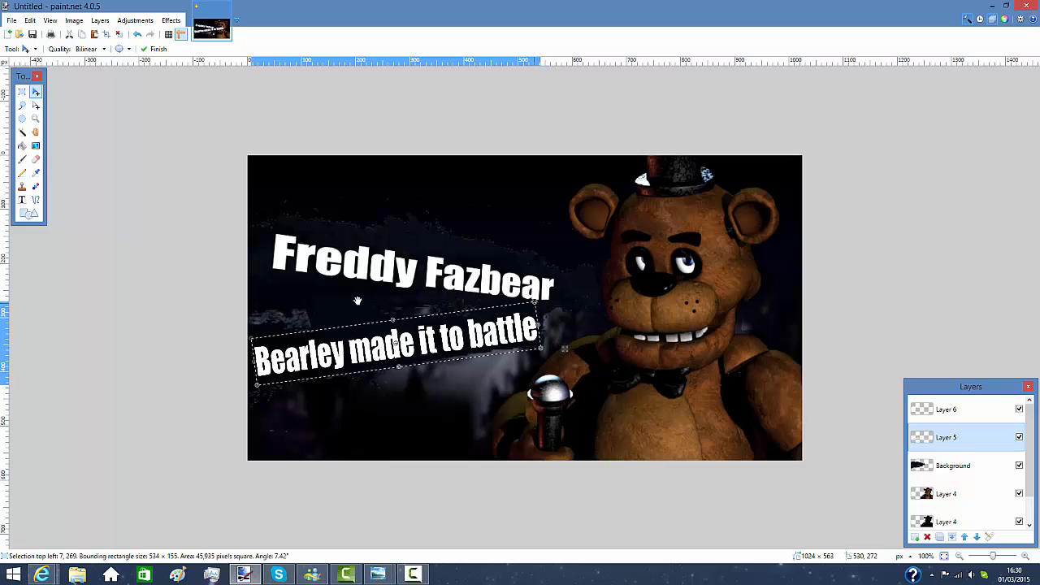
- Adjust the Bearley text's roll angle and size in Rotate/Zoom and apply it
click(99, 21)
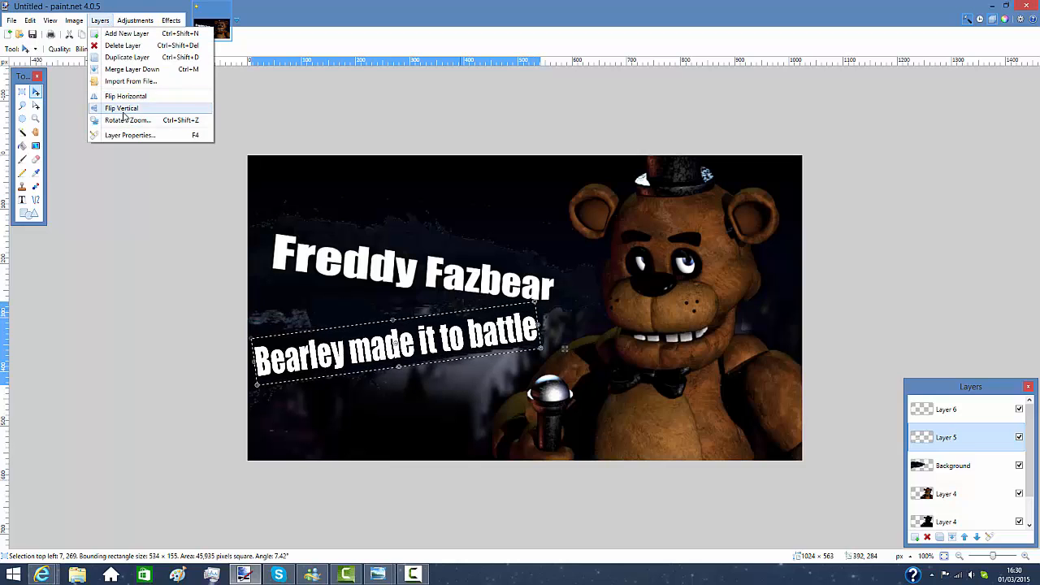
click(121, 108)
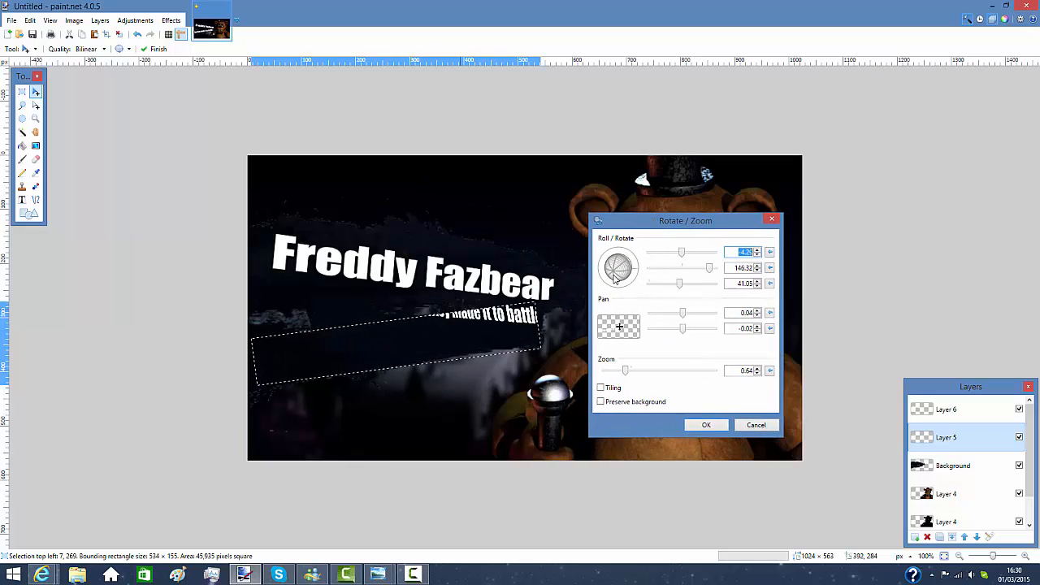
drag(622, 273, 617, 267)
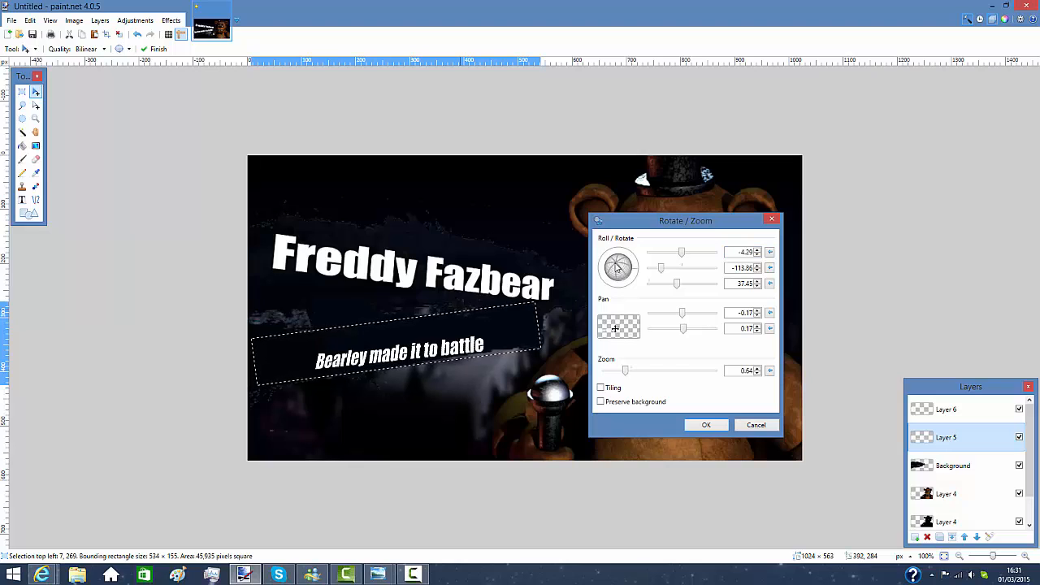
drag(617, 264, 622, 272)
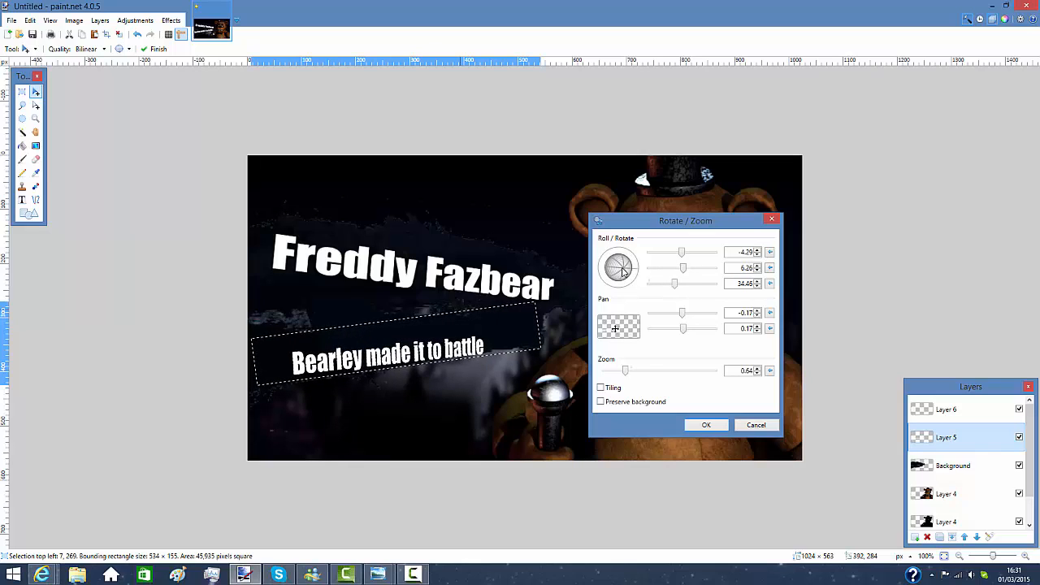
mouse_move(689, 409)
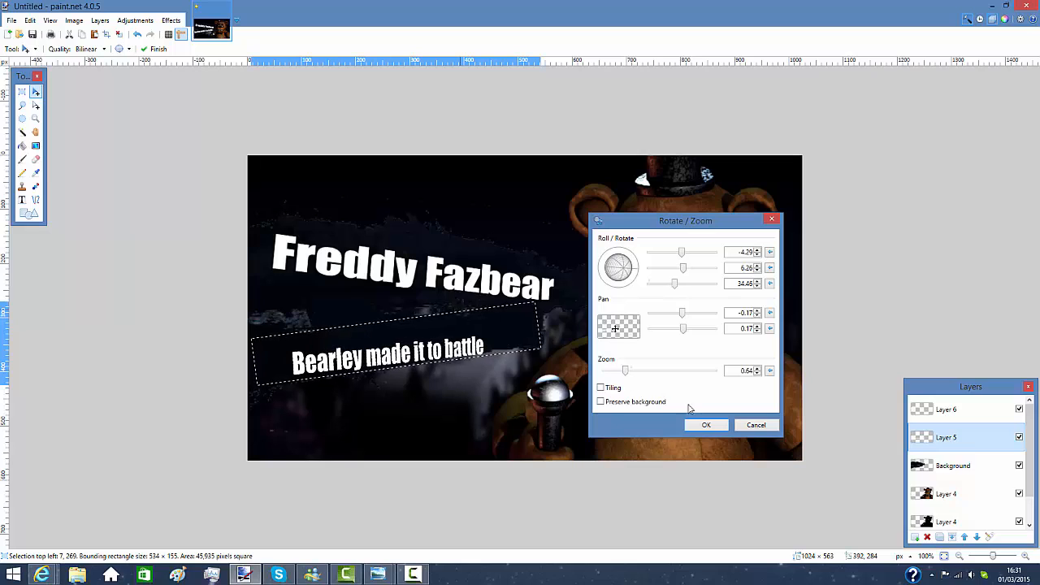
click(705, 425)
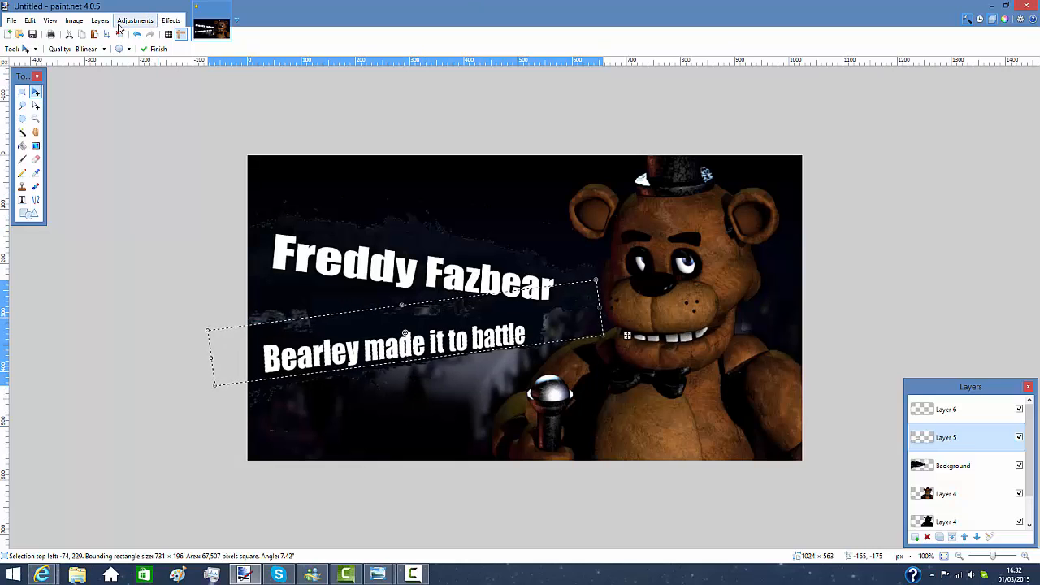
- Save the splash as 'freddy' PNG in Pictures, flattening the image
click(74, 20)
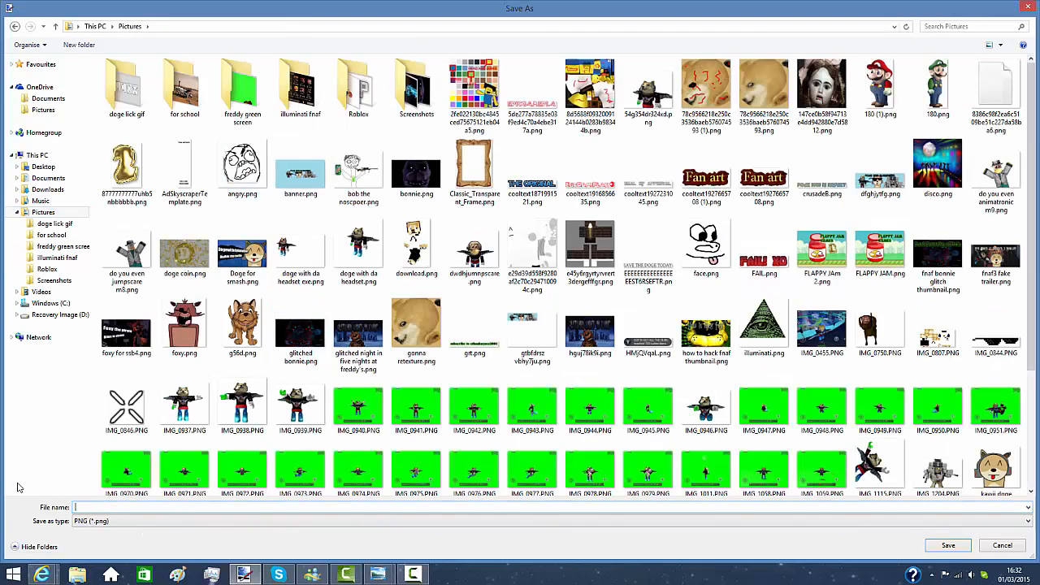
text(freddy4smashing)
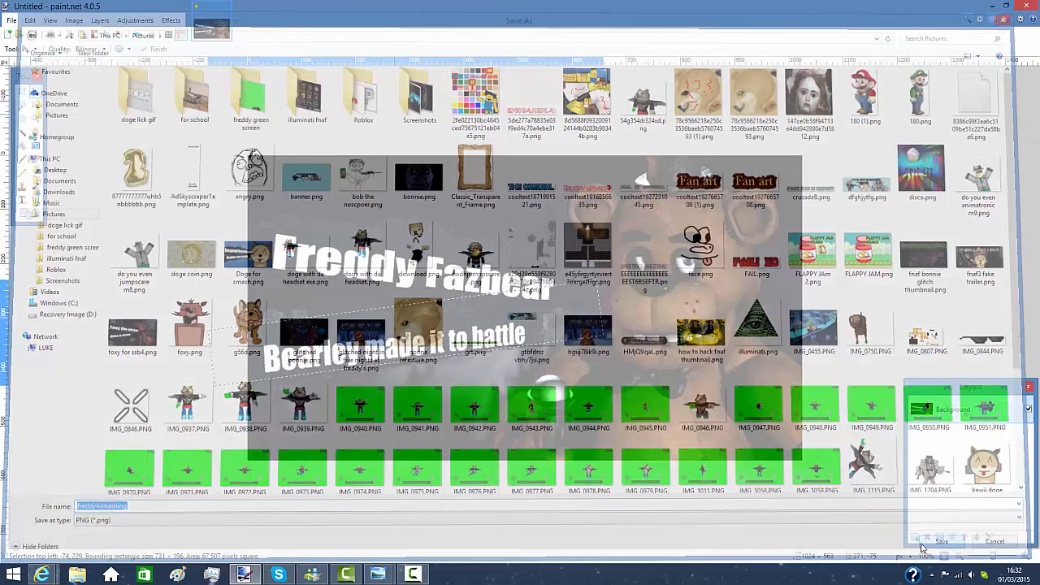
click(942, 541)
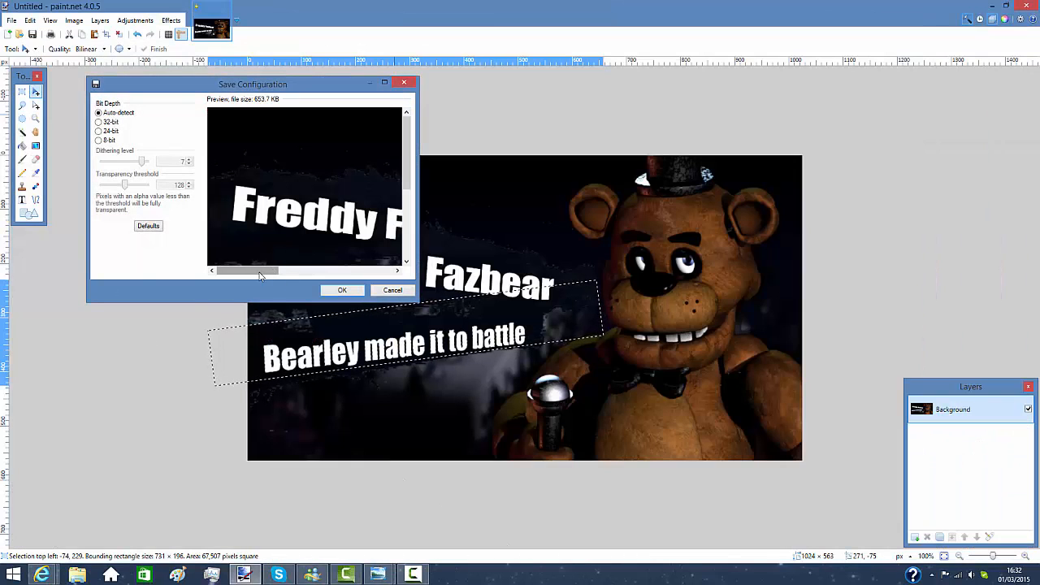
drag(248, 270, 350, 270)
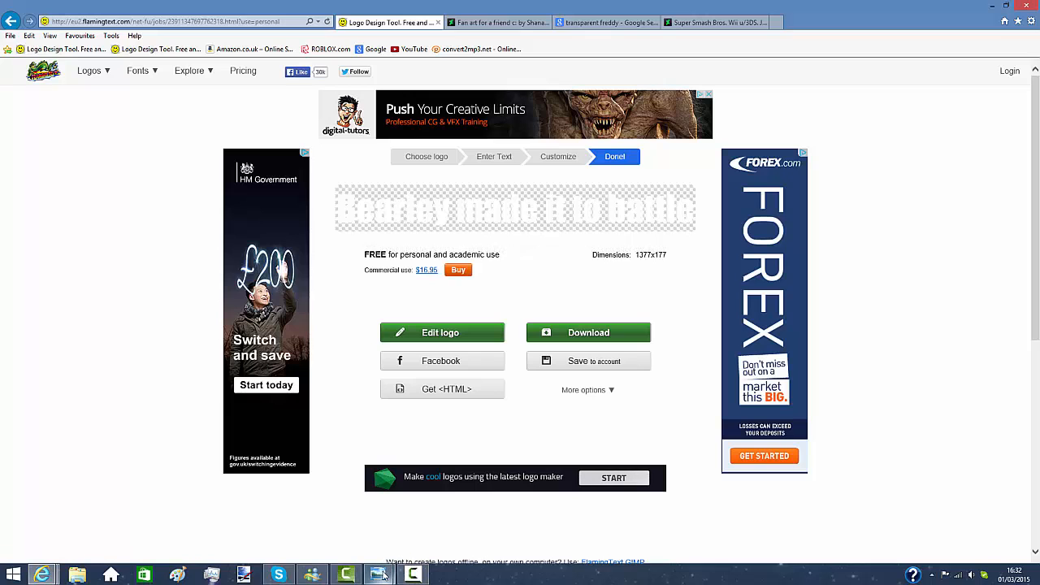
mouse_move(378, 575)
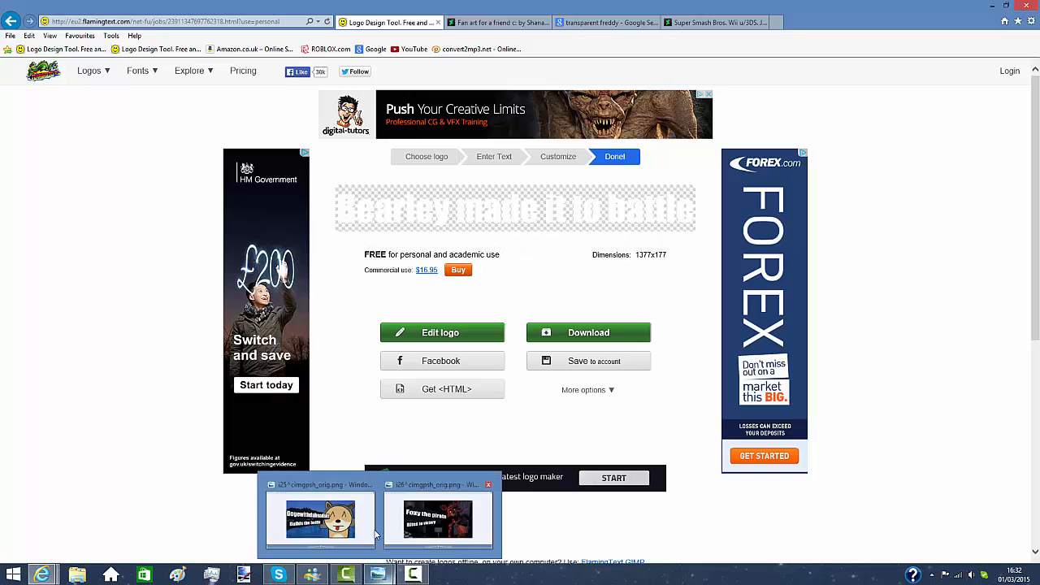